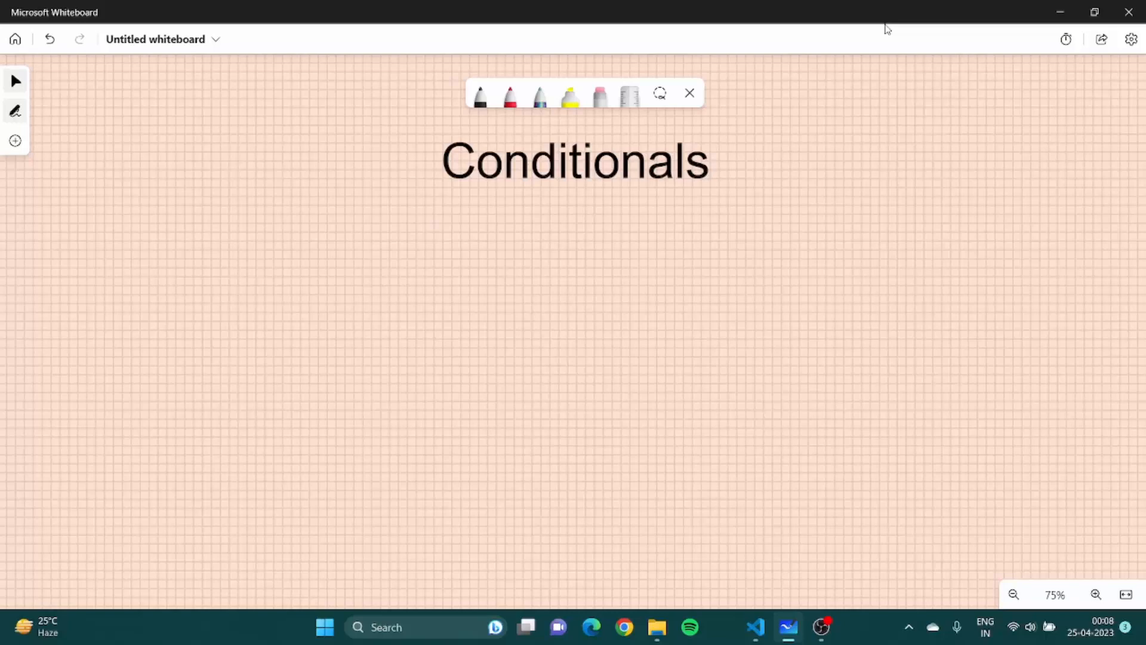
mouse_move(684, 6)
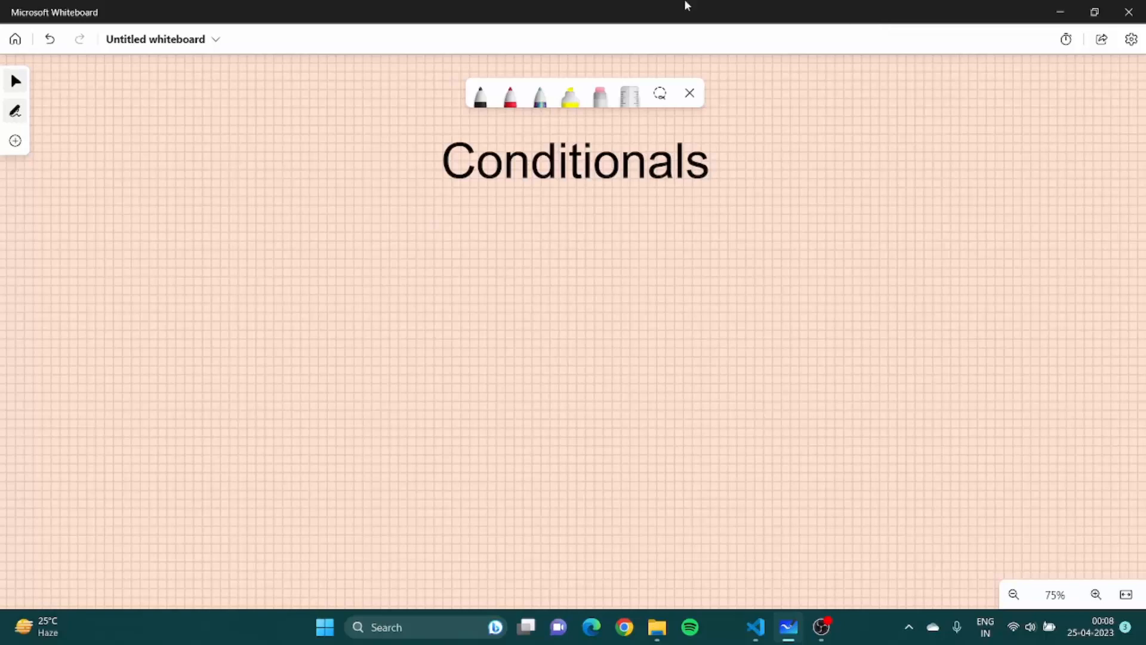
Pick the black pen from the Whiteboard inking toolbar to start the road line.
click(480, 95)
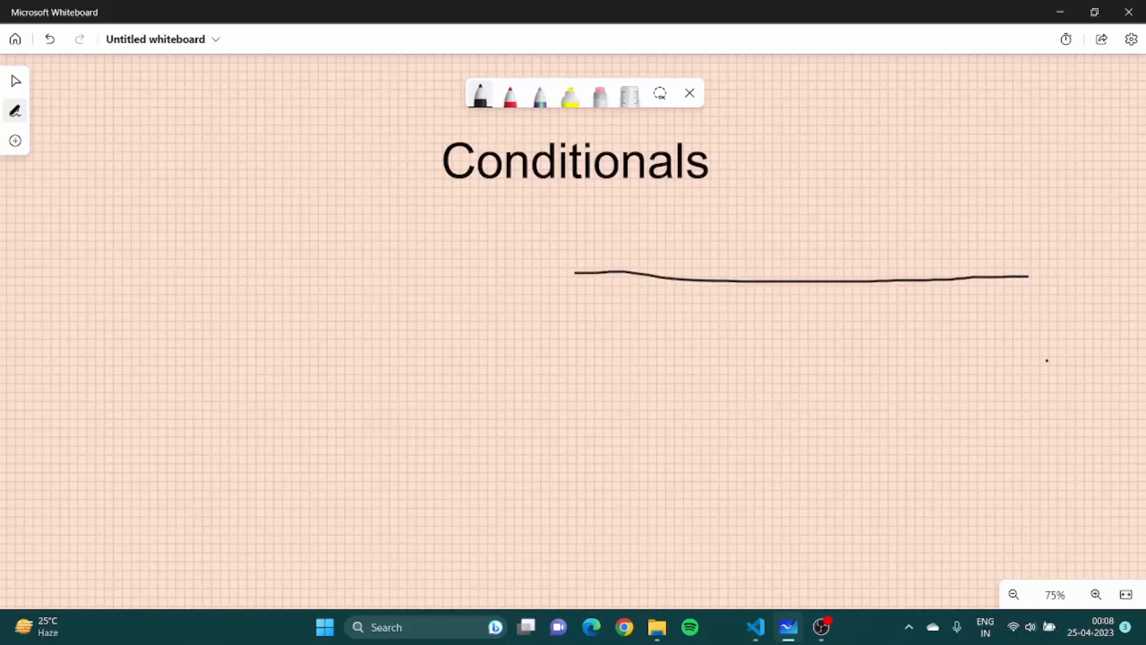
Draw the road's lower edge, branching roads, and a vehicle body with wheels and front lights.
drag(569, 347, 1038, 358)
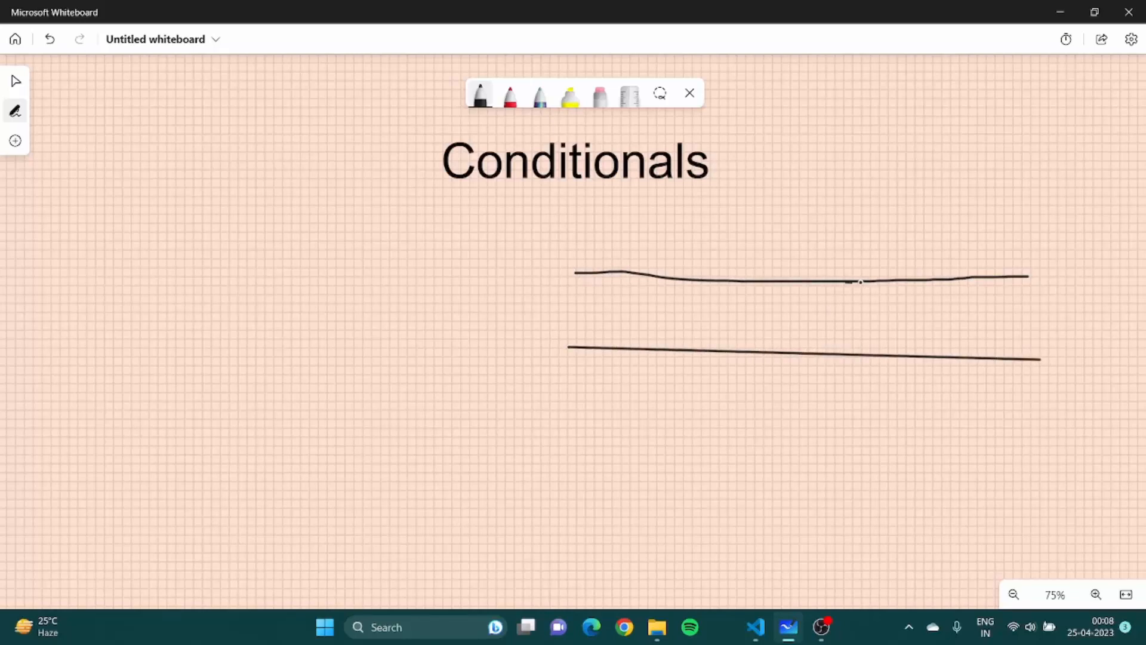
drag(861, 281, 1018, 461)
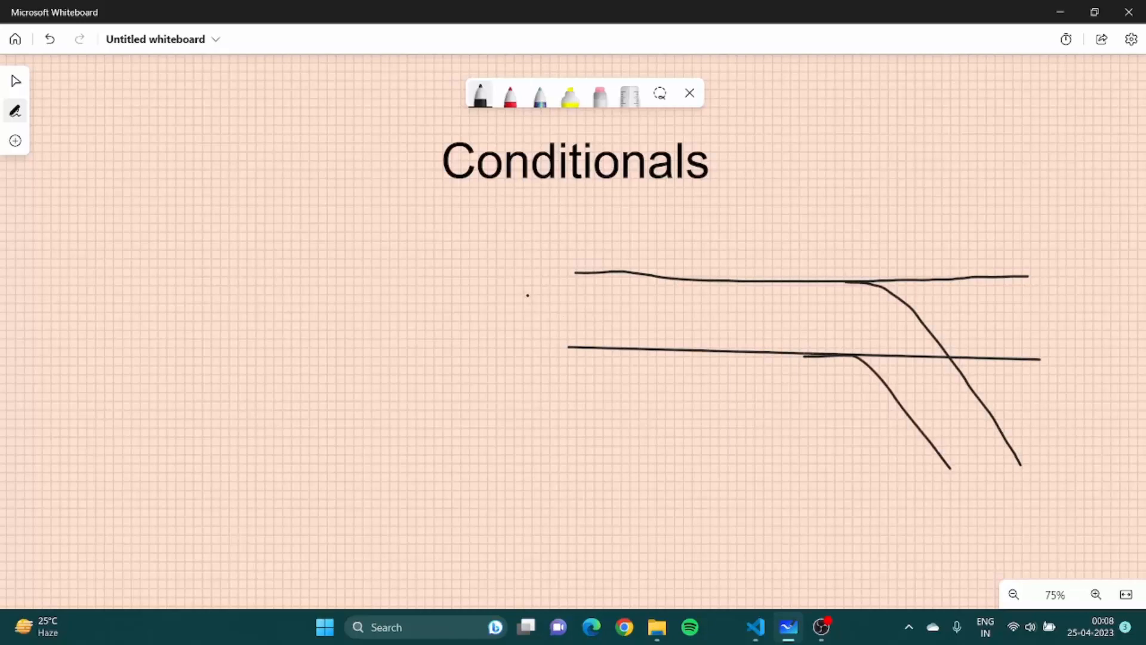
drag(526, 283, 661, 325)
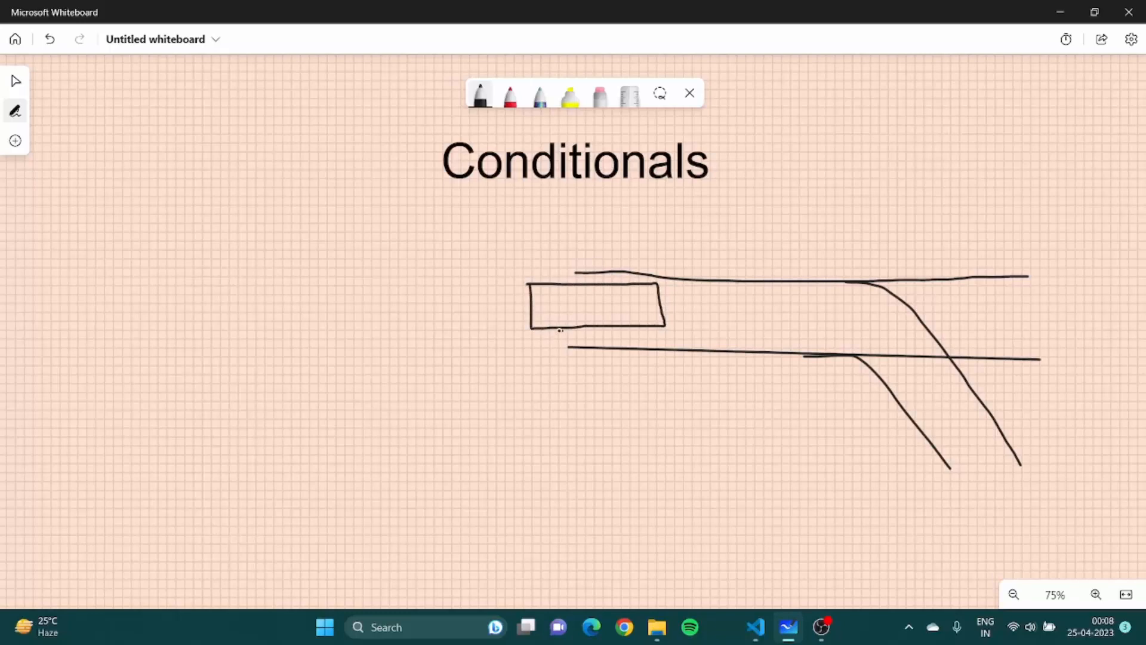
drag(561, 338, 627, 336)
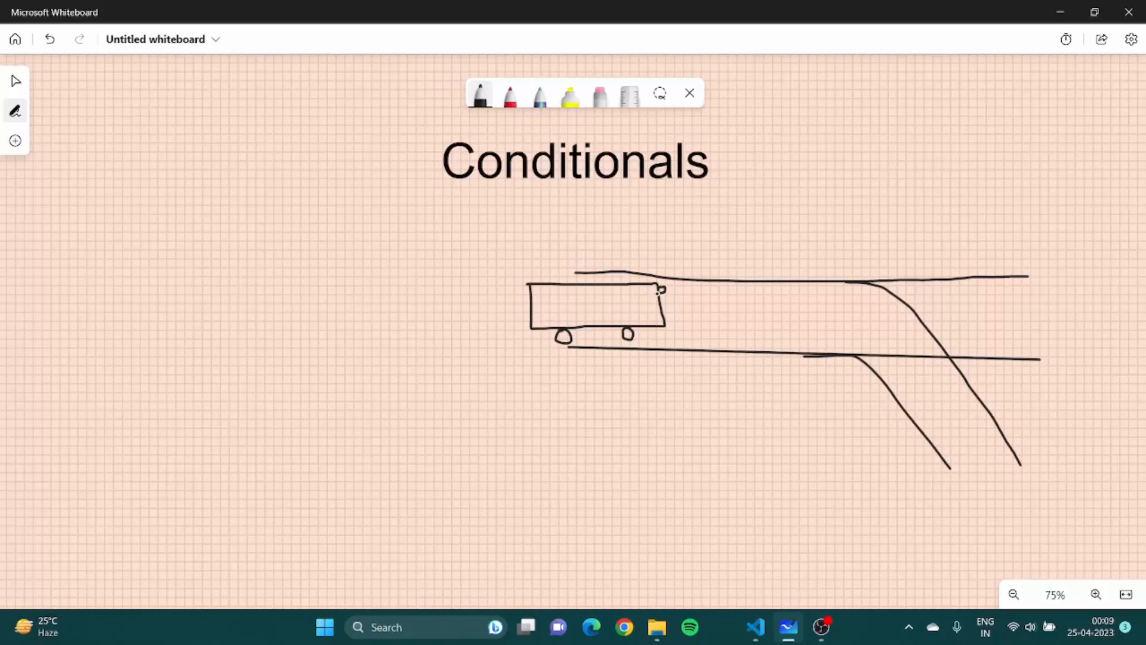
drag(661, 289, 661, 325)
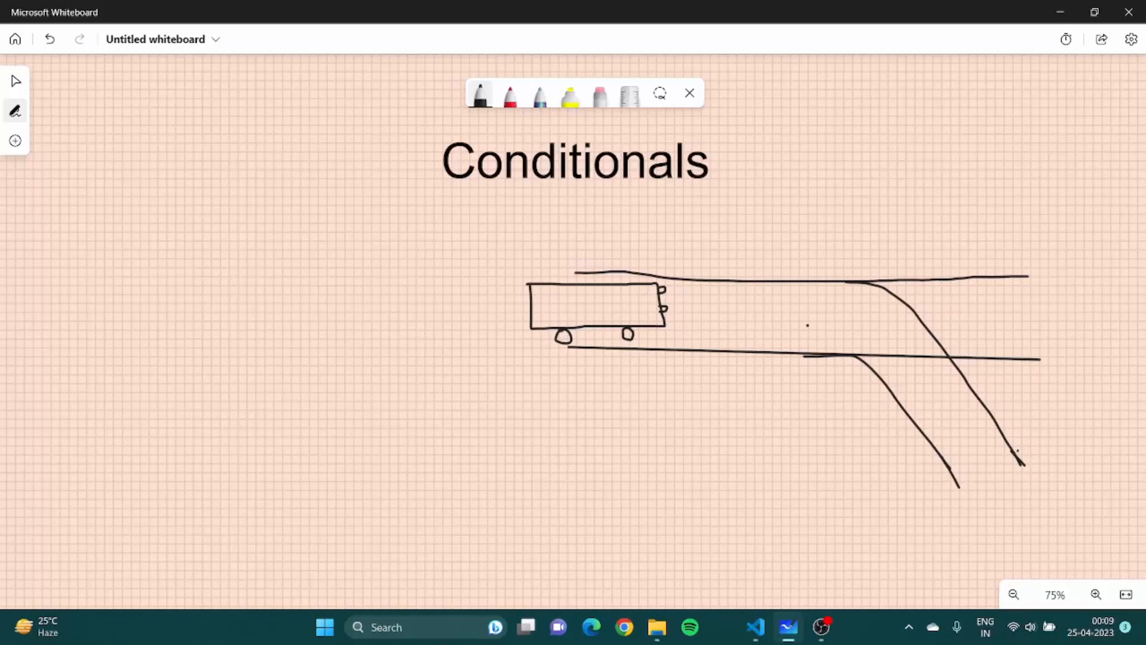
Draw arrows along the main road and branches, and handwrite 'if (no blockage)' above the road.
drag(798, 257, 1015, 252)
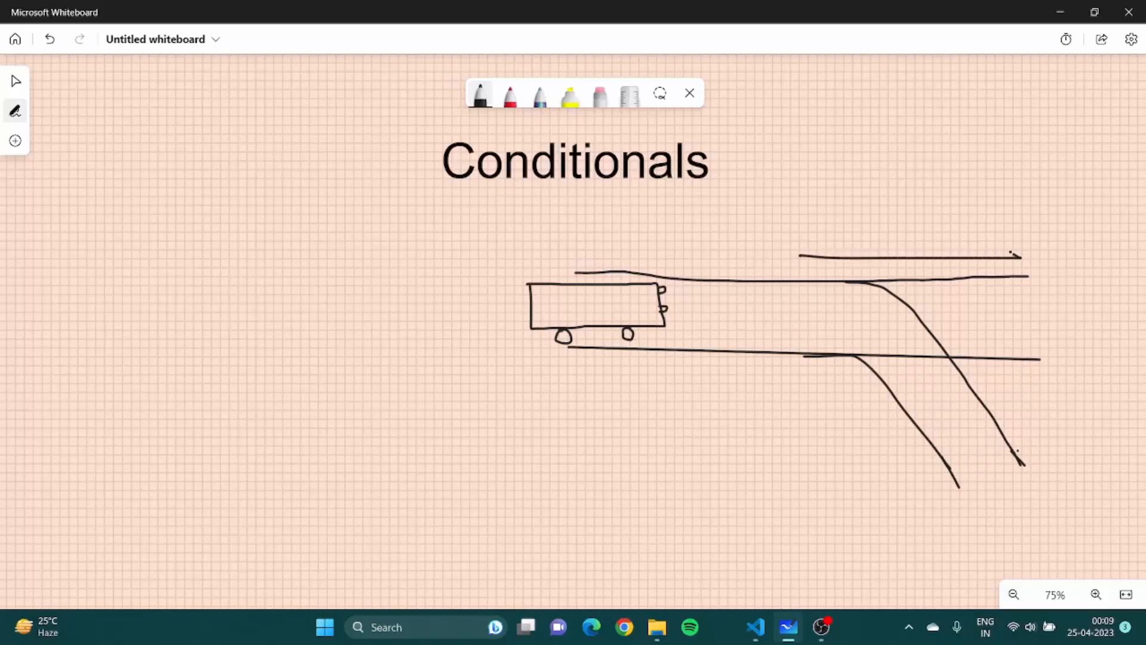
drag(1015, 377, 1067, 439)
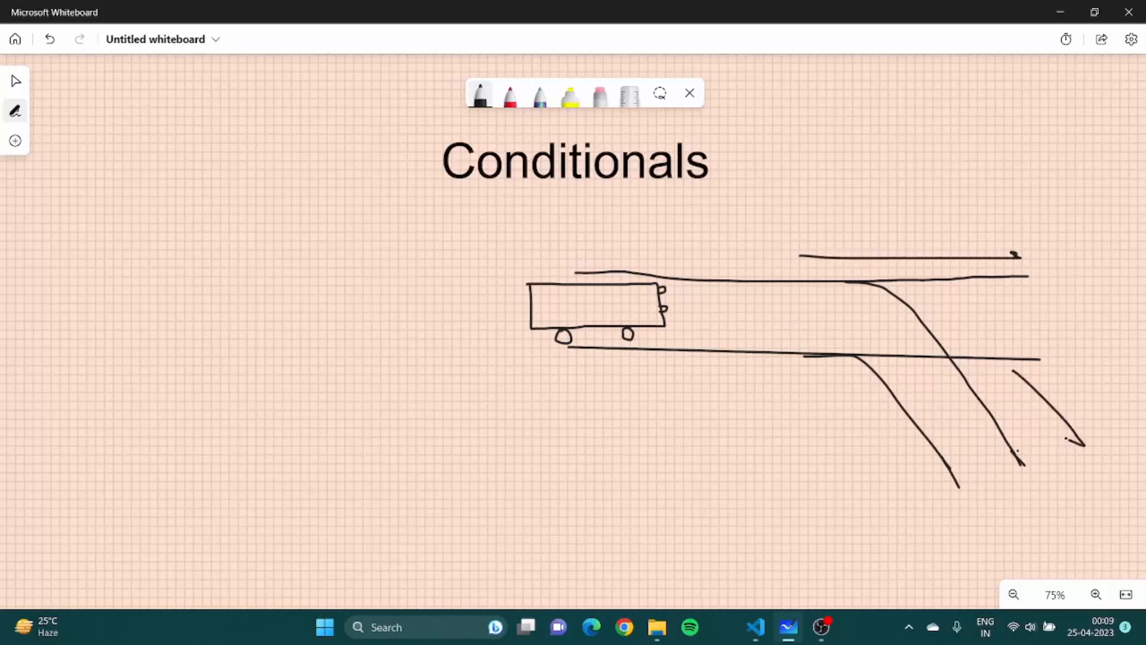
drag(1034, 380, 1081, 438)
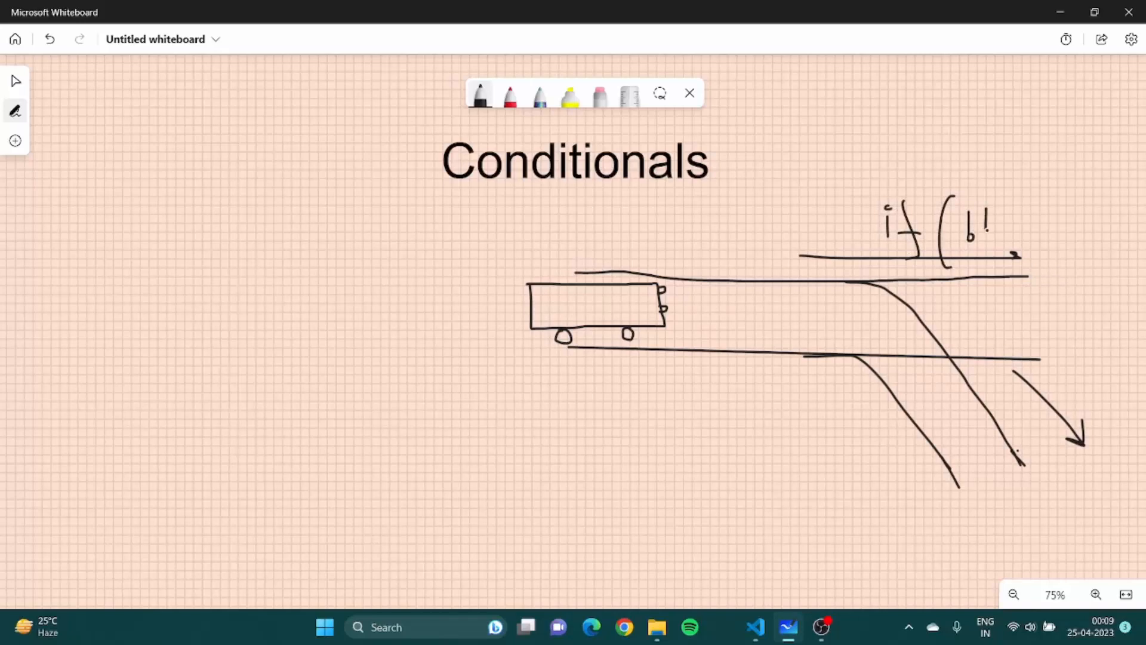
drag(990, 227, 1045, 234)
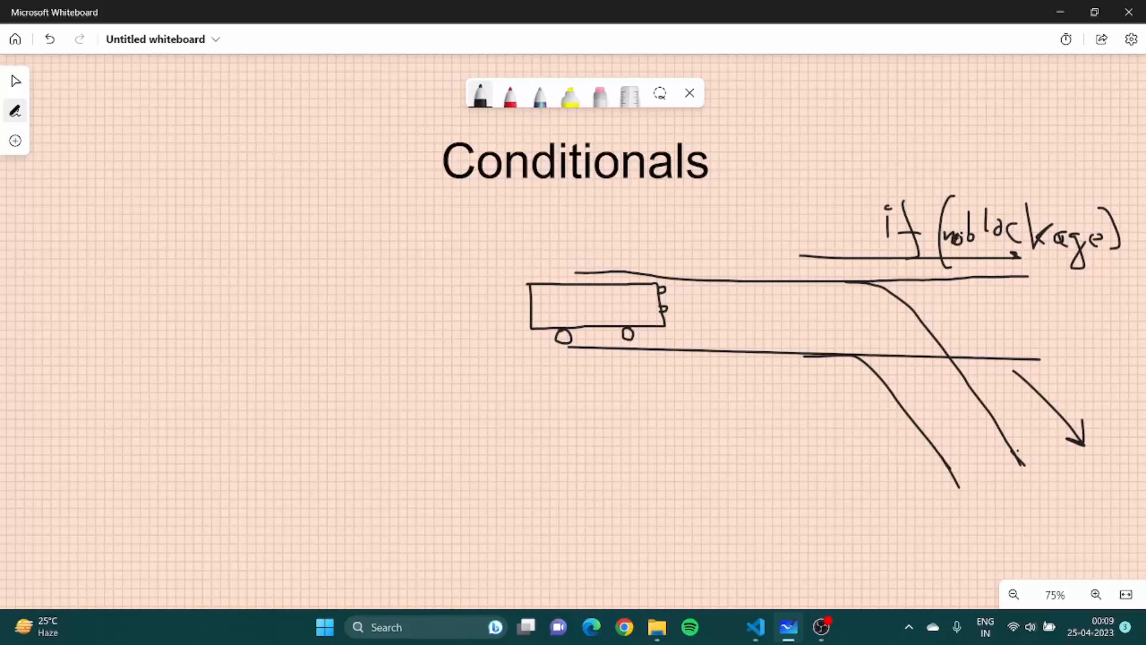
drag(884, 309, 1019, 309)
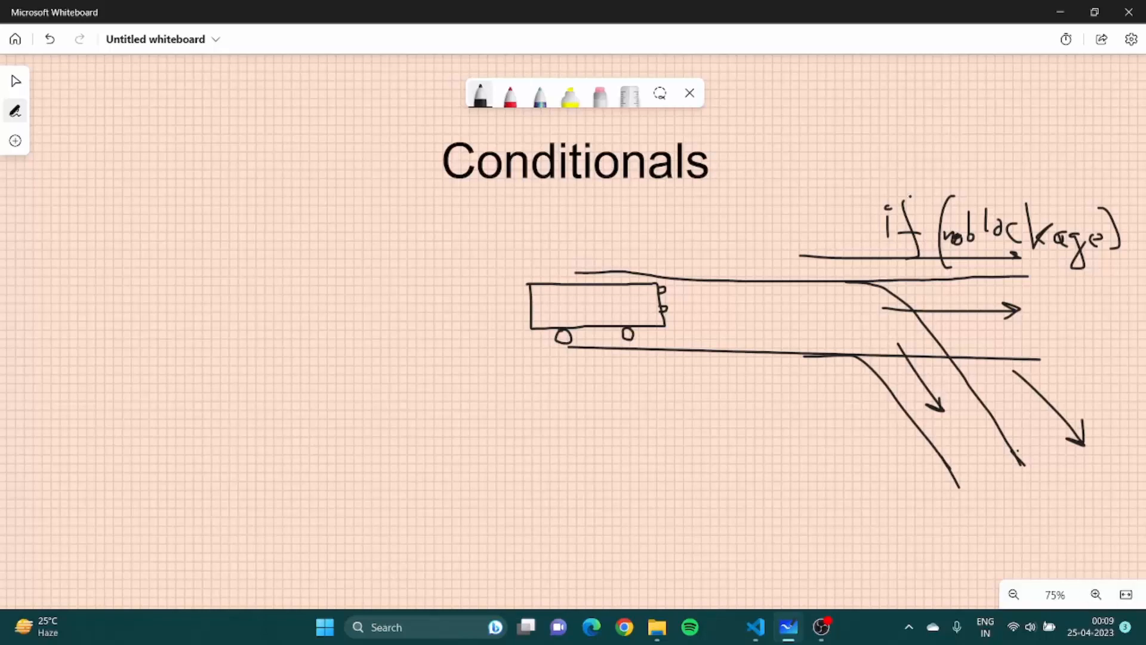
drag(906, 193, 906, 263)
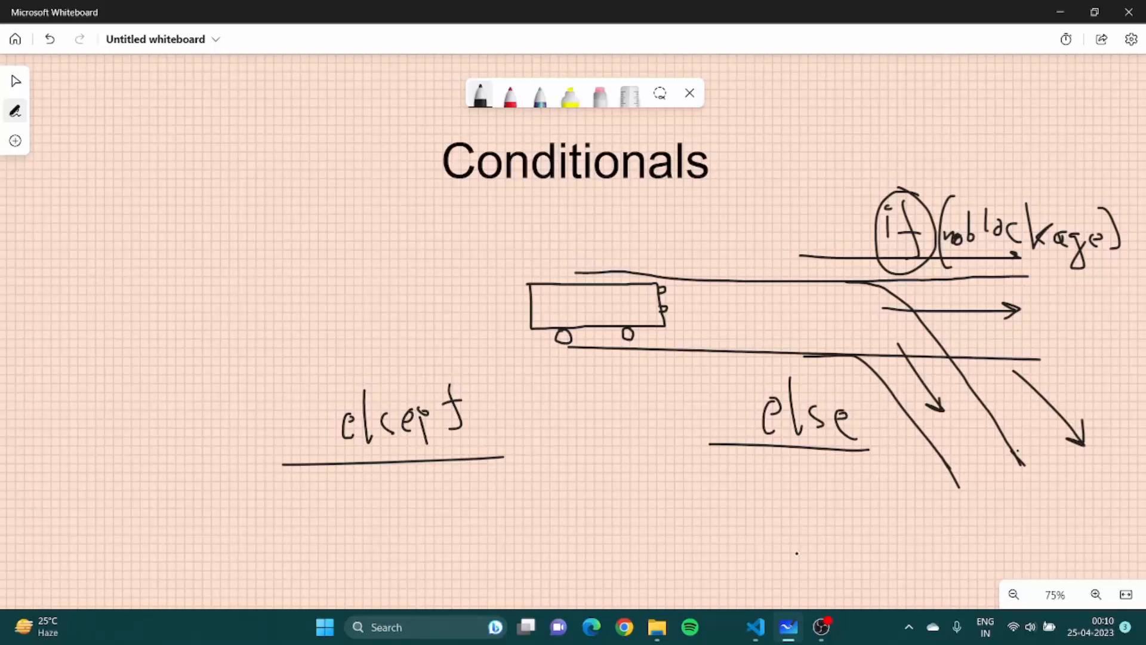
mouse_move(756, 627)
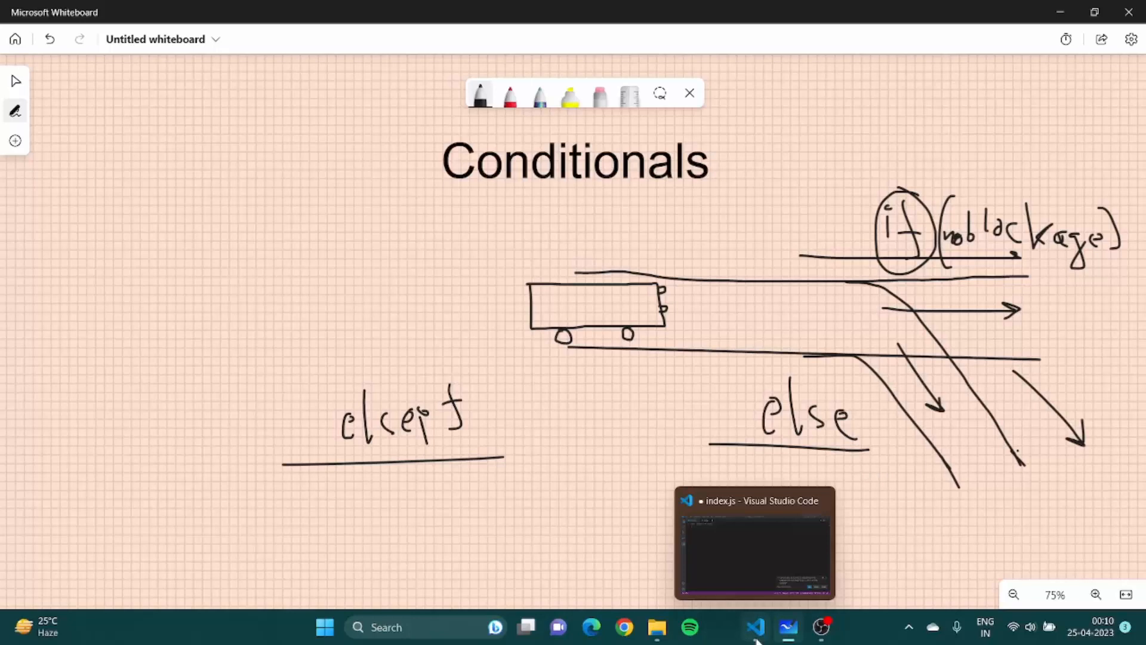
Return to index.js, dismiss the git prompt, and declare var score = 0; then save.
click(755, 626)
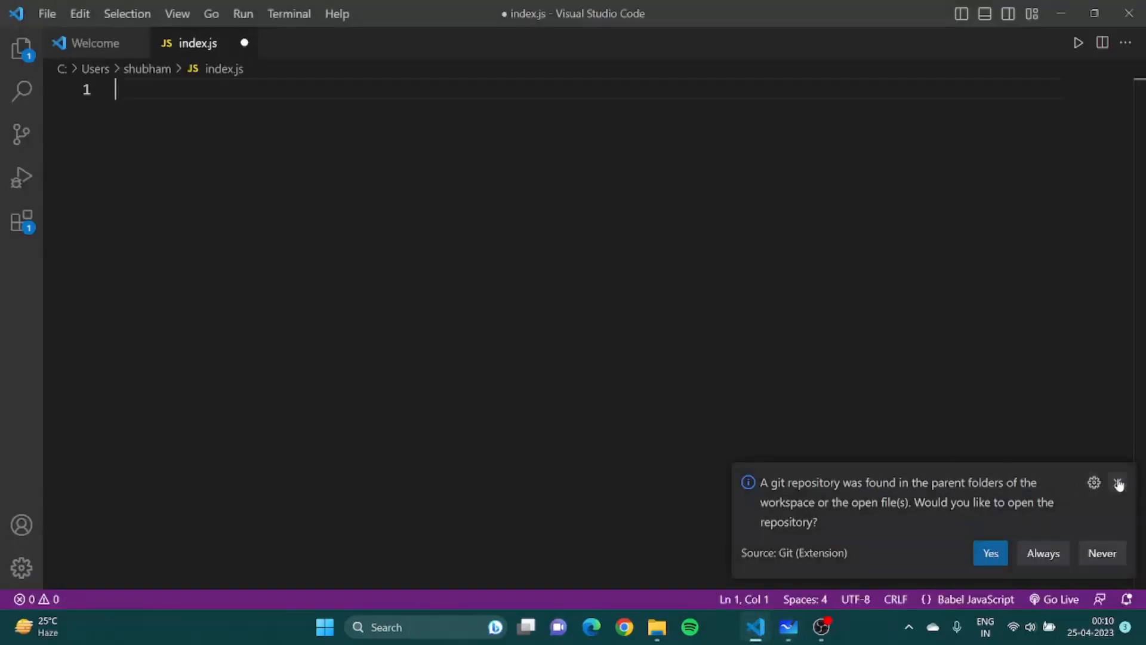
click(1118, 482)
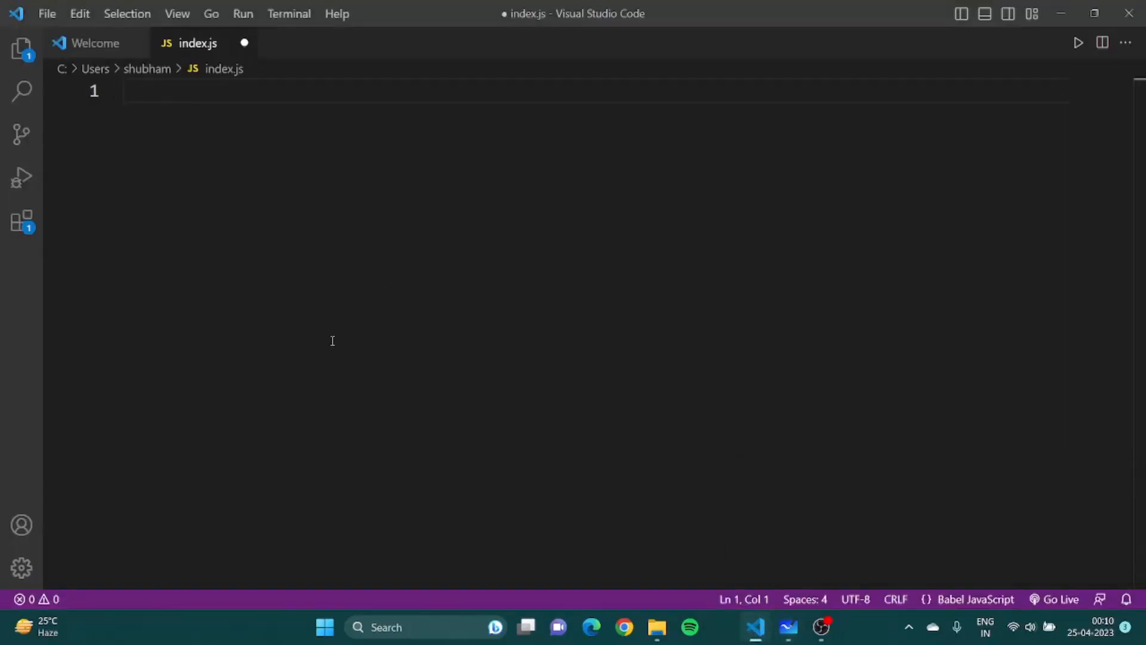
key(ctrl+s)
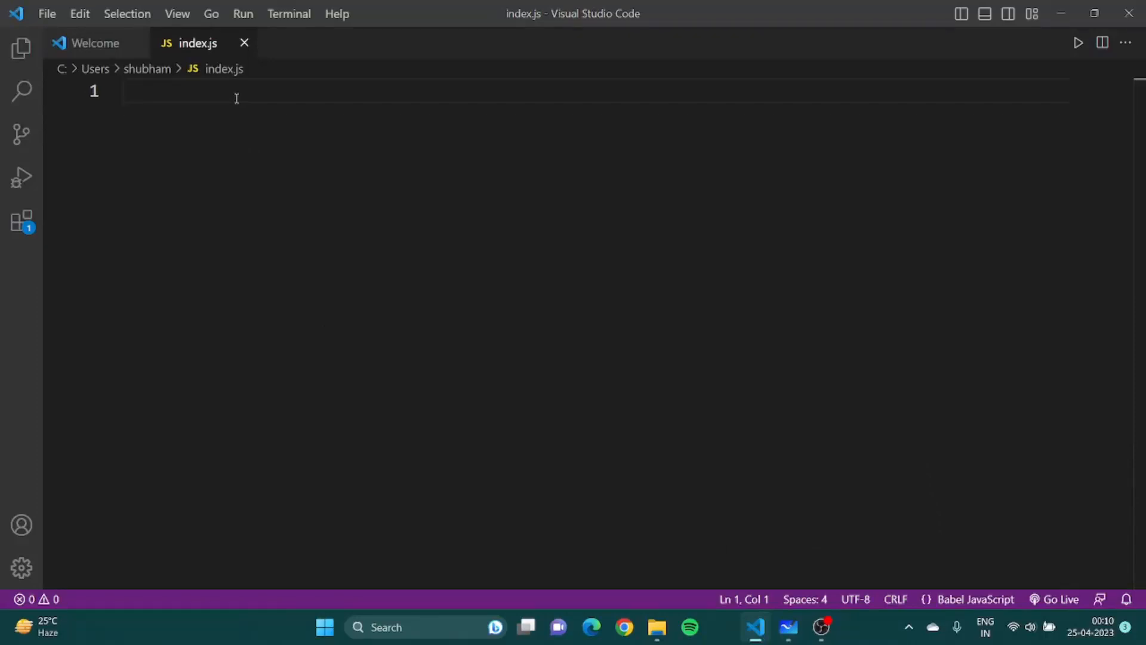
text(var sc)
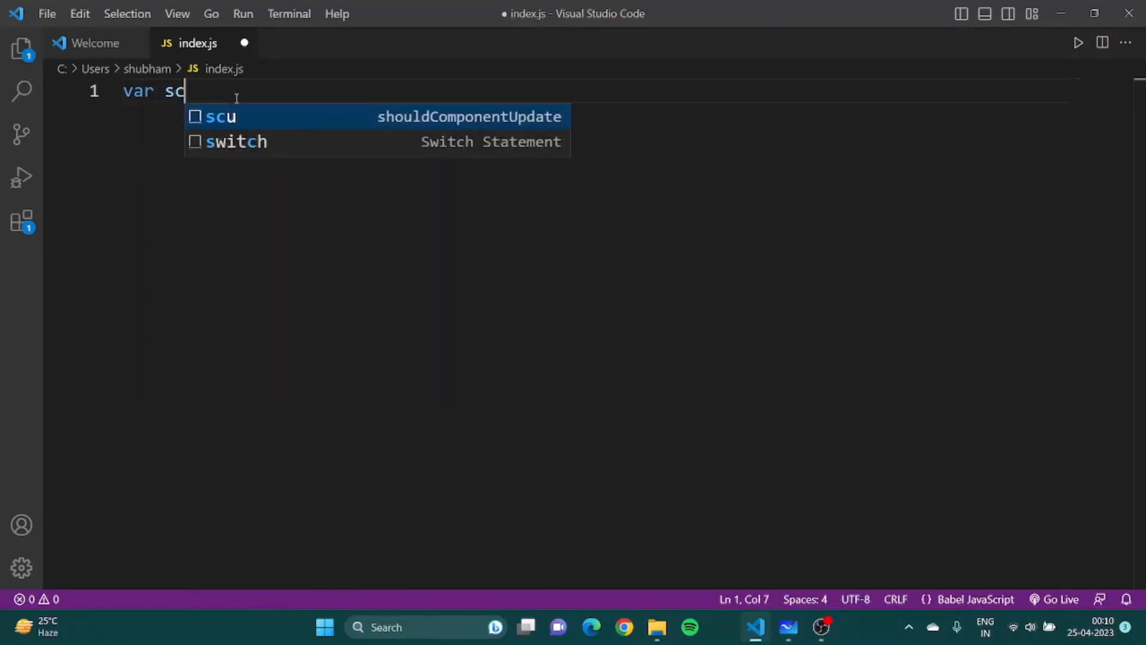
text(ore = 0;)
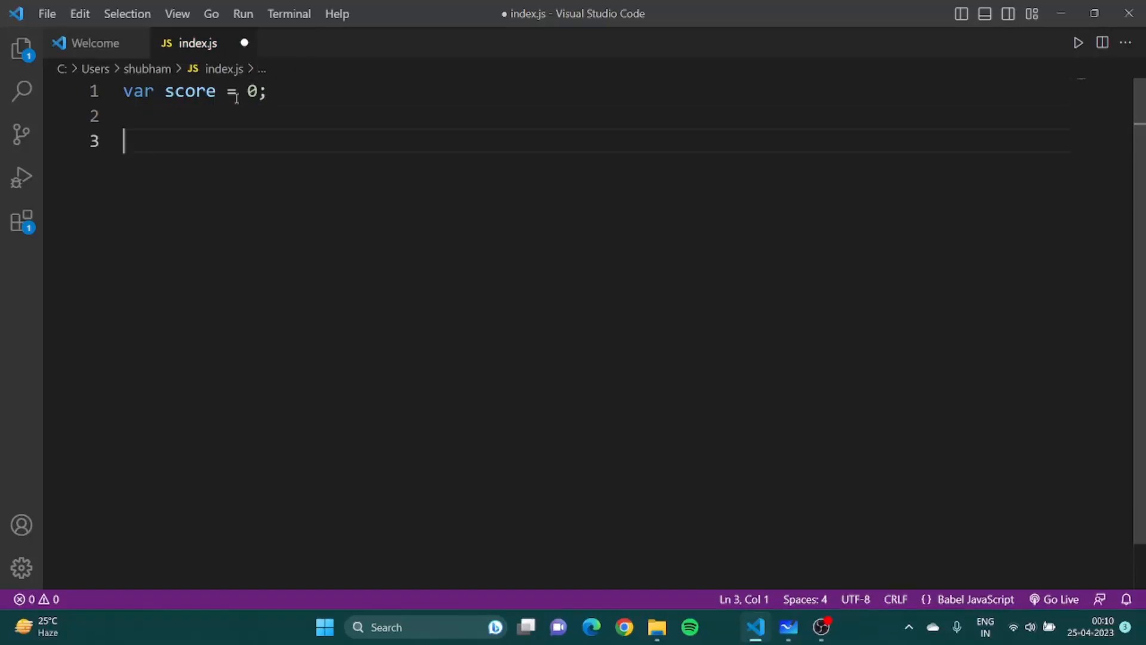
key(ctrl+s)
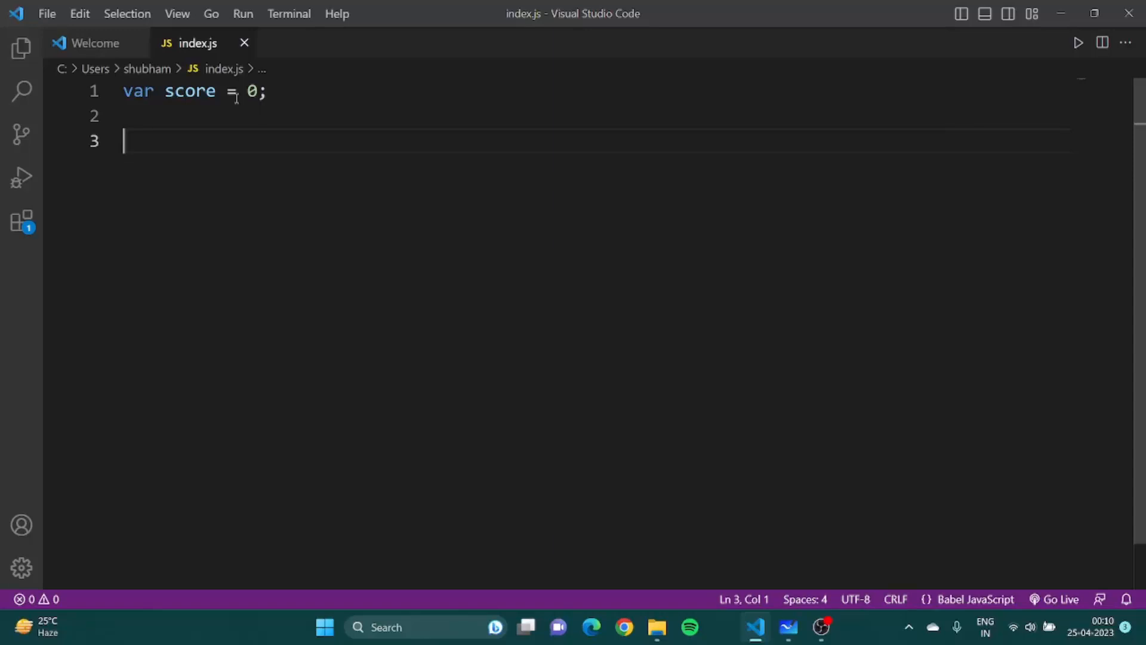
Write an if (score>40) block that logs "Pass".
text(if()
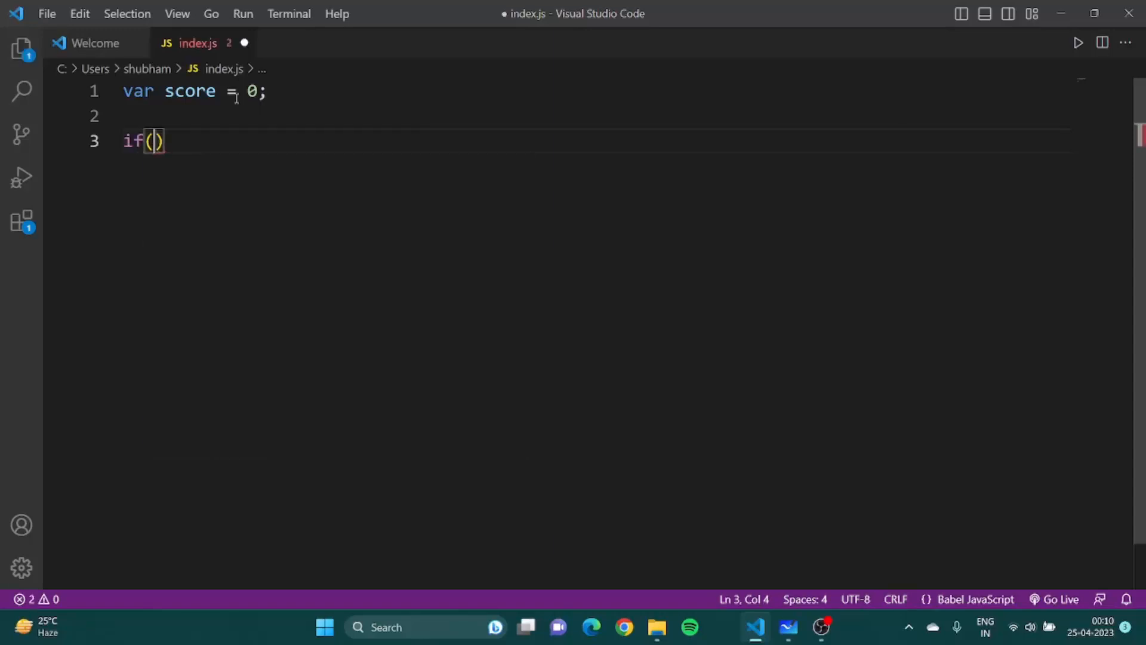
text(s)
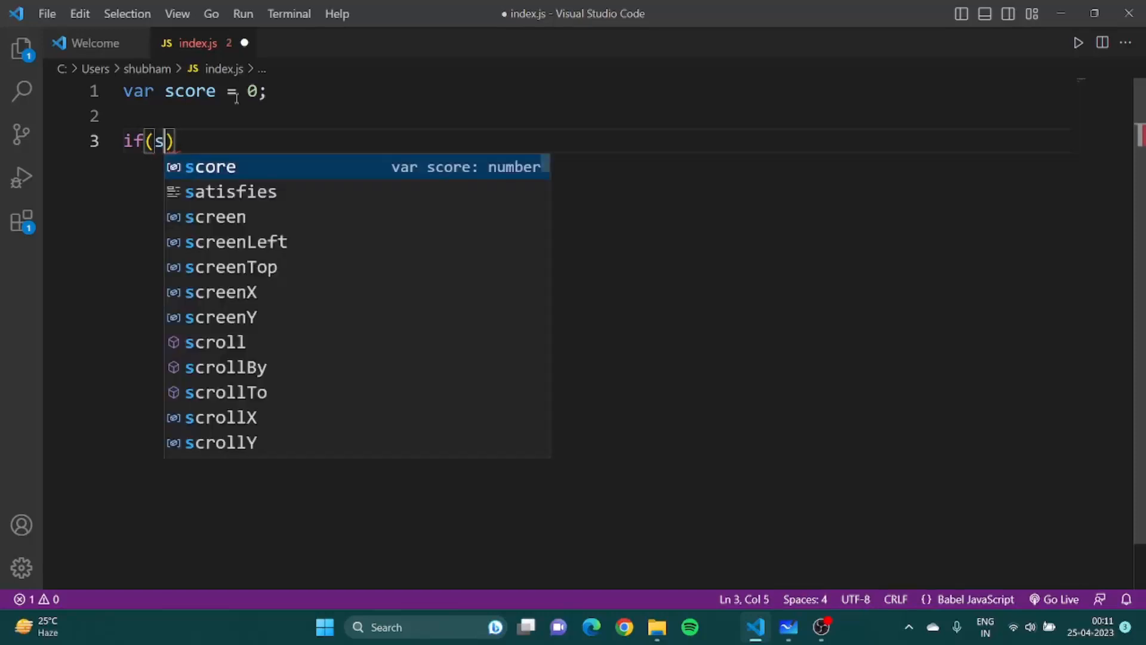
text(core>)
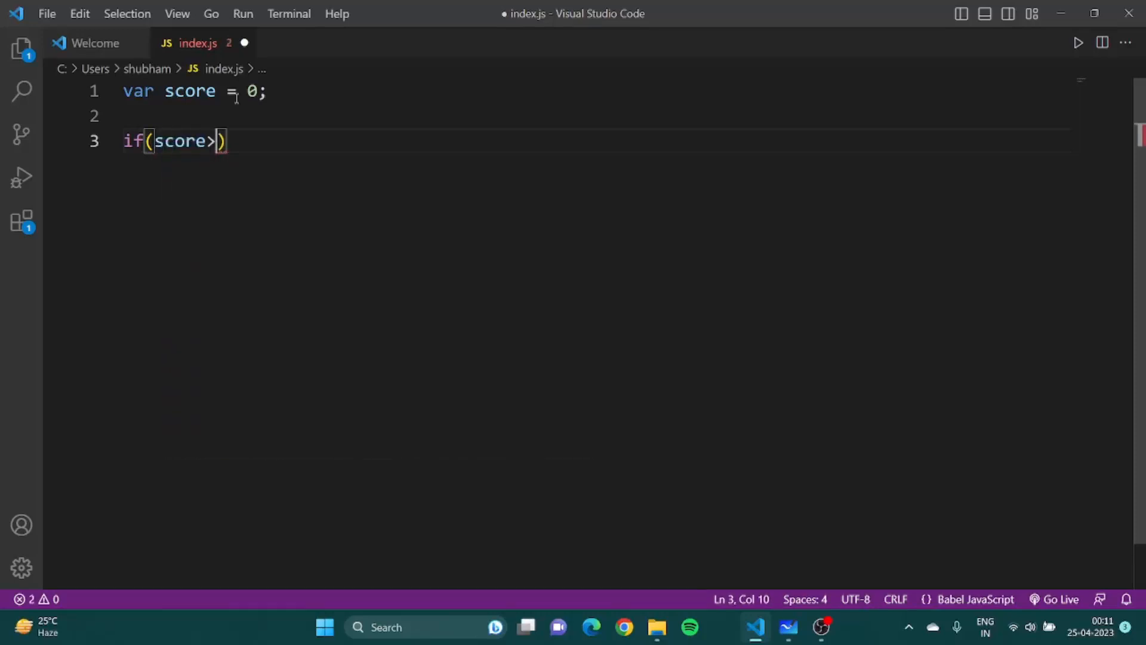
text(40)
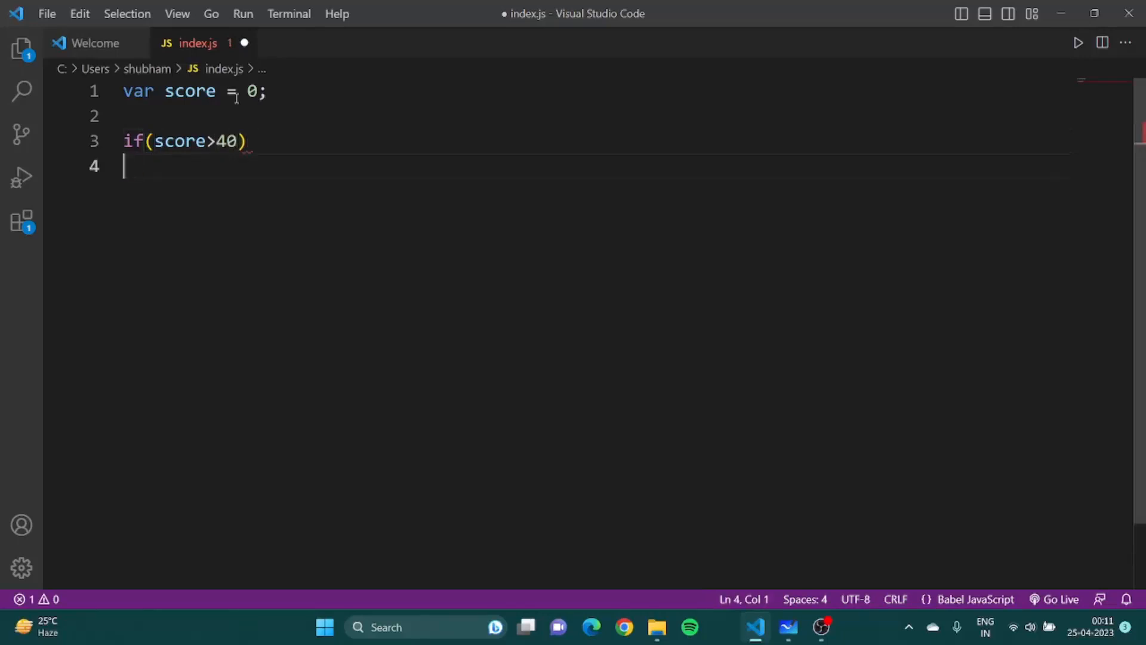
text({)
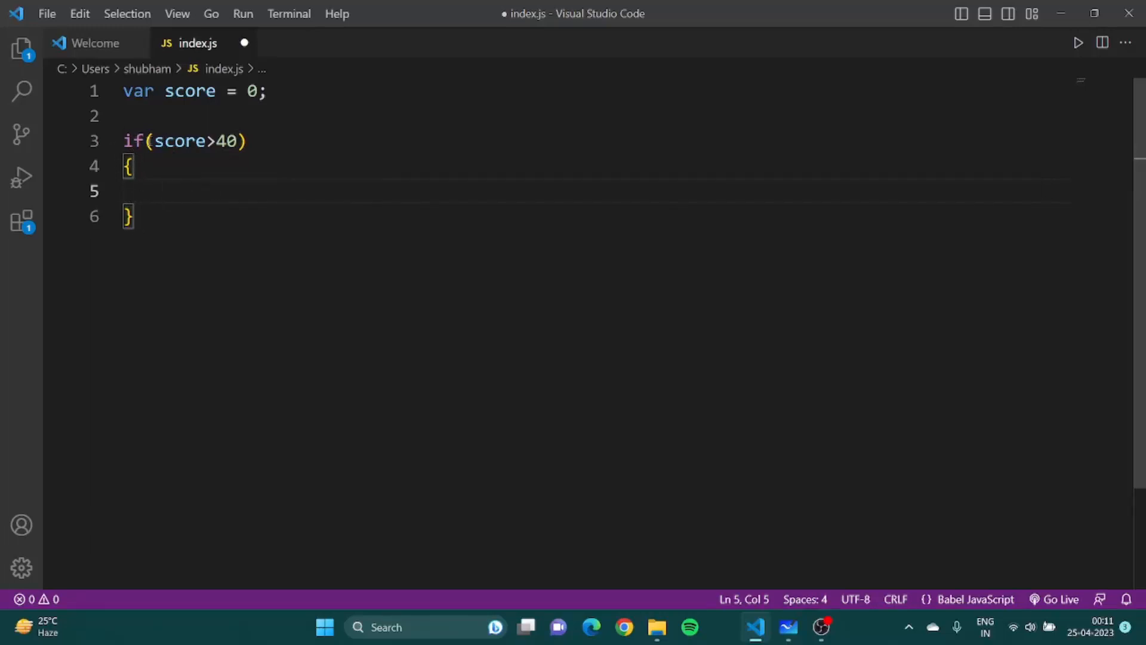
text(console)
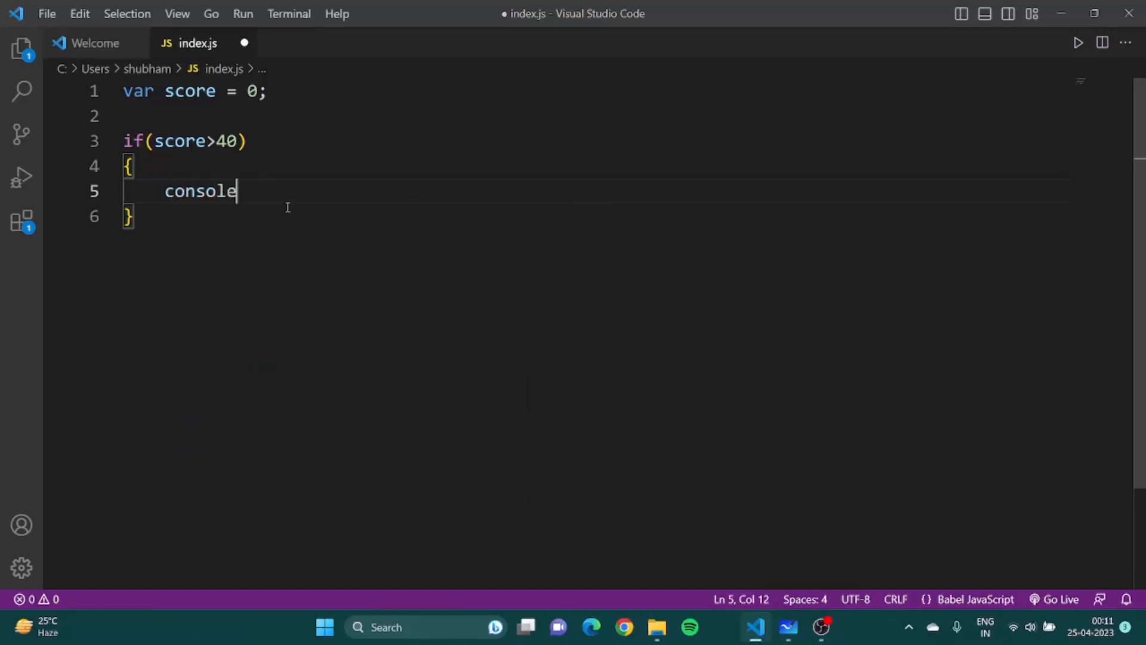
text(.log)
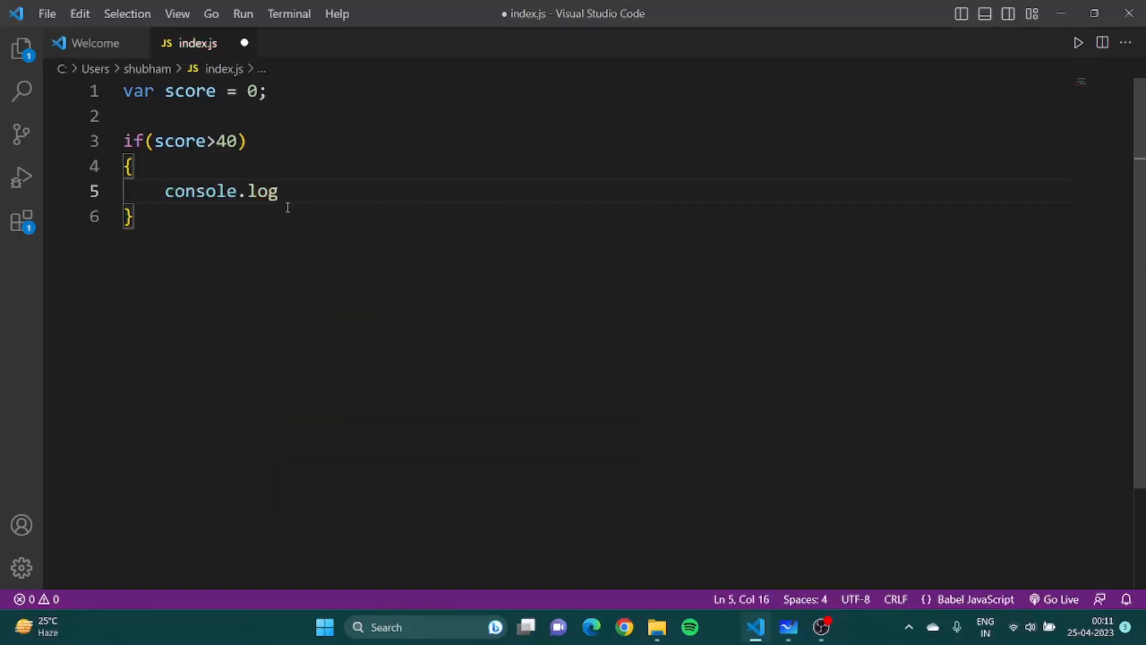
text(()
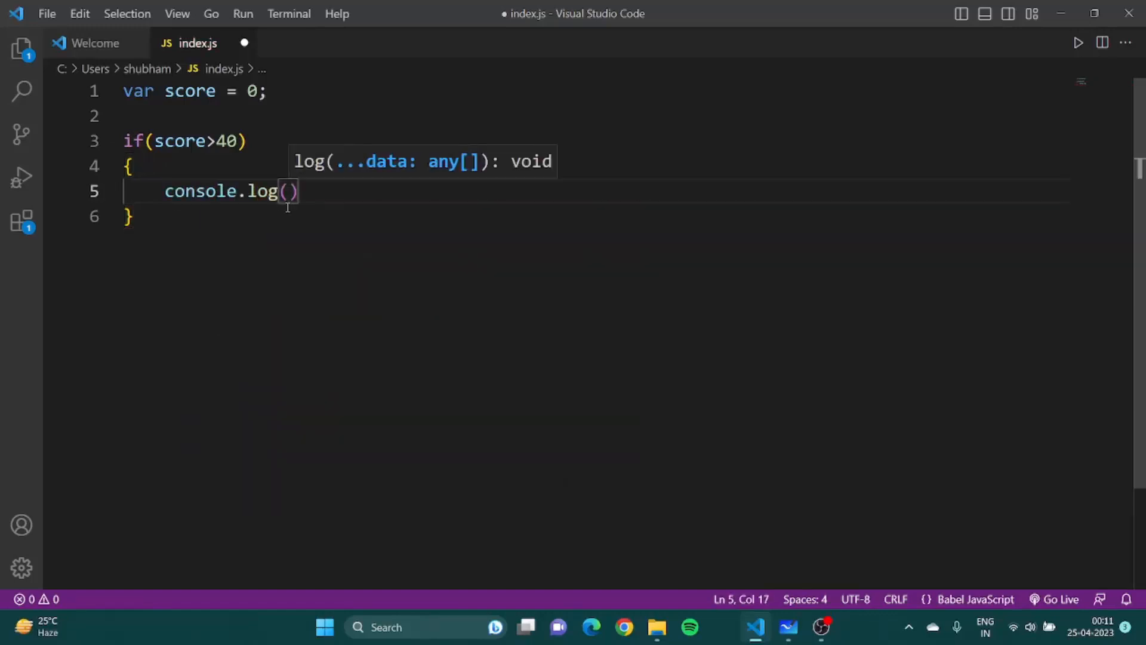
text("Pas")
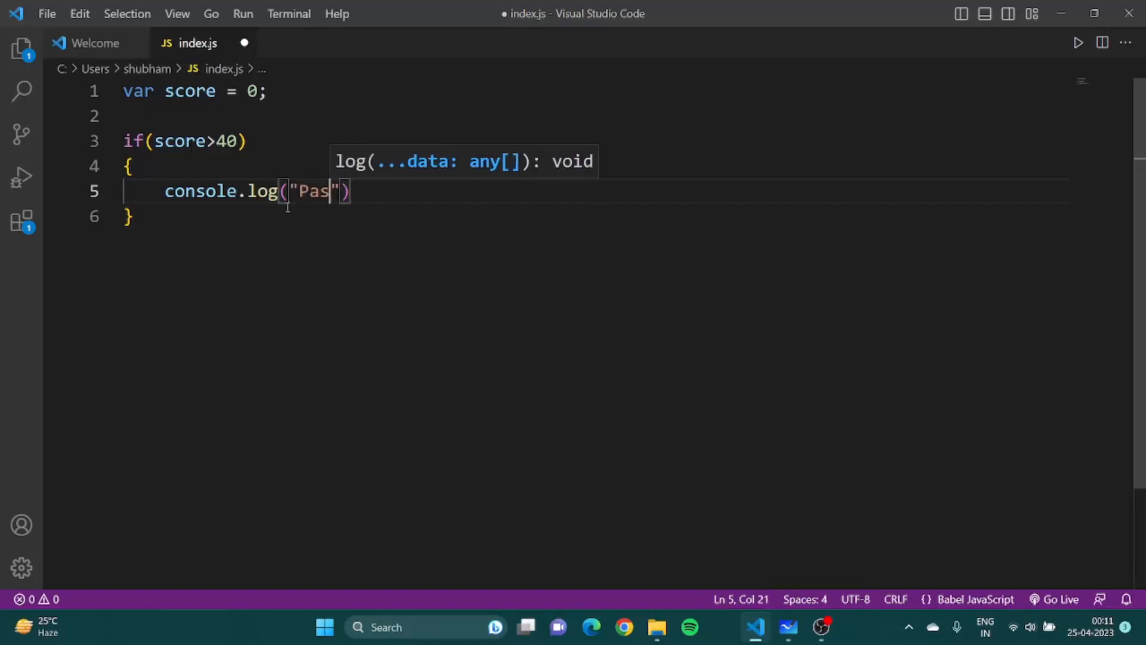
text(s");)
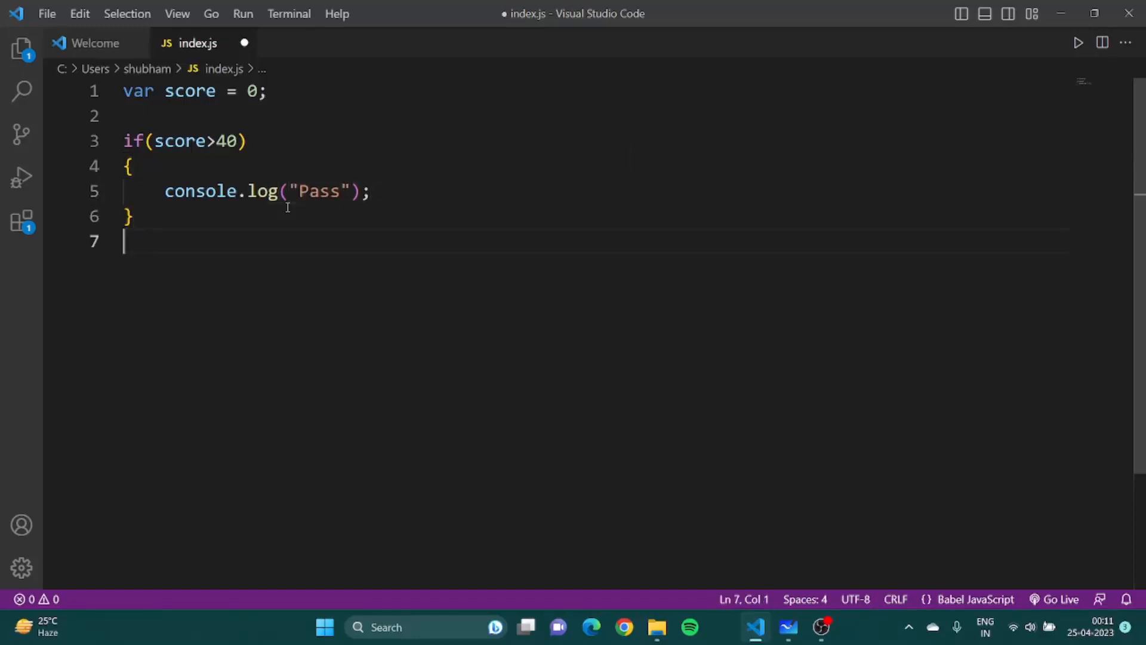
Add an else block logging "Fail" and save index.js.
text(else)
text(c)
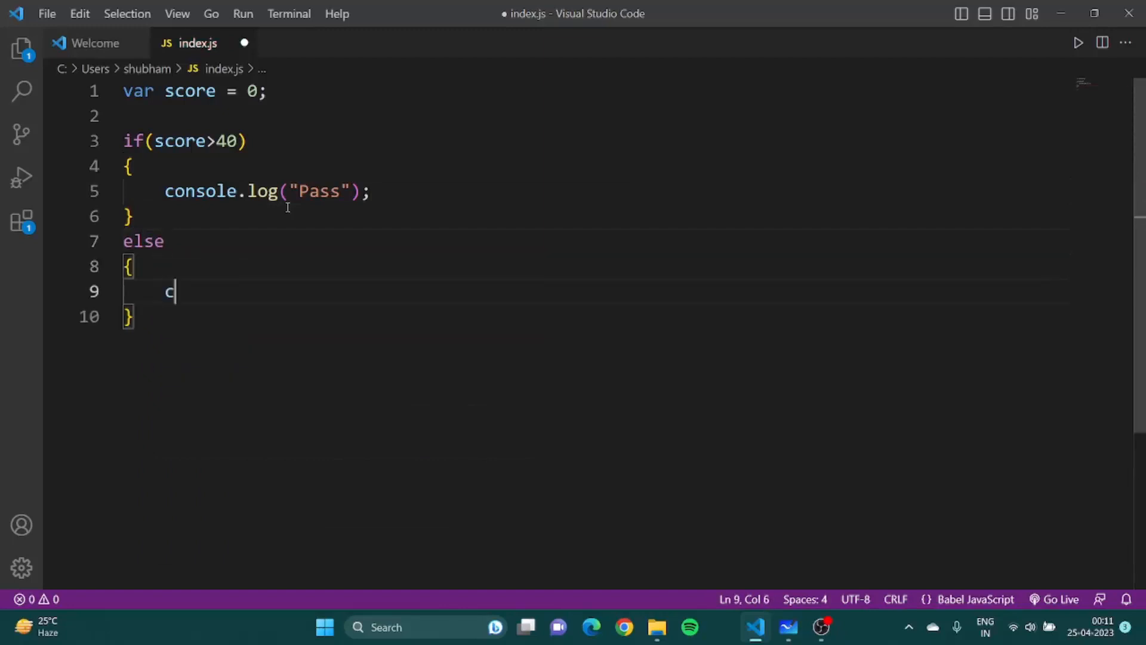
text(onsole.log("Fail")
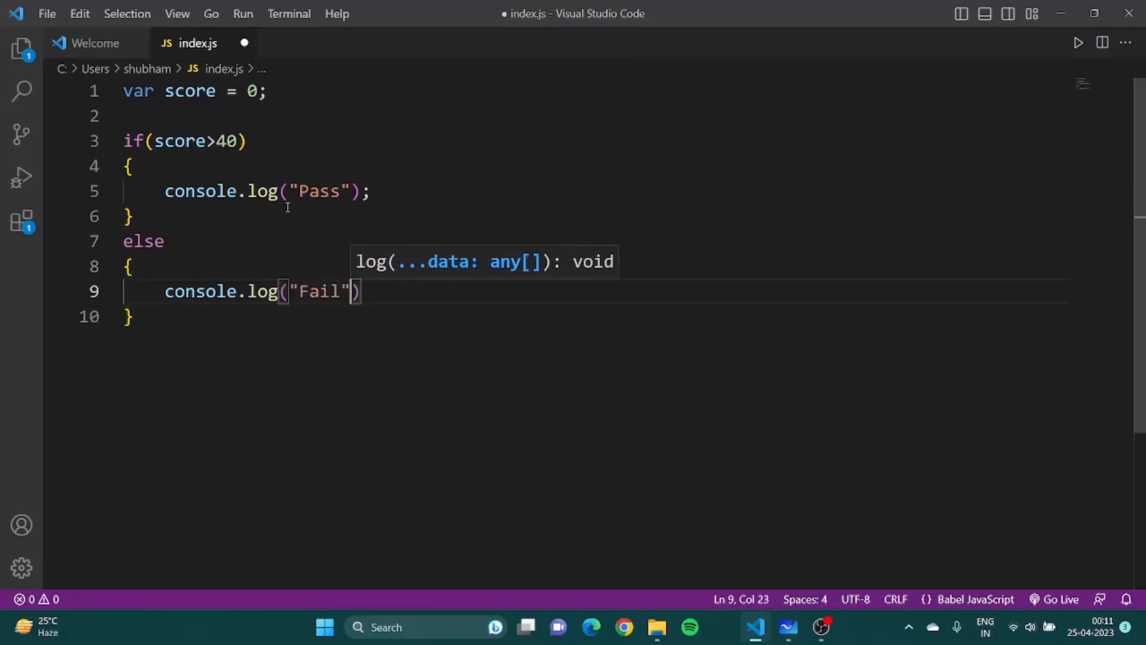
text(;)
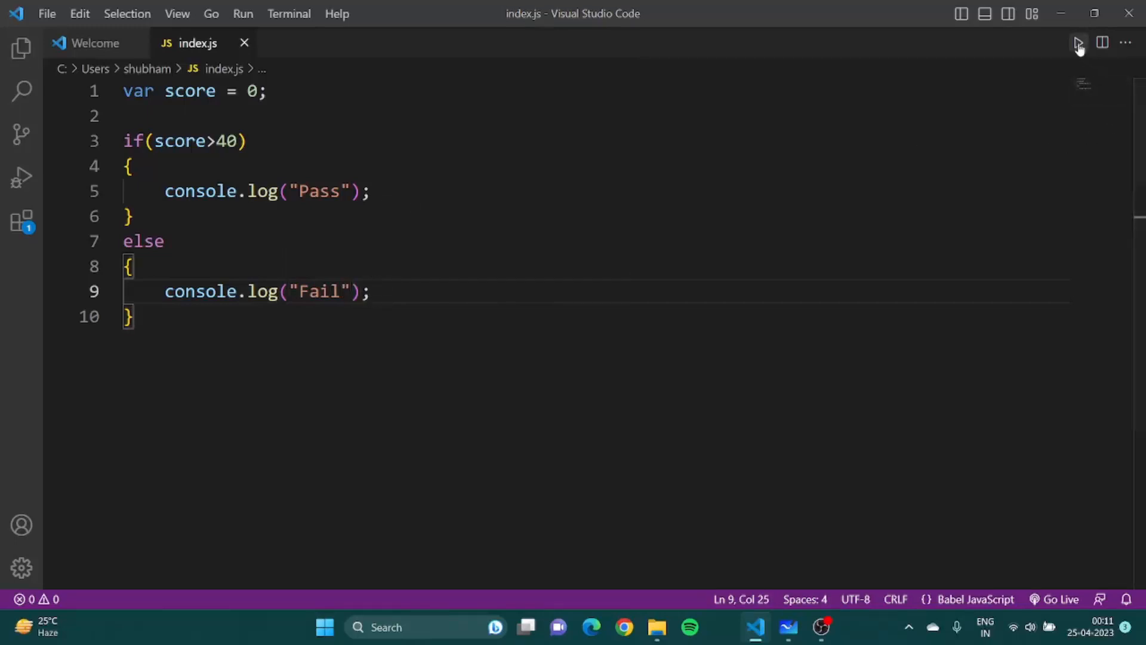
Run index.js to see Fail, change score to 55, and begin a new comment line.
click(1077, 43)
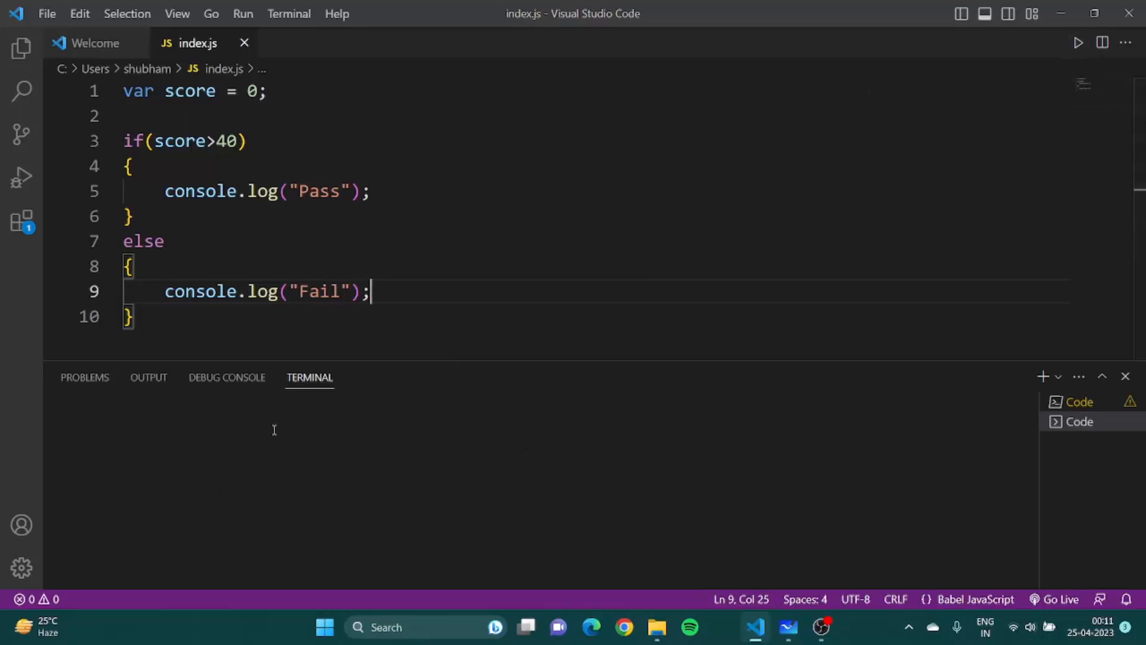
click(1077, 42)
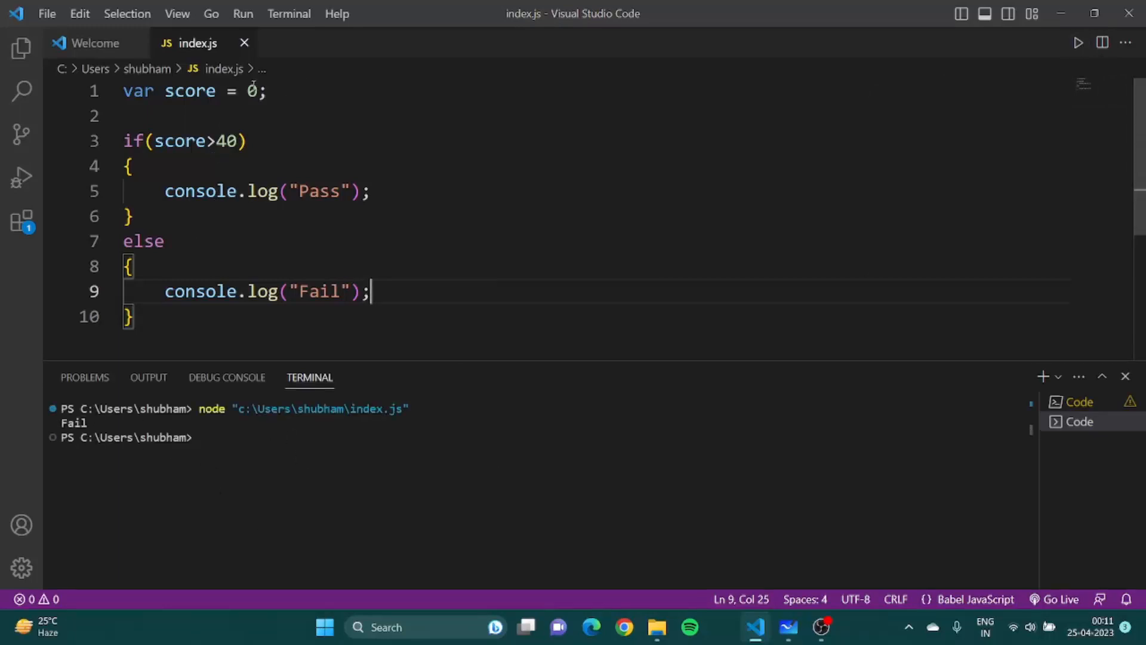
key(Backspace)
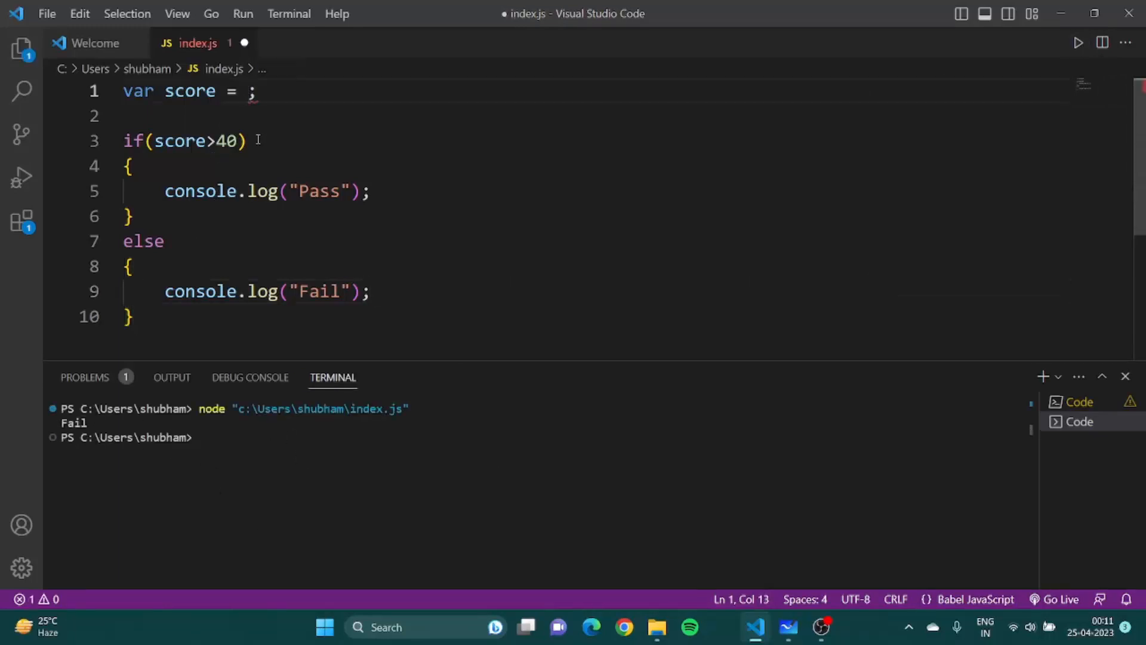
text(55)
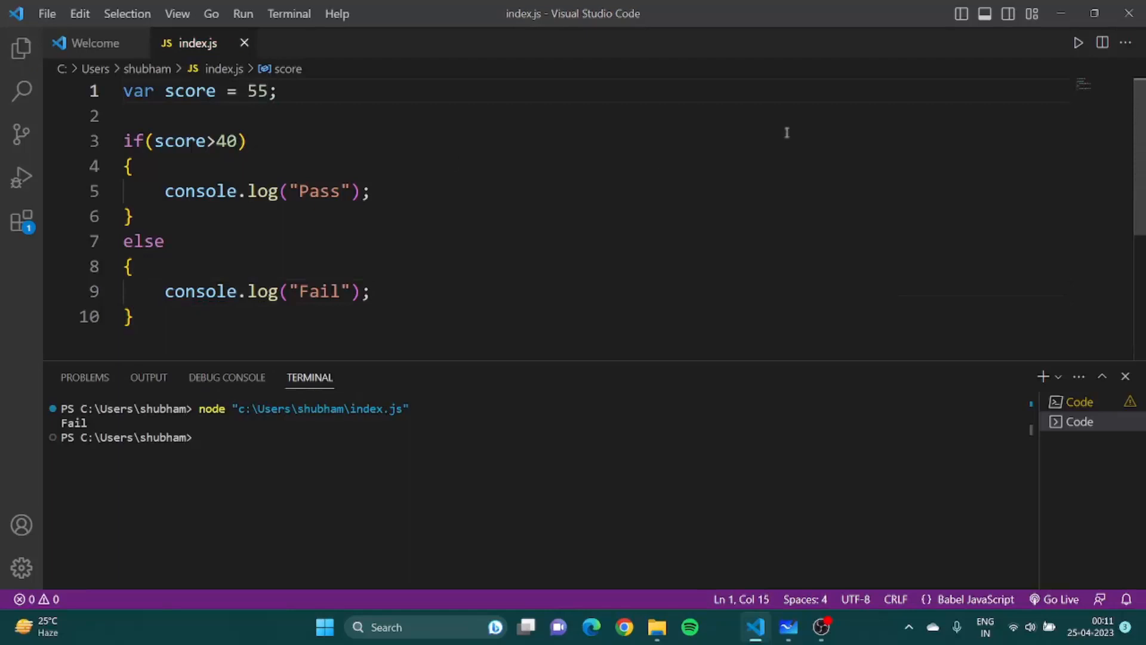
key(Enter)
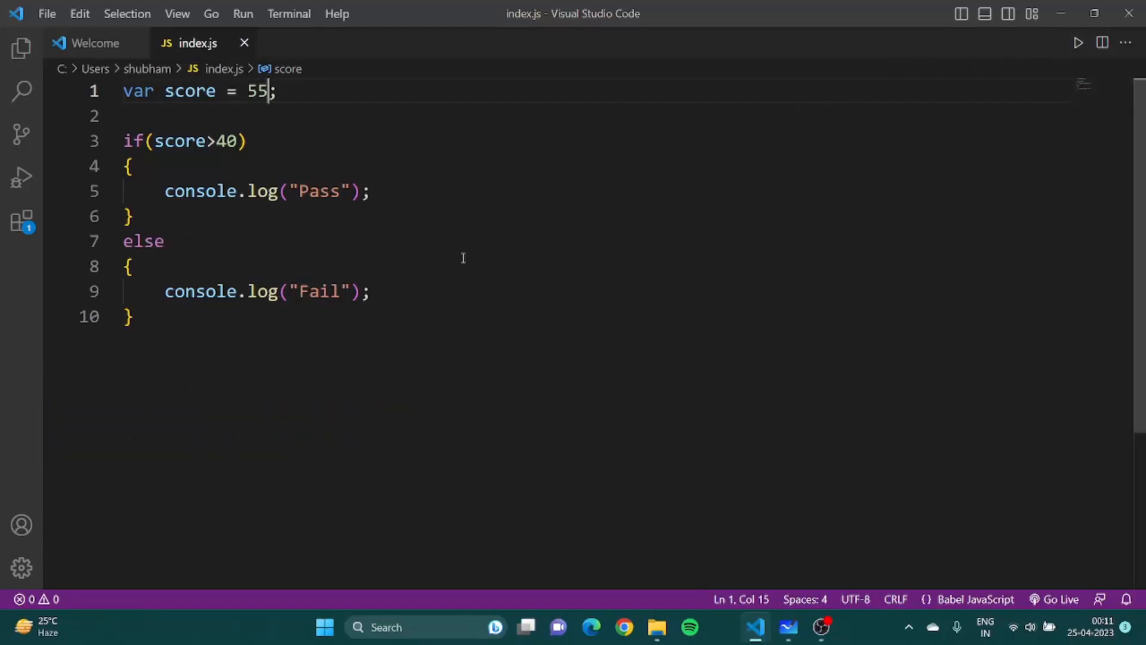
text(// else if)
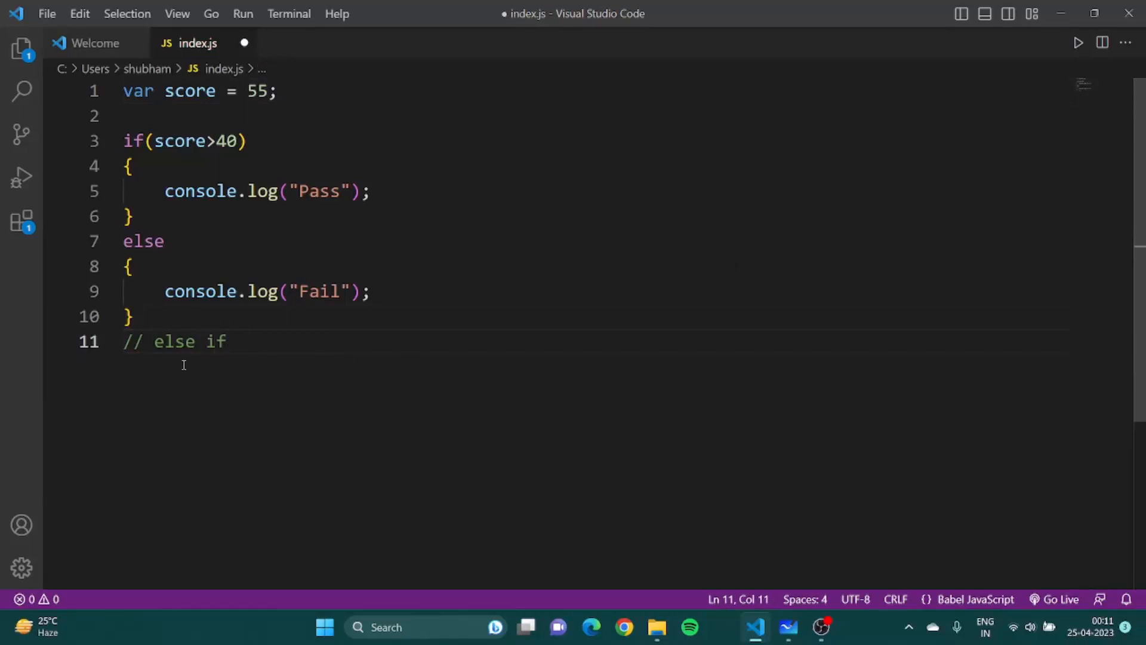
Delete the if/else block, keeping var score = 55, and start a // comment on line 3.
key(ctrl+s)
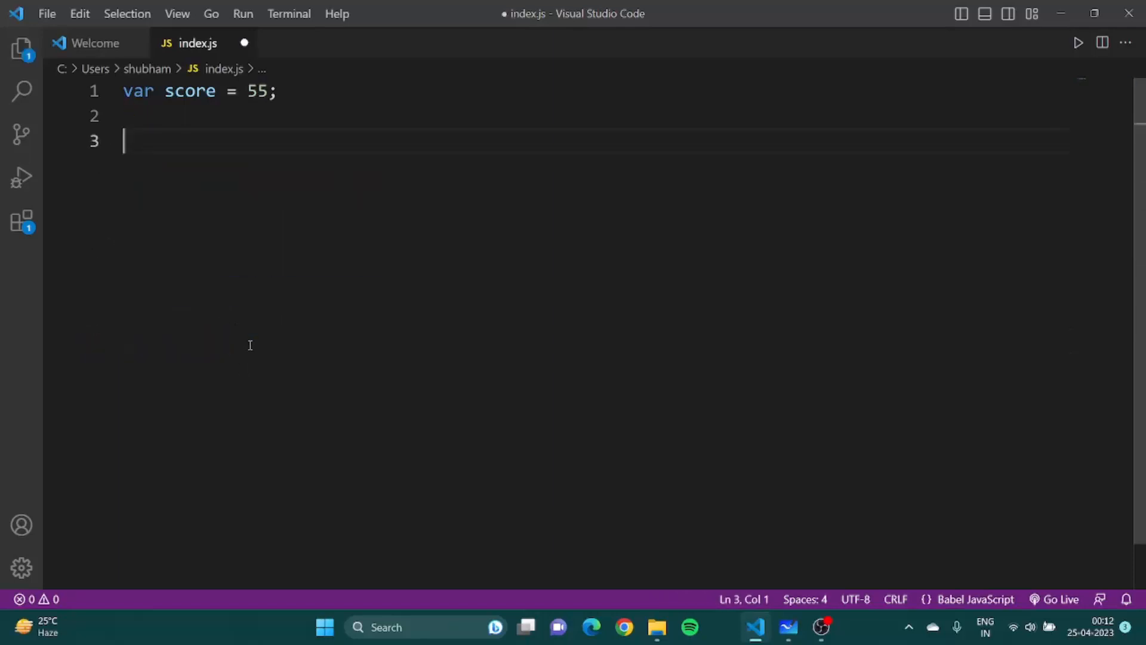
text(//)
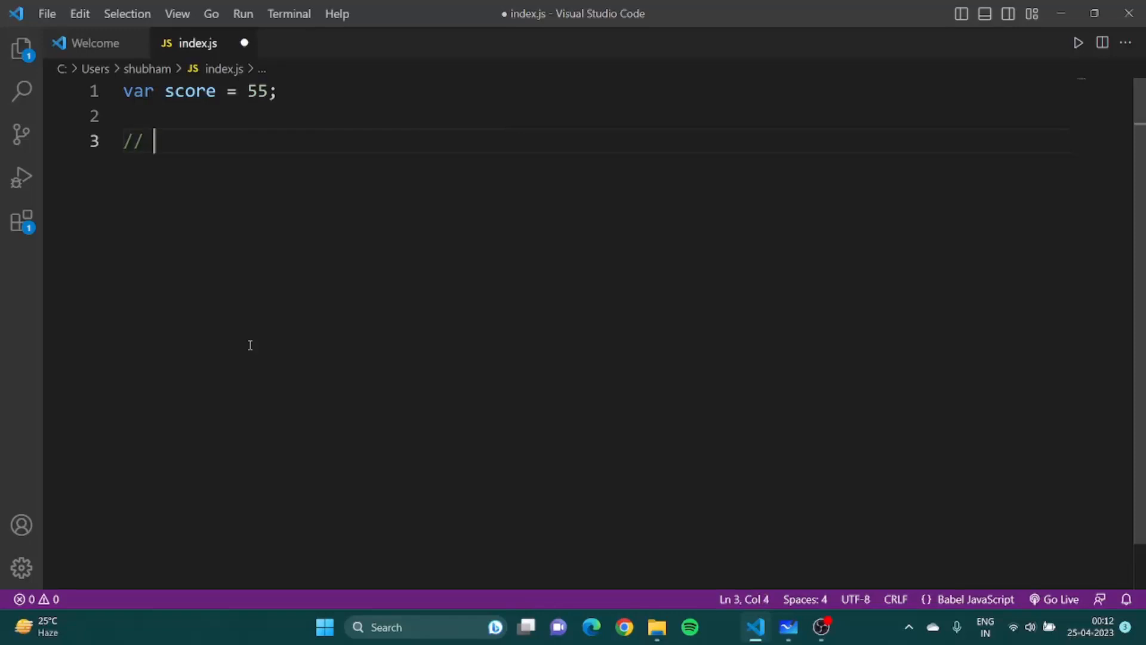
Add comments for === (is equal to) and !== (is not equal to).
text(=== is)
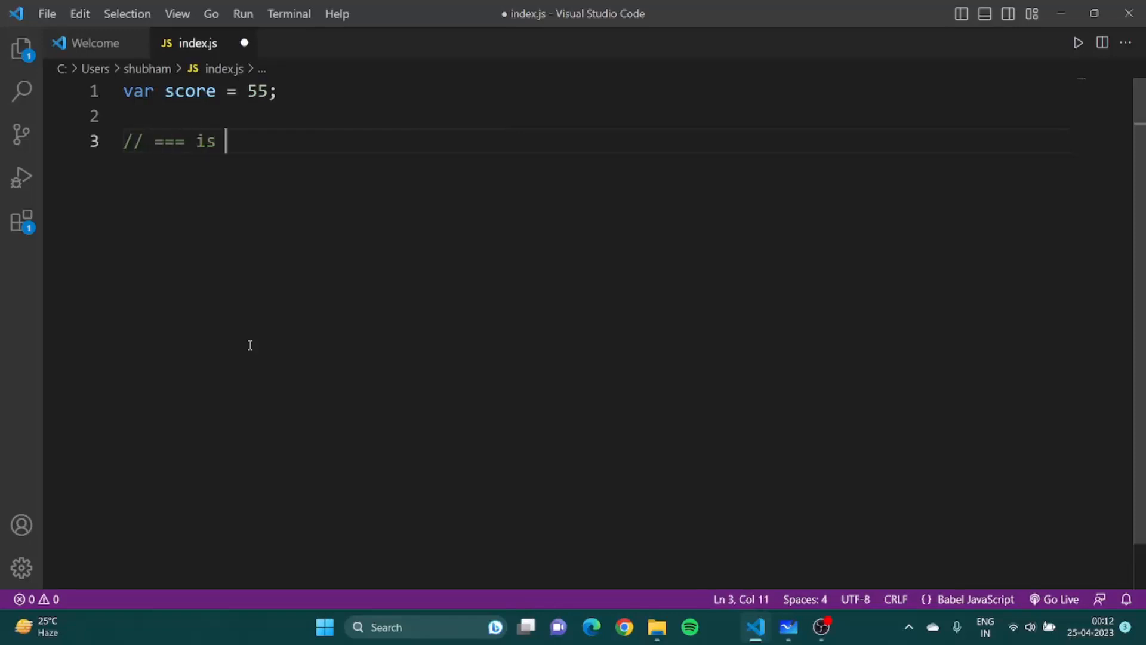
text(equal tro)
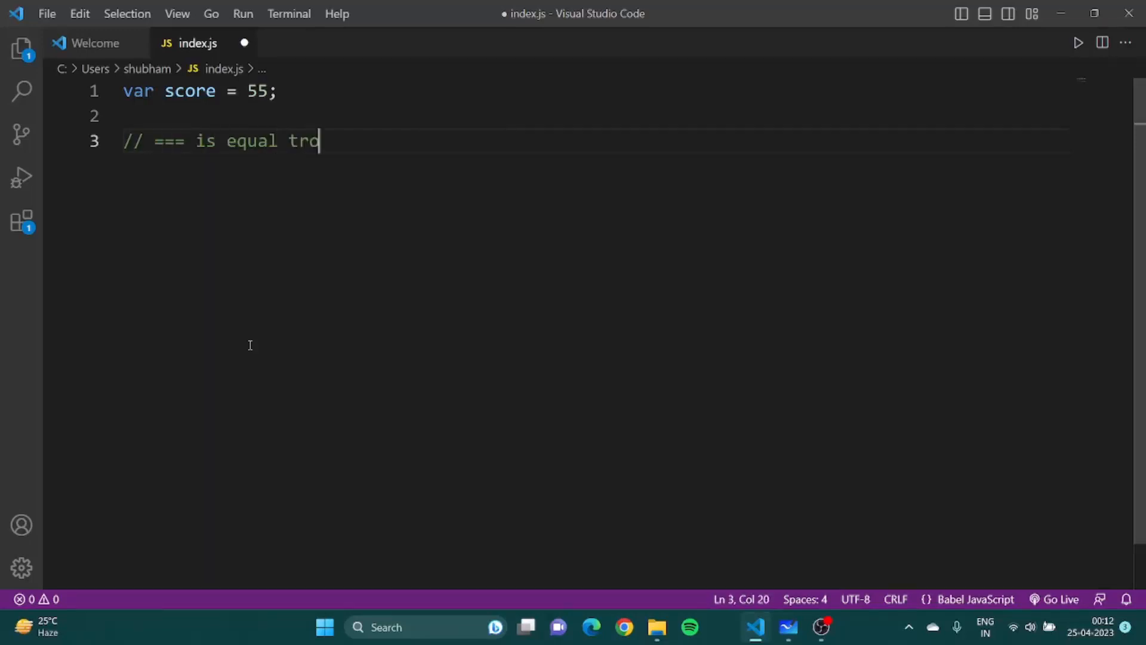
key(Backspace)
text(//)
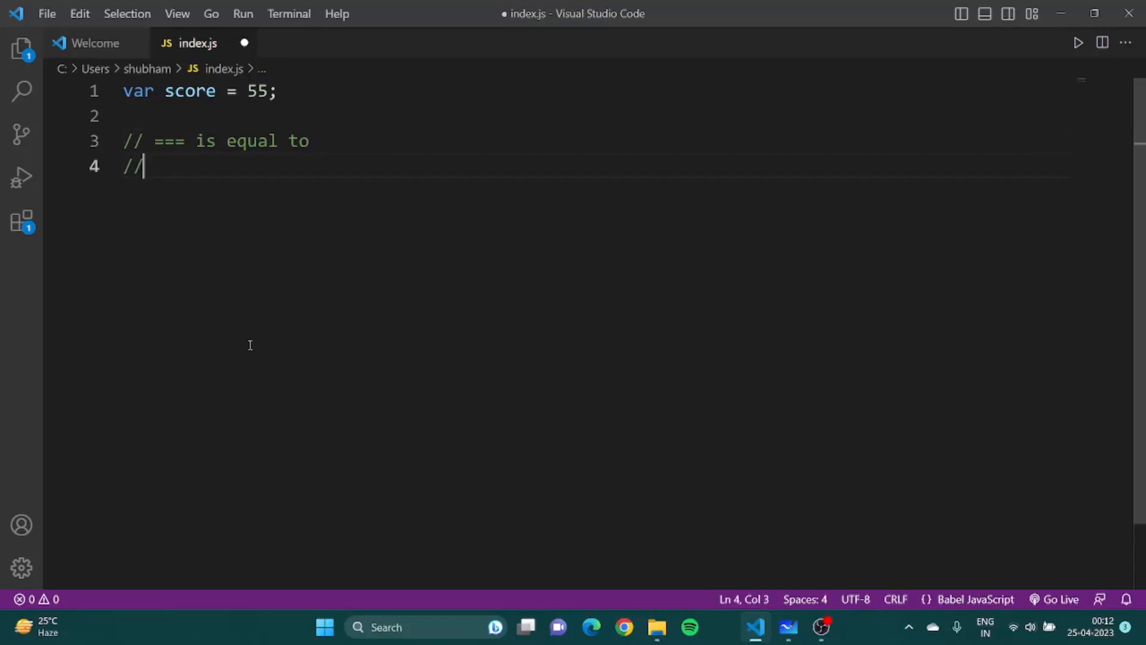
text(!)
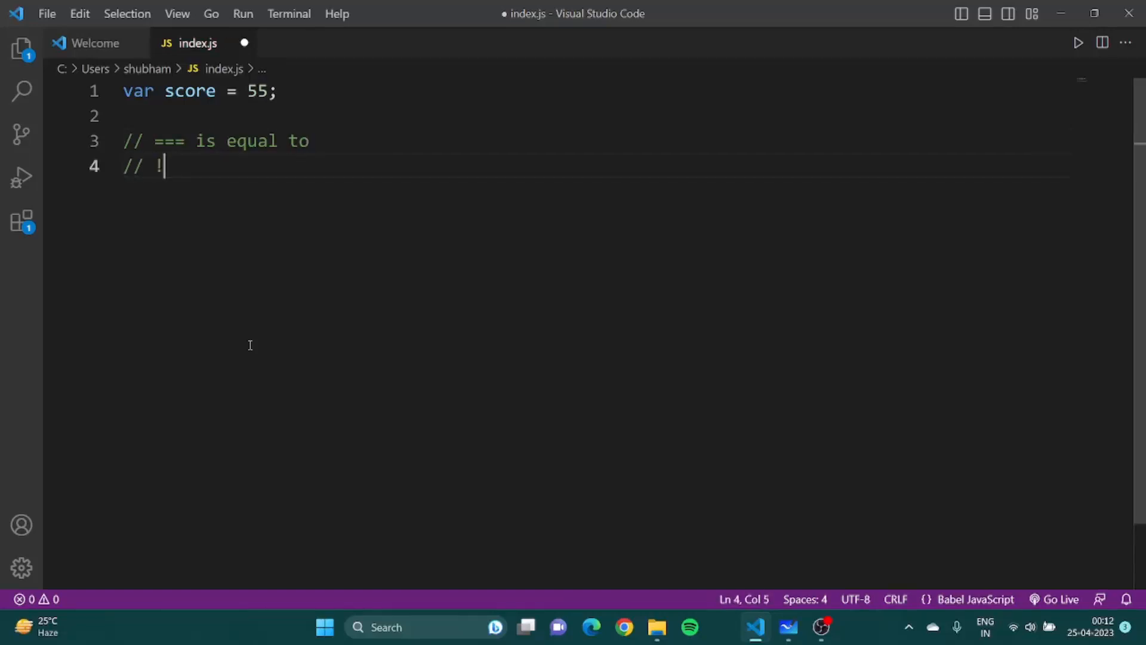
text(== is)
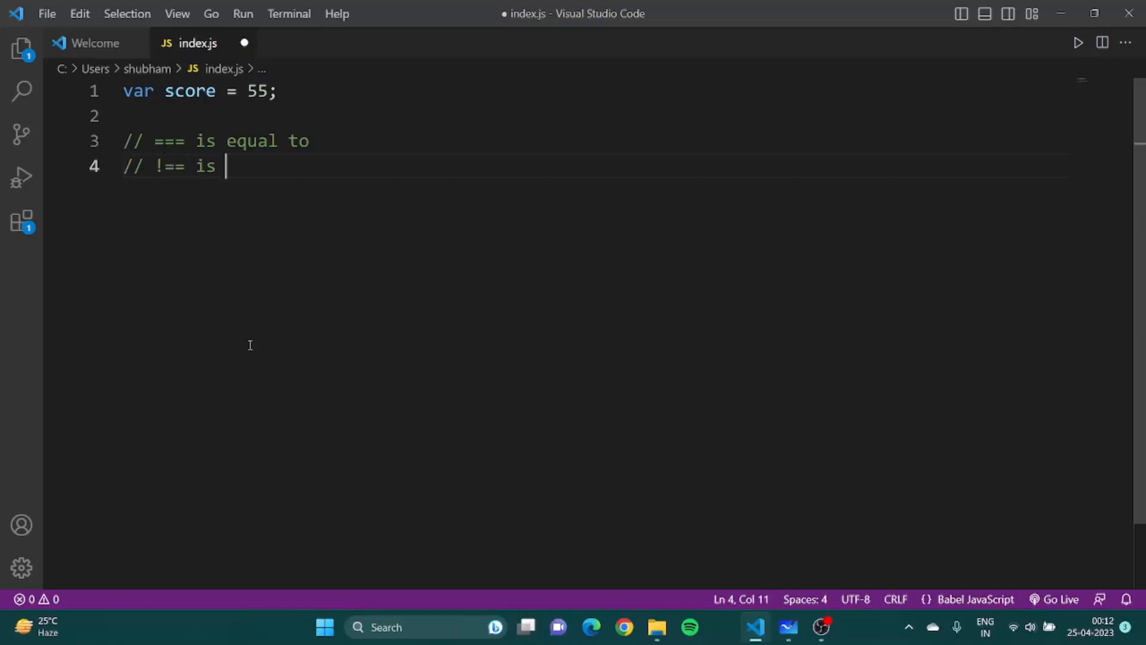
text(not equal to)
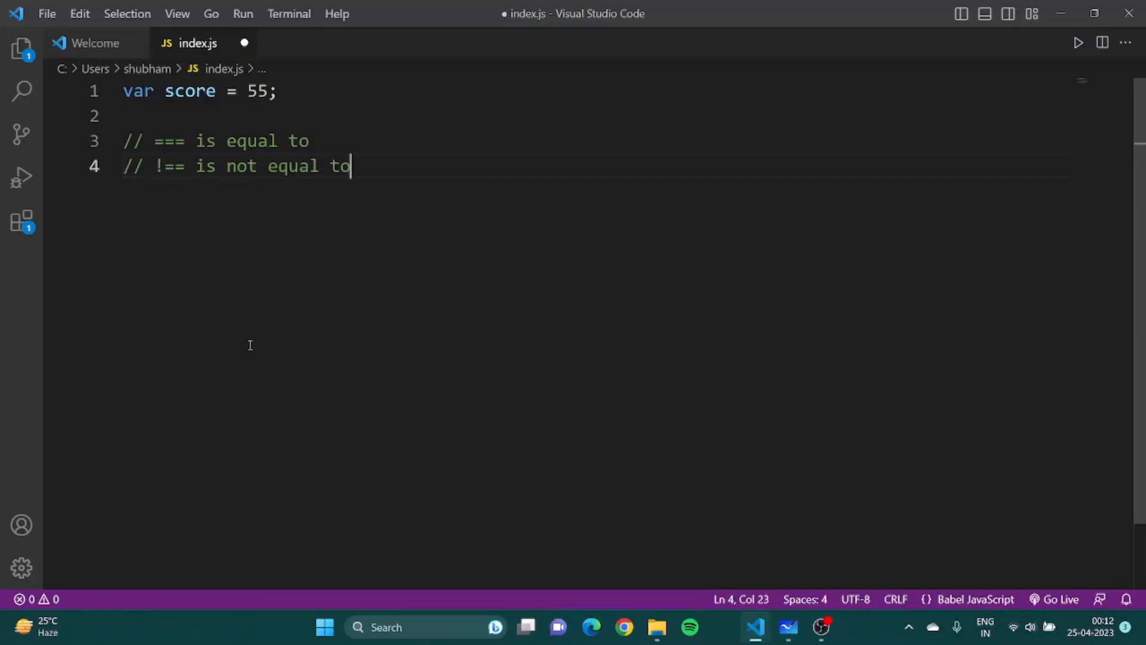
key(Enter)
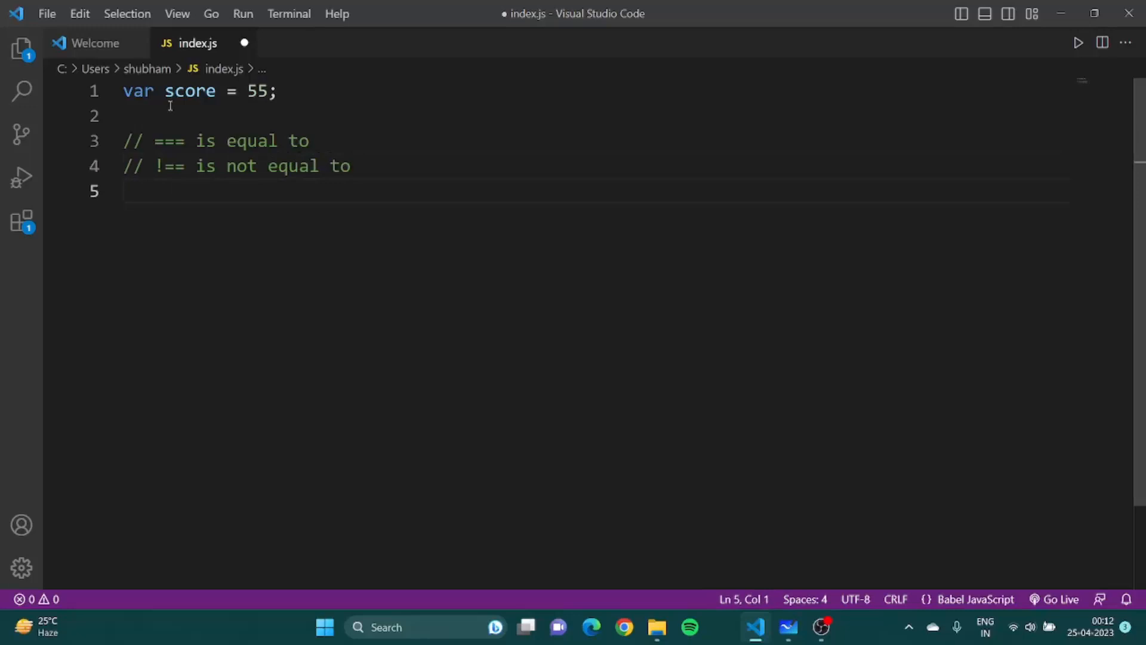
Add comments for > (is greater than) and < (is less than).
click(185, 166)
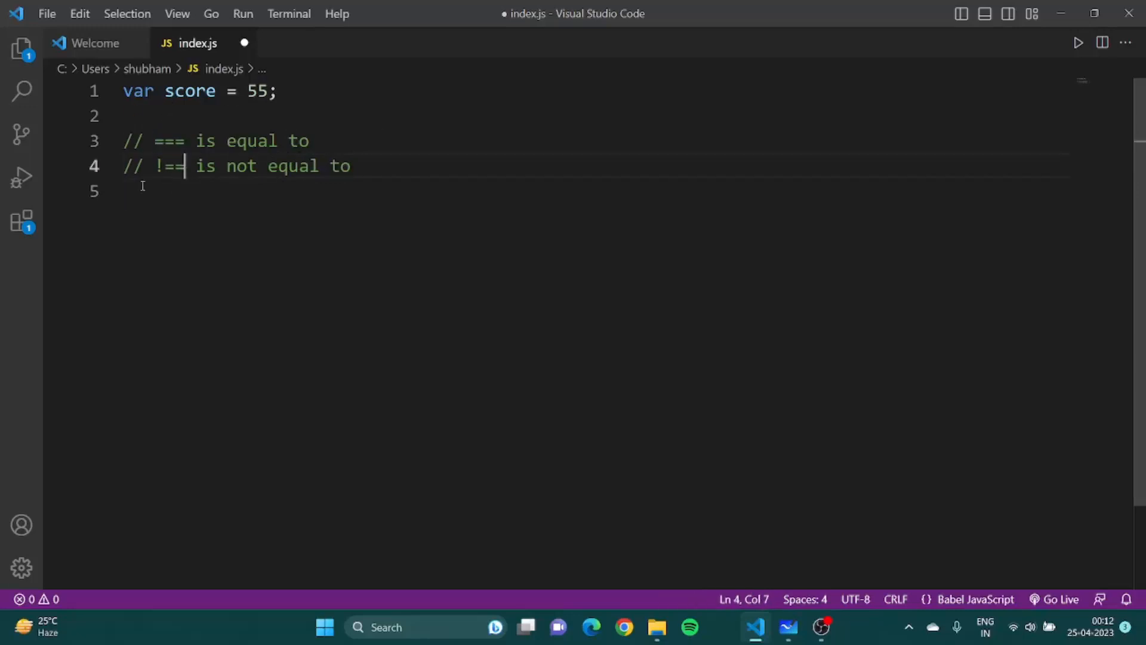
text(// >)
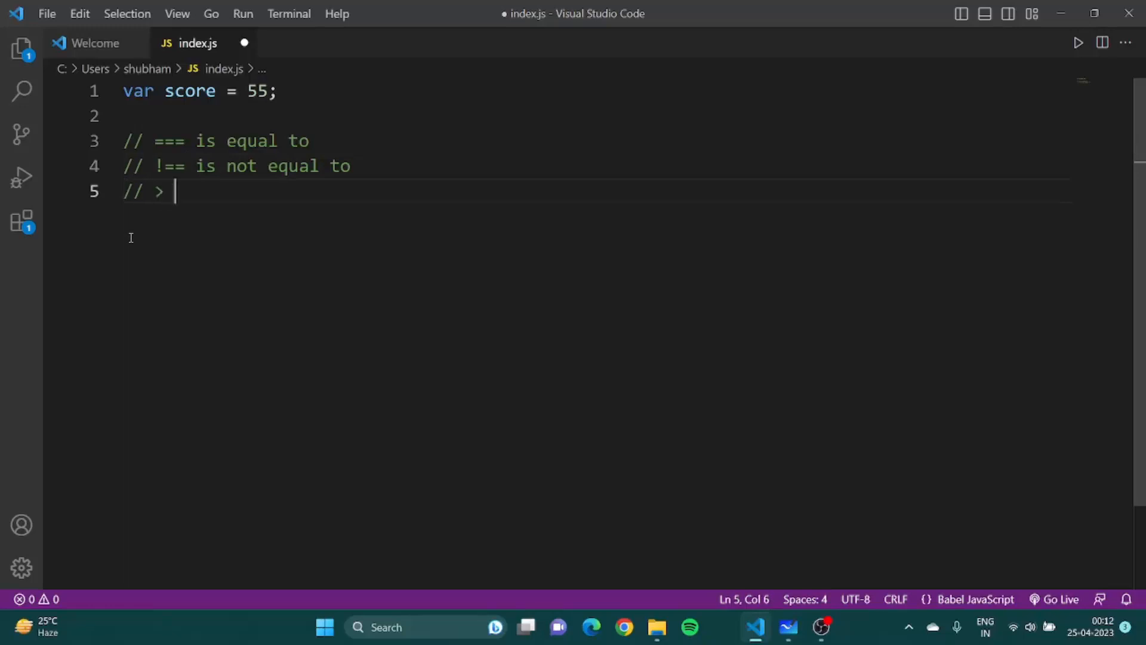
text(is greta)
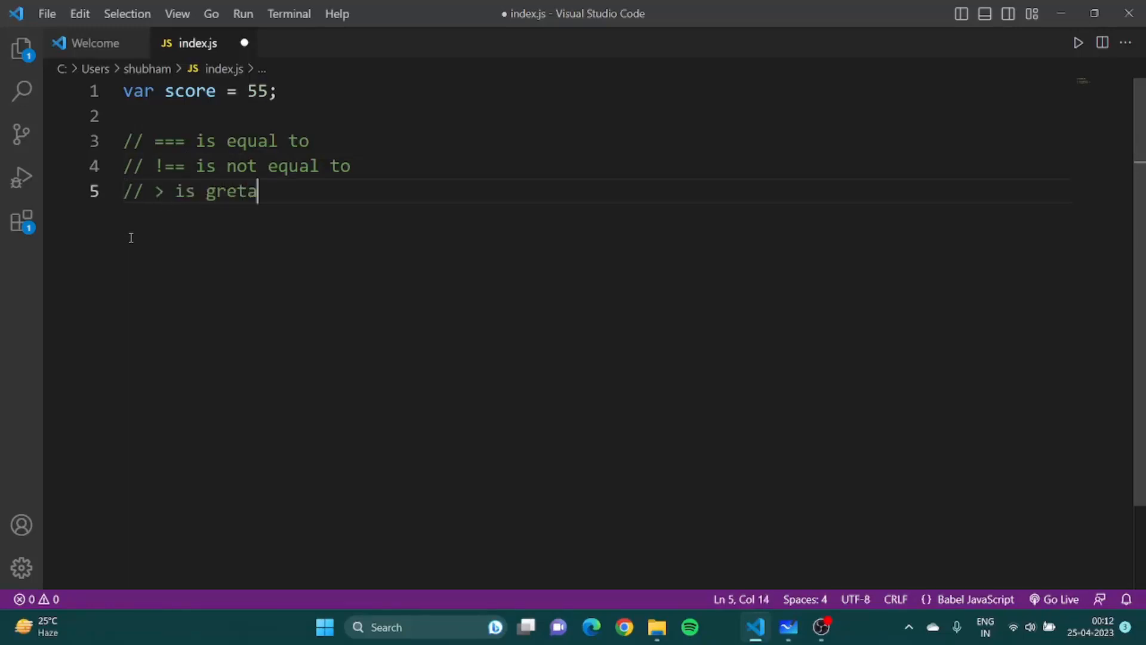
key(Backspace)
text(ater than)
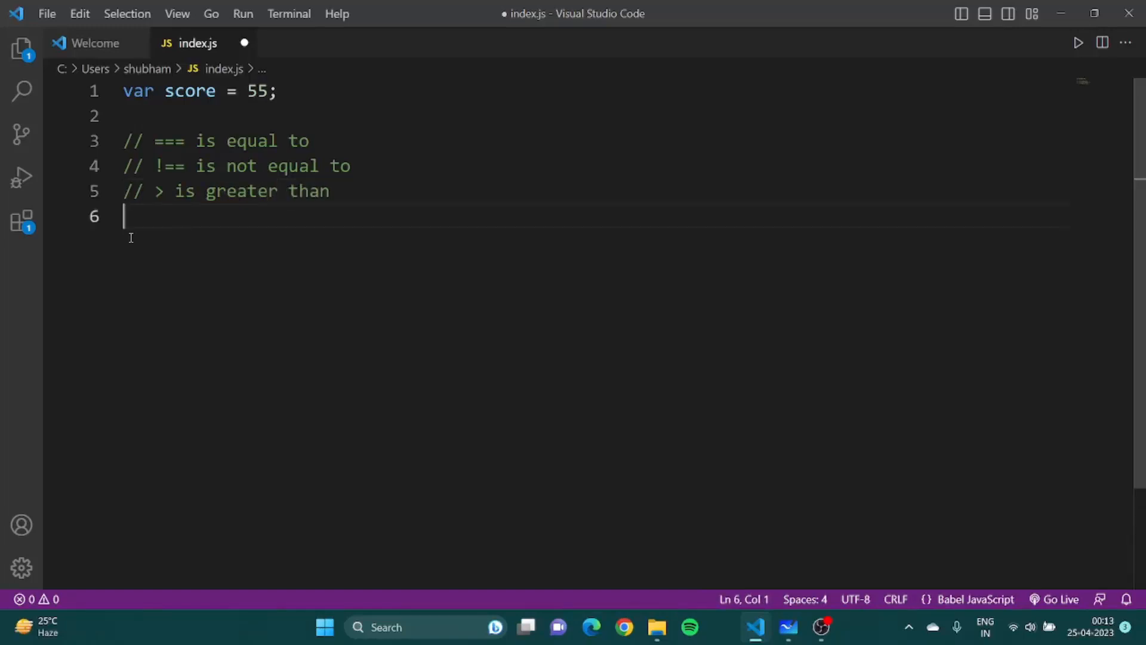
text(// < is)
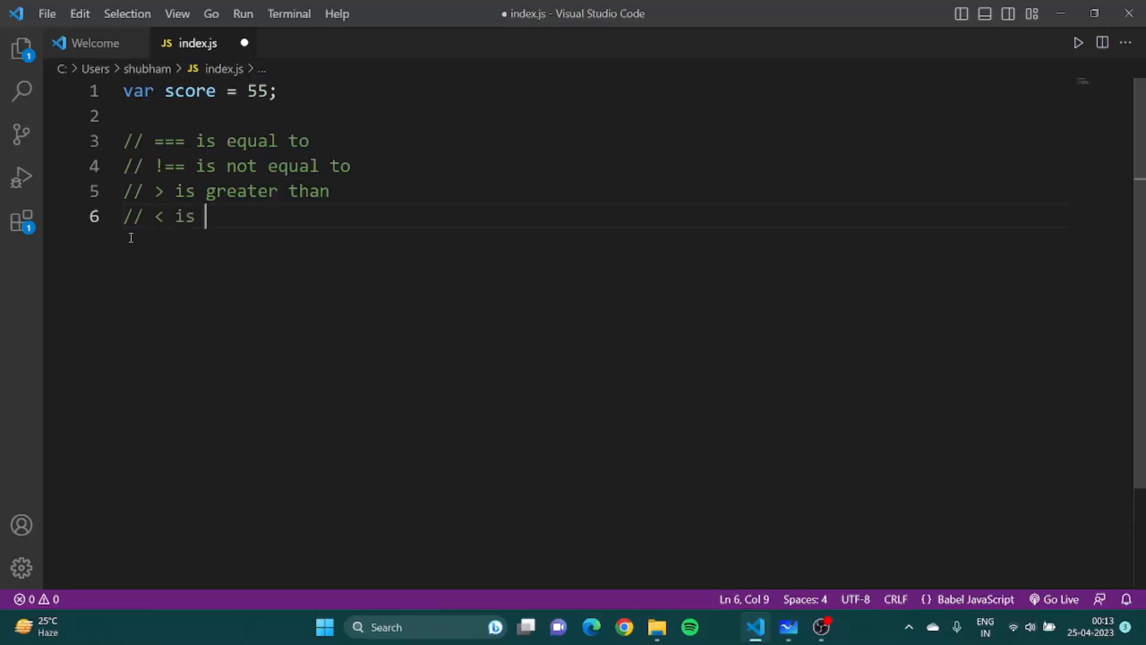
text(less than)
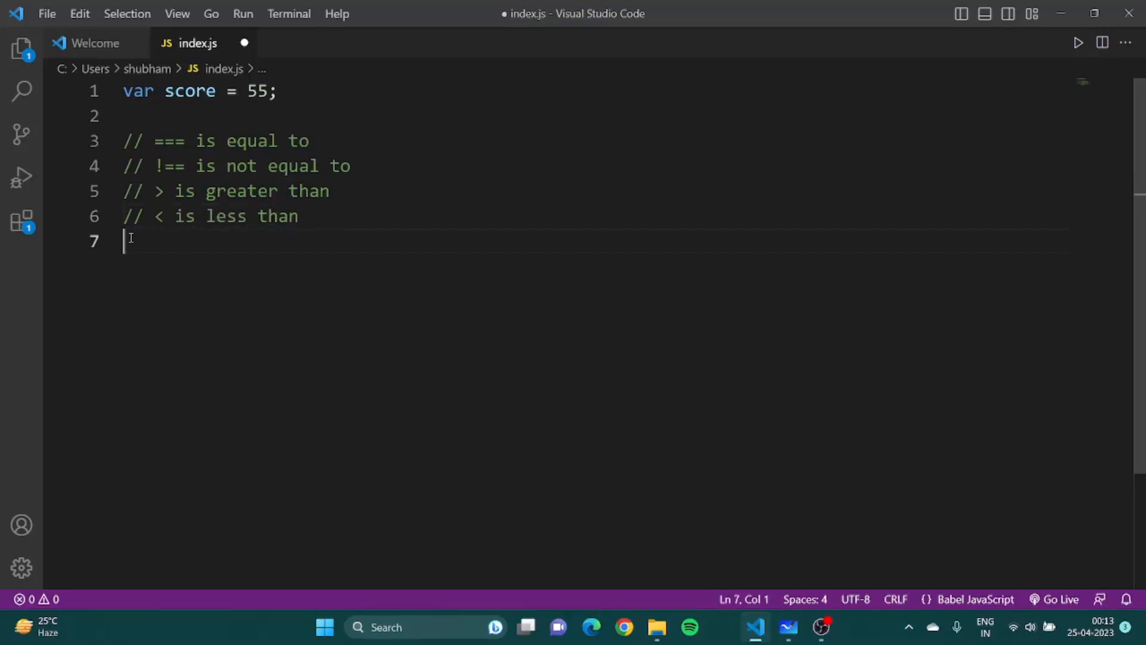
Add comments for >= (greater than or equal to) and <= (less than or equal to).
text(// >=)
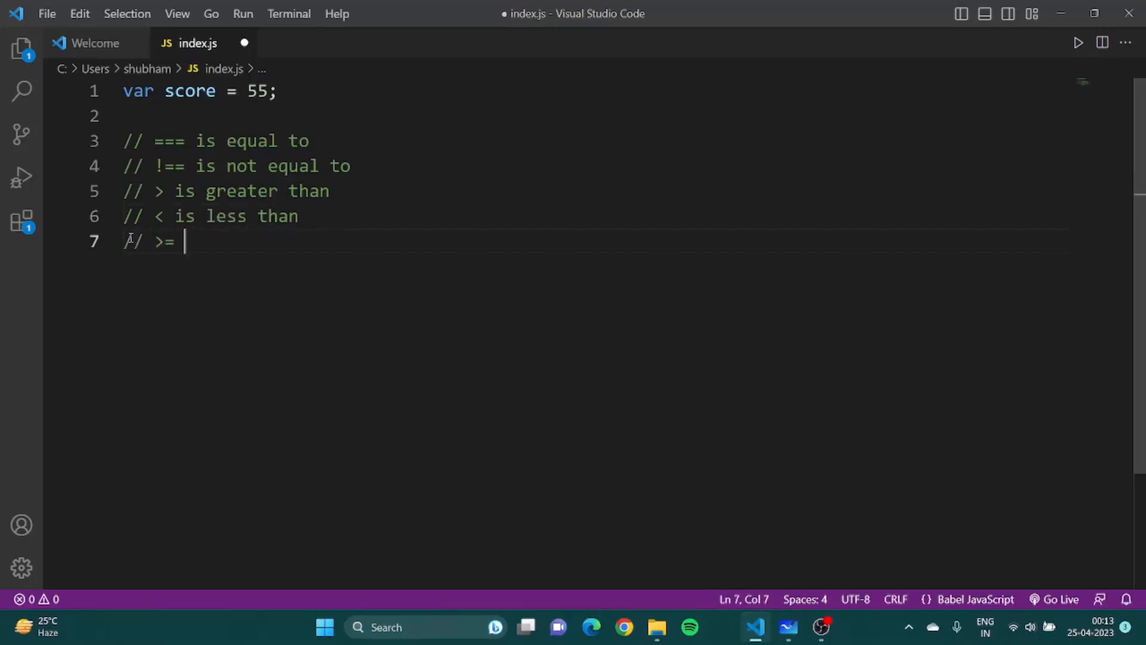
text(is grea)
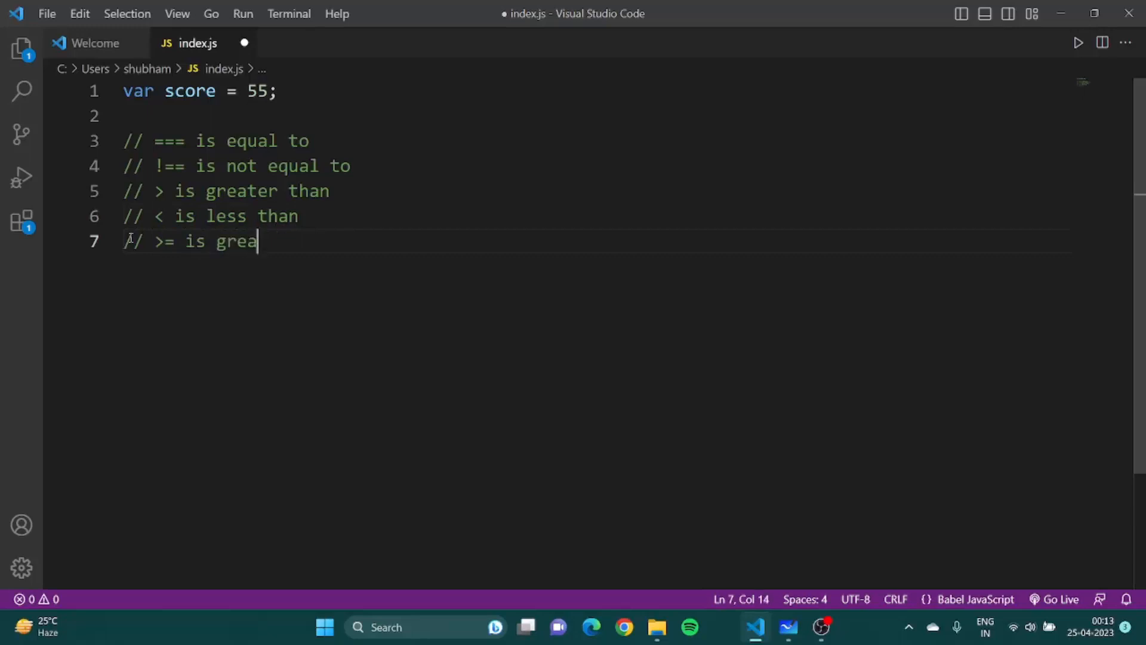
text(ter than or)
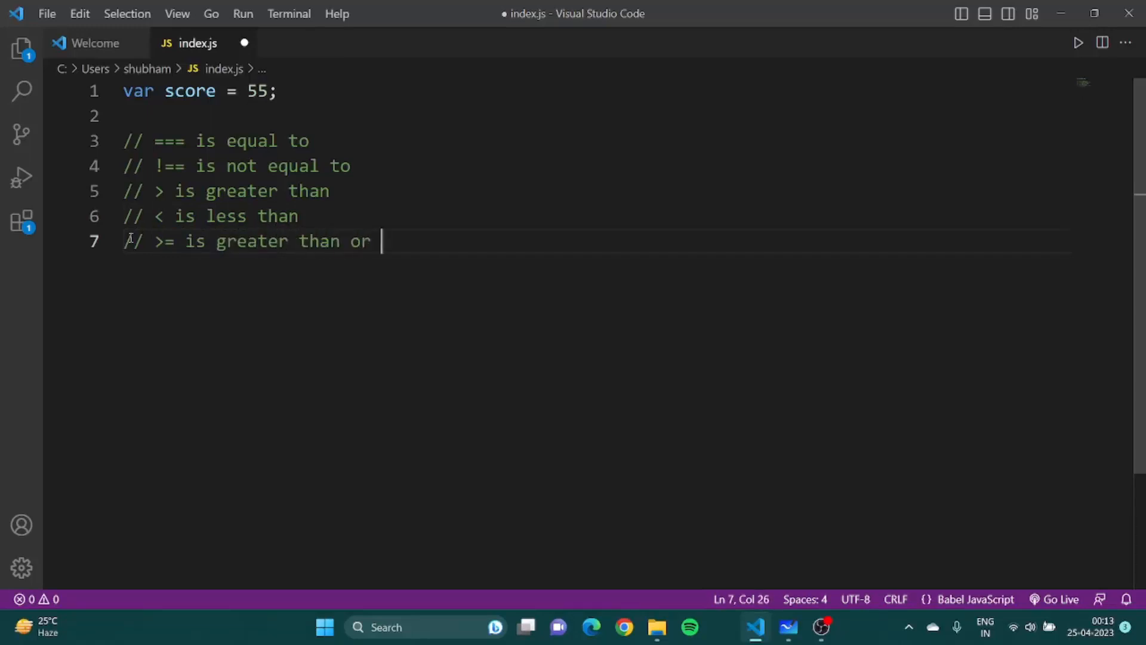
text(equal to)
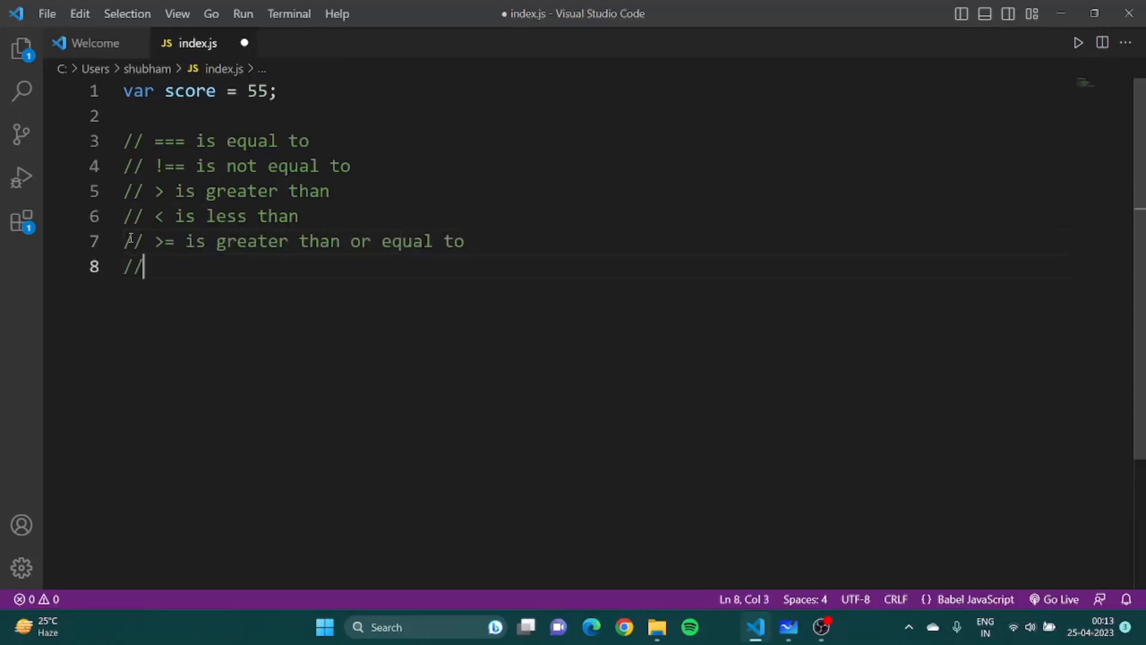
text(<= is le)
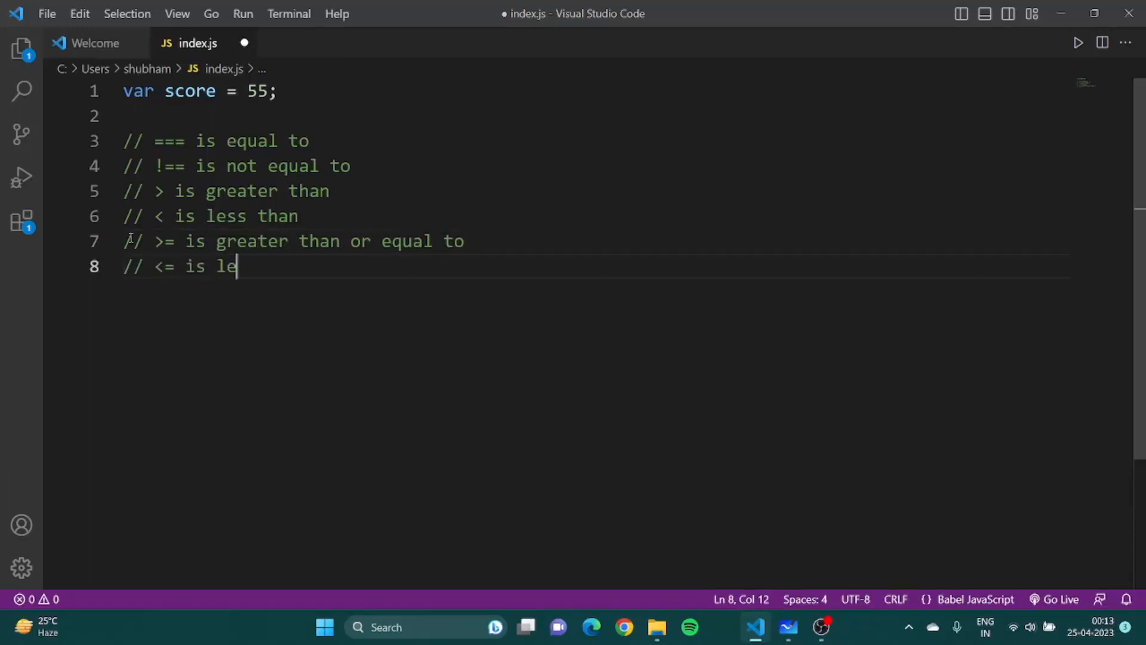
text(ss than or)
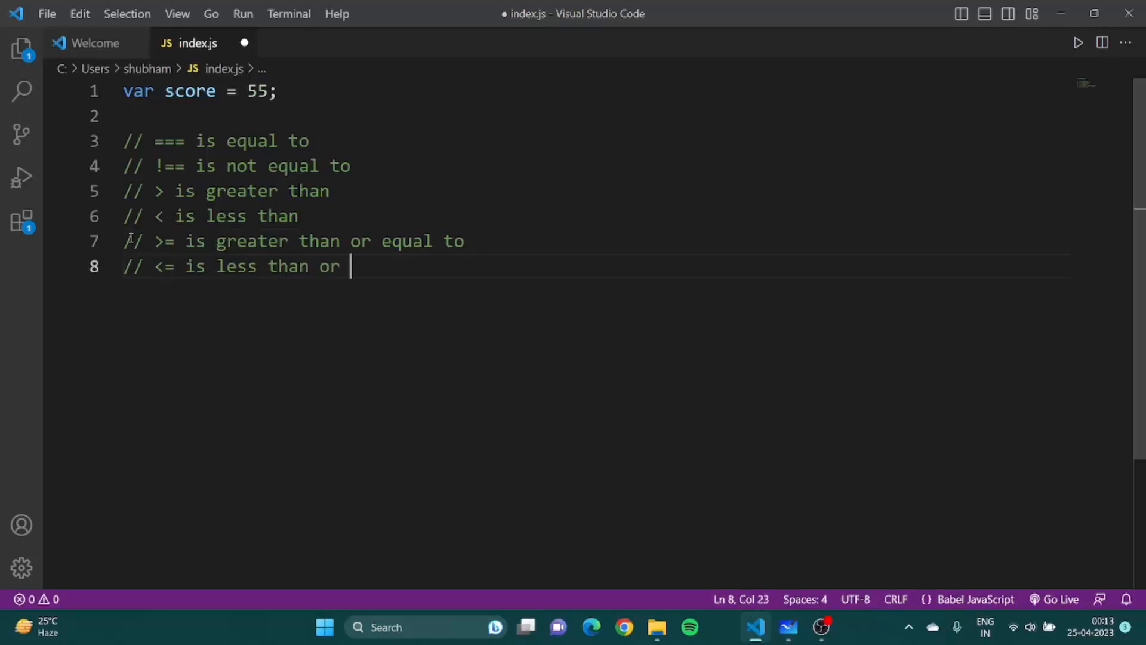
text(equal to)
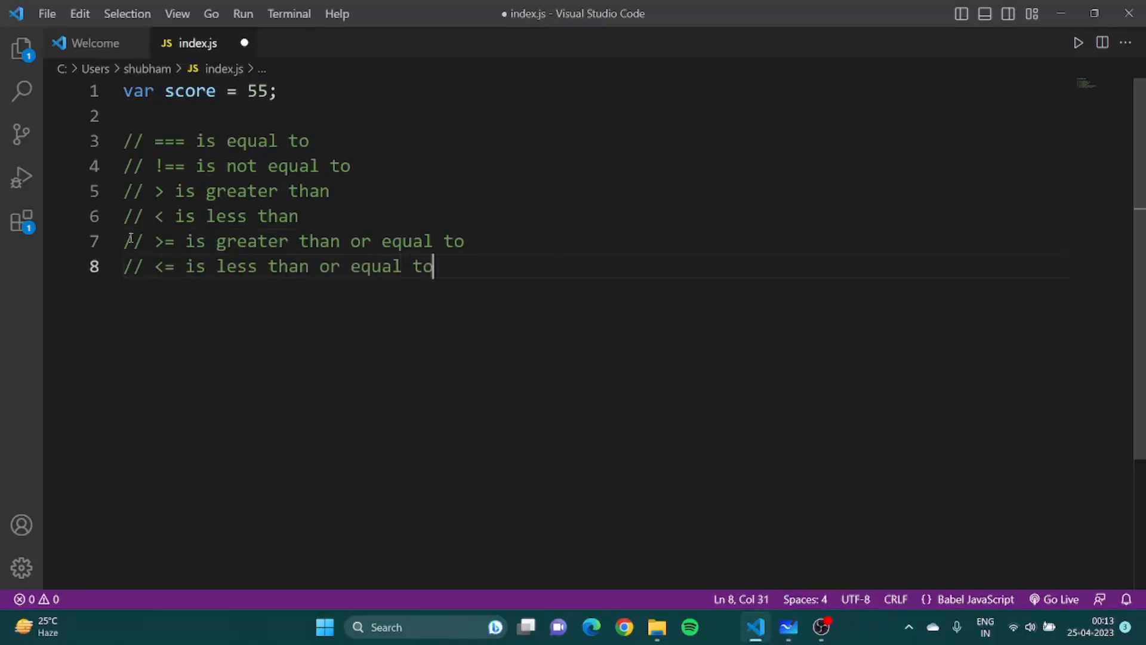
mouse_move(22, 175)
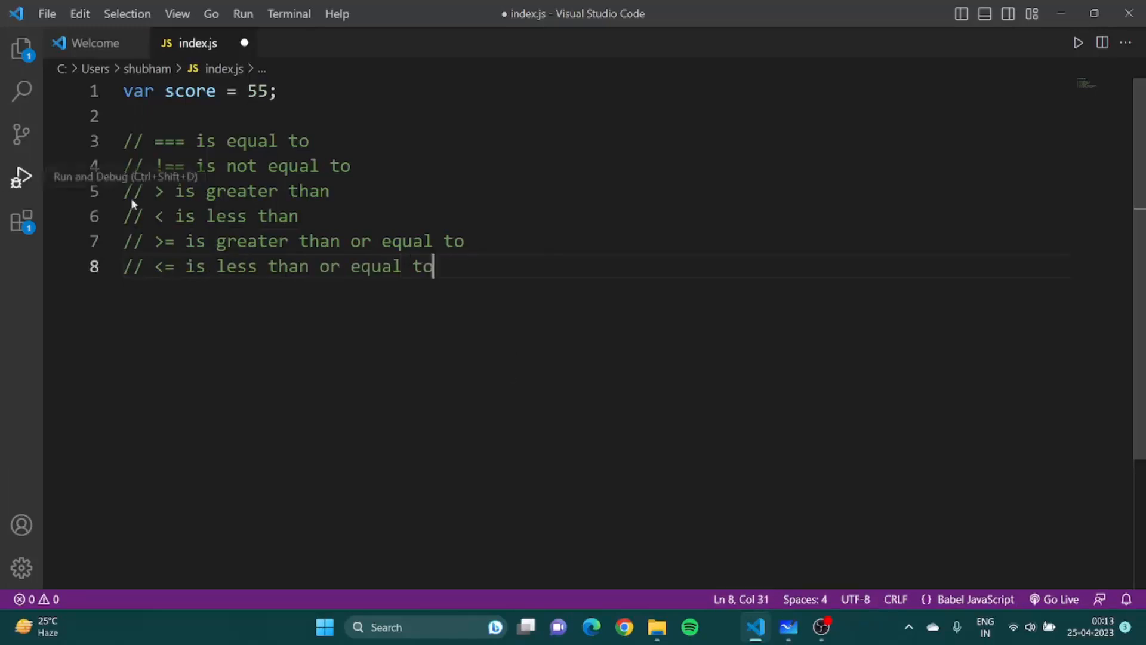
mouse_move(144, 149)
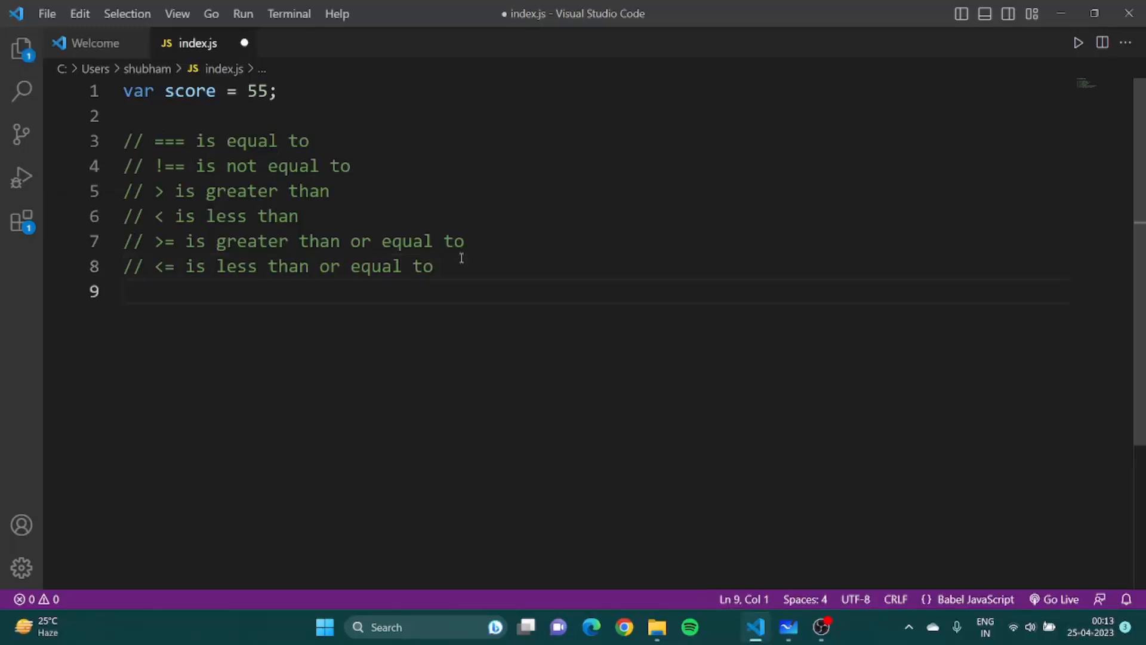
Declare a = 1 and b = "1", with if (a === b) logging "True" else "Fallse".
text(// ==)
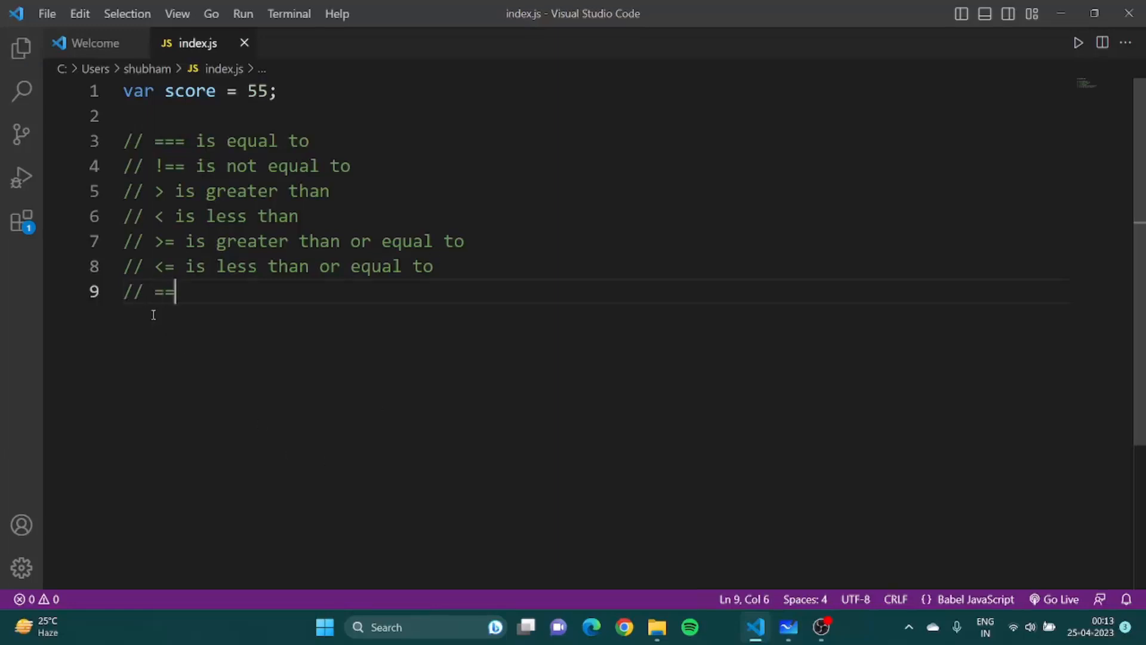
mouse_move(285, 292)
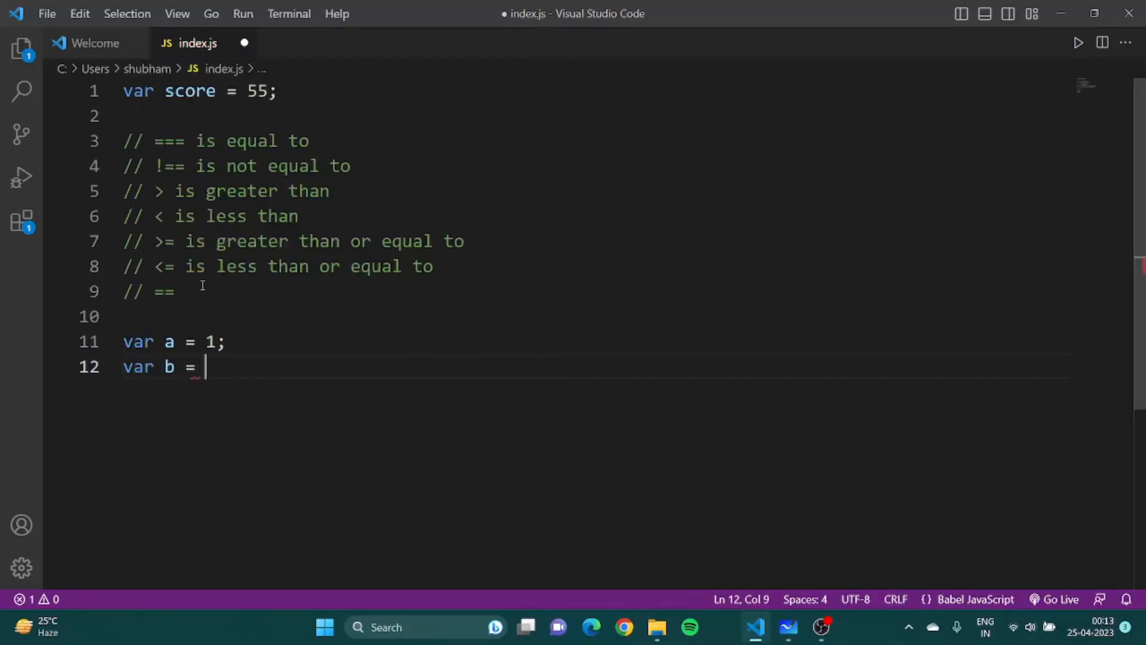
text("1";)
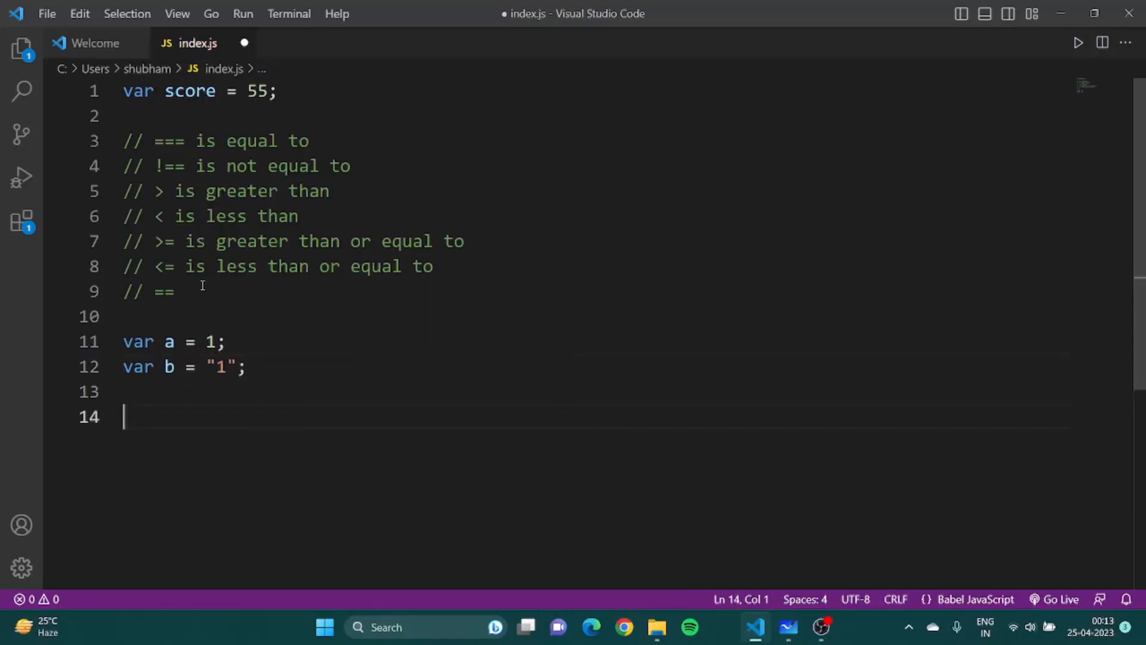
text(if(a ===)
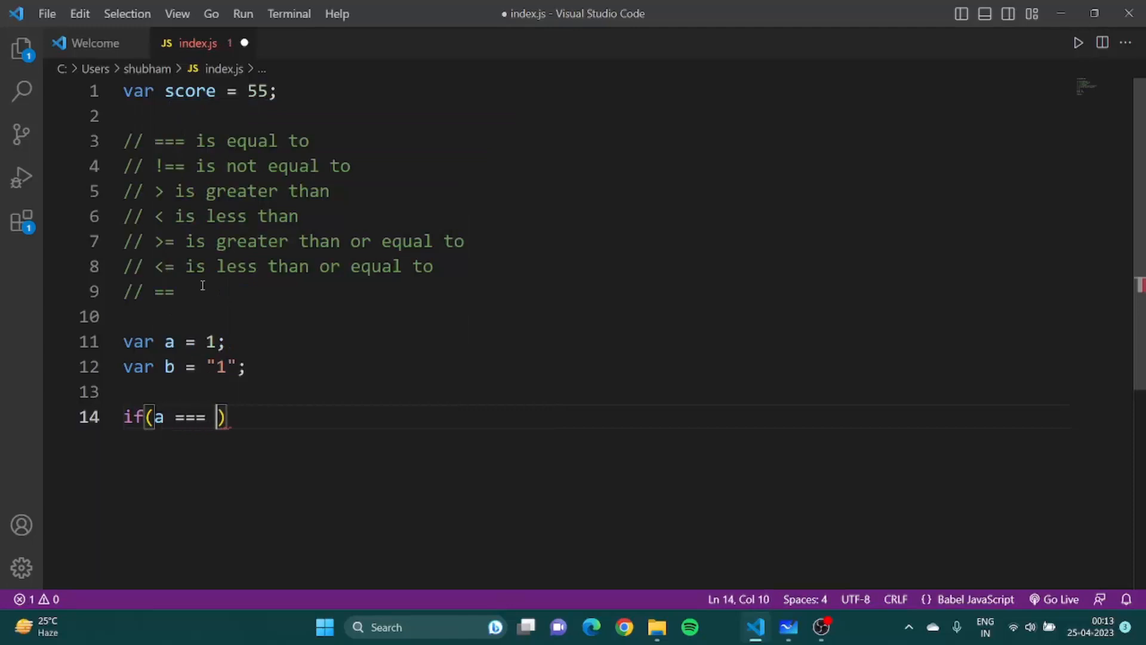
text(b{)
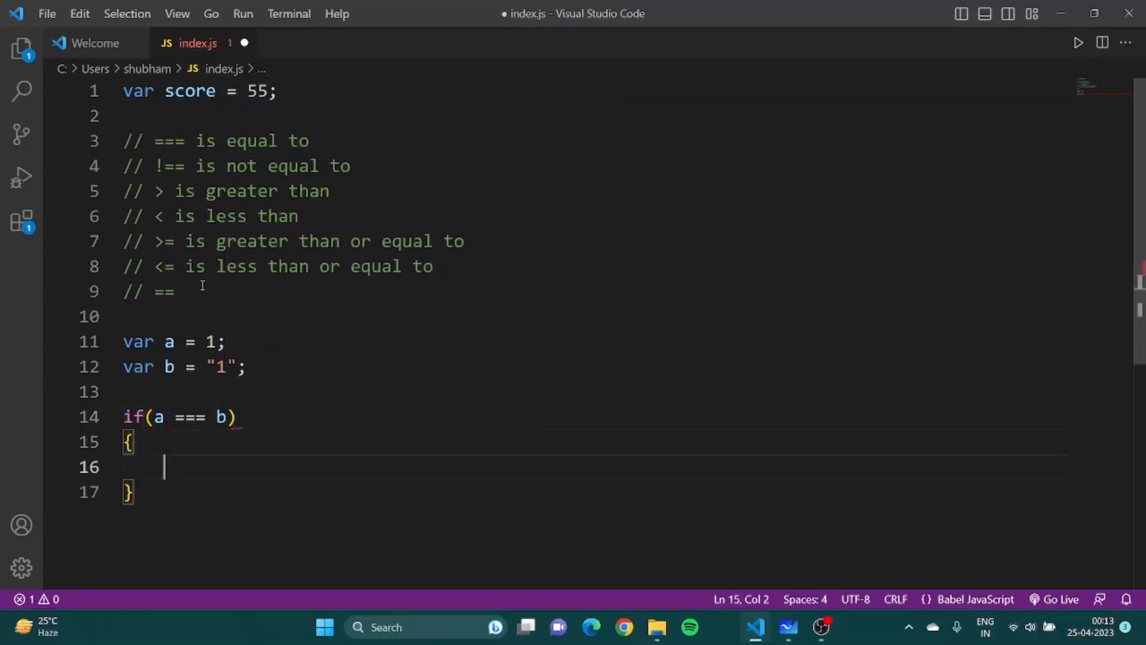
text(console.log()
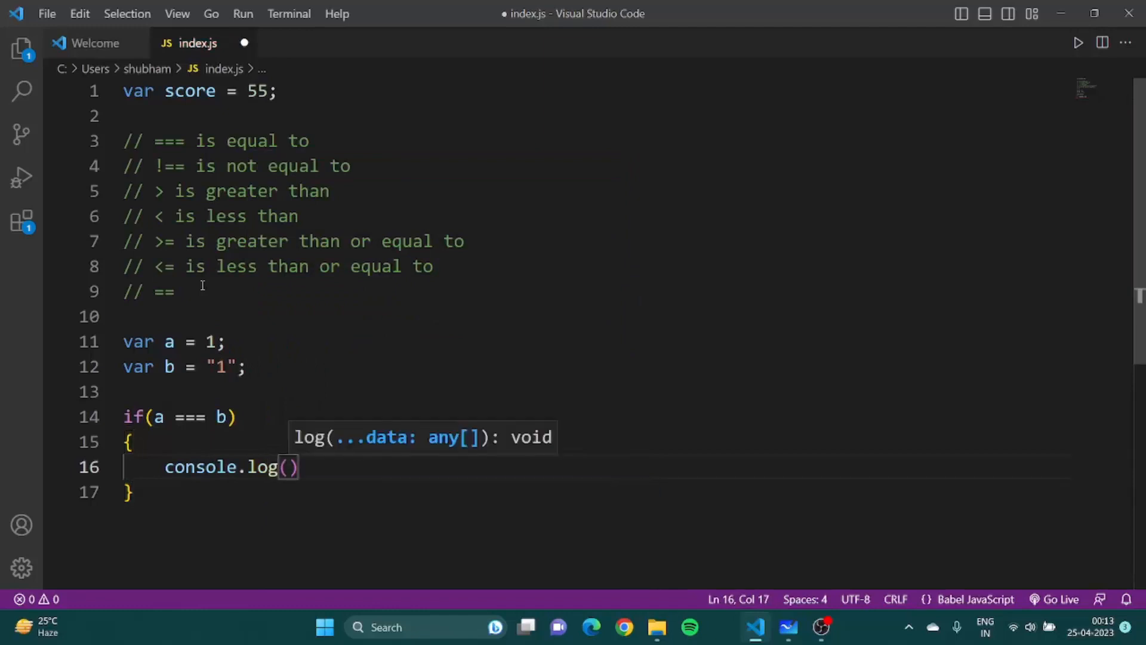
text("True)
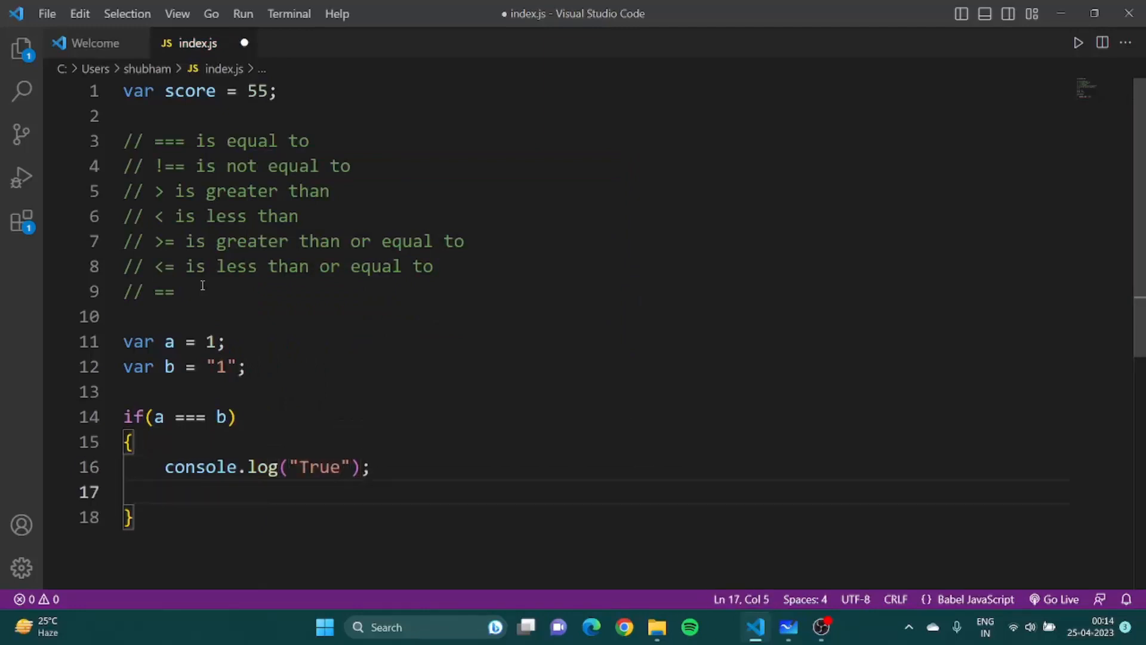
text(else)
text(console.log)
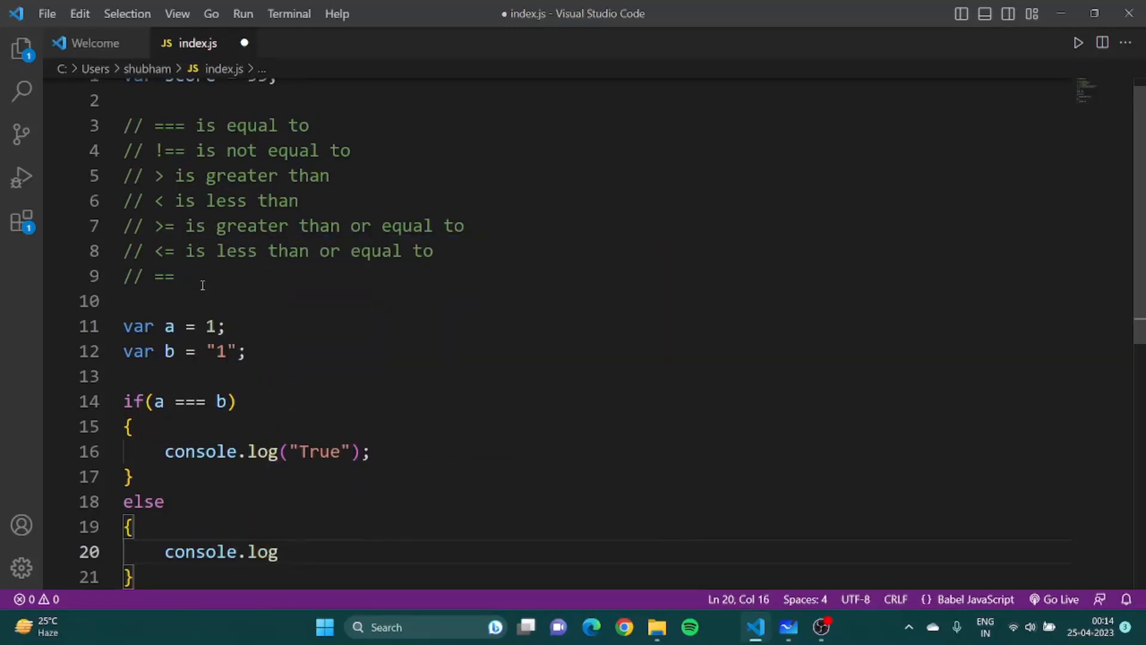
text(("Fallse");)
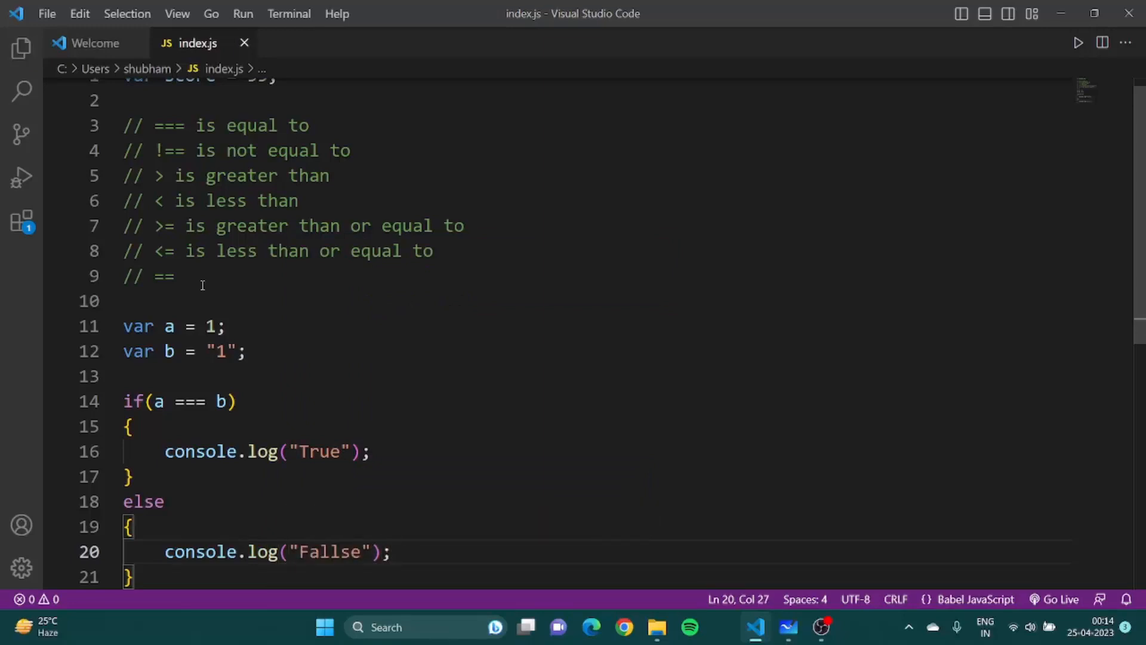
Switch the comparison to == and correct "Fallse" to "False" so the run prints True.
scroll(down, 3)
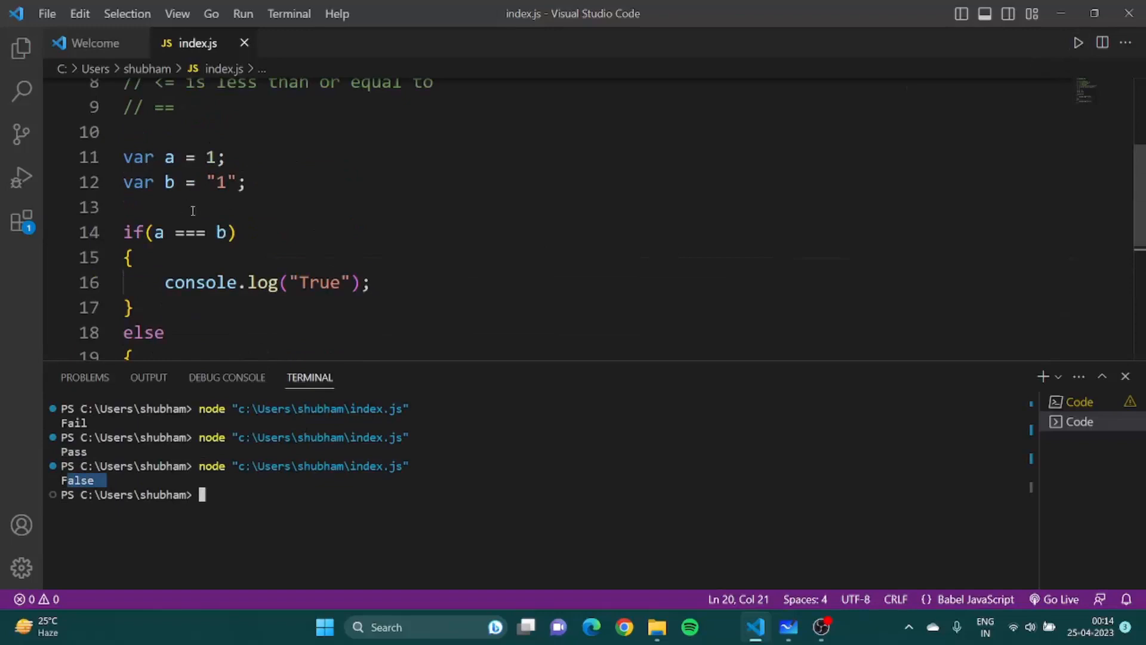
key(Backspace)
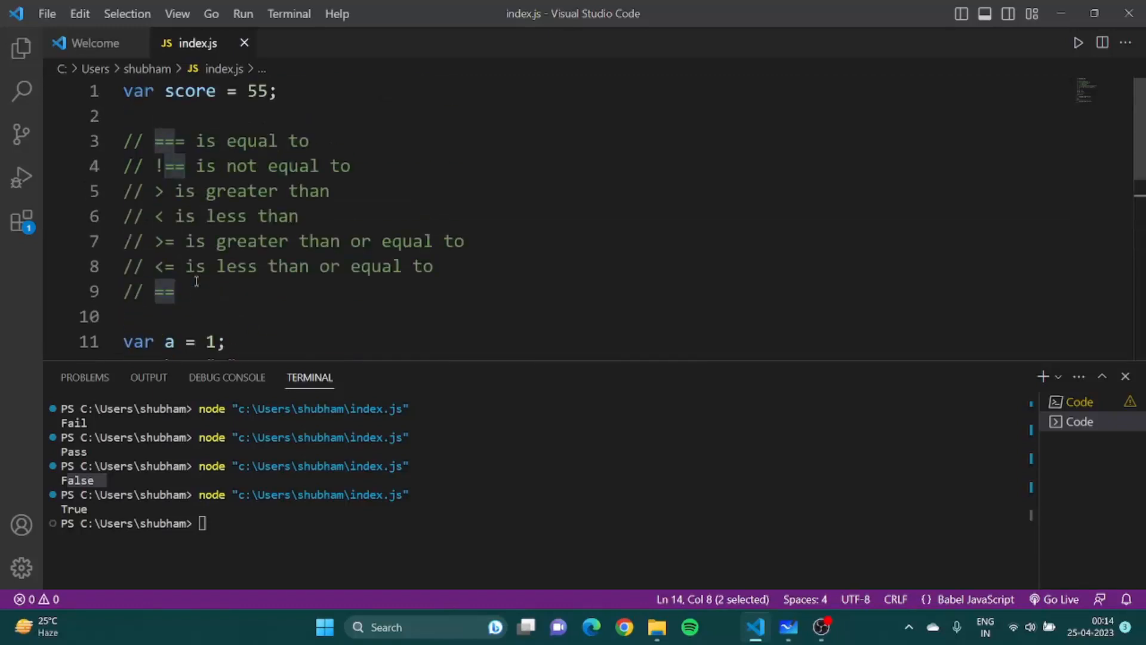
scroll(down, 3)
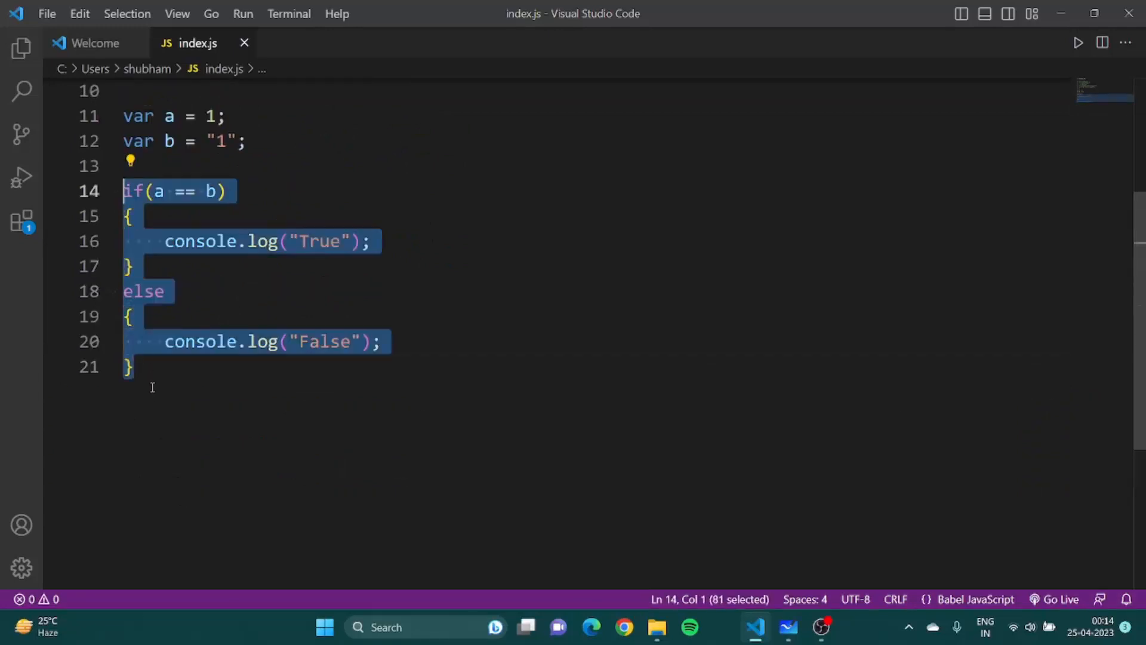
Delete the a/b variables and their if/else example, plus the extra blank line.
key(Delete)
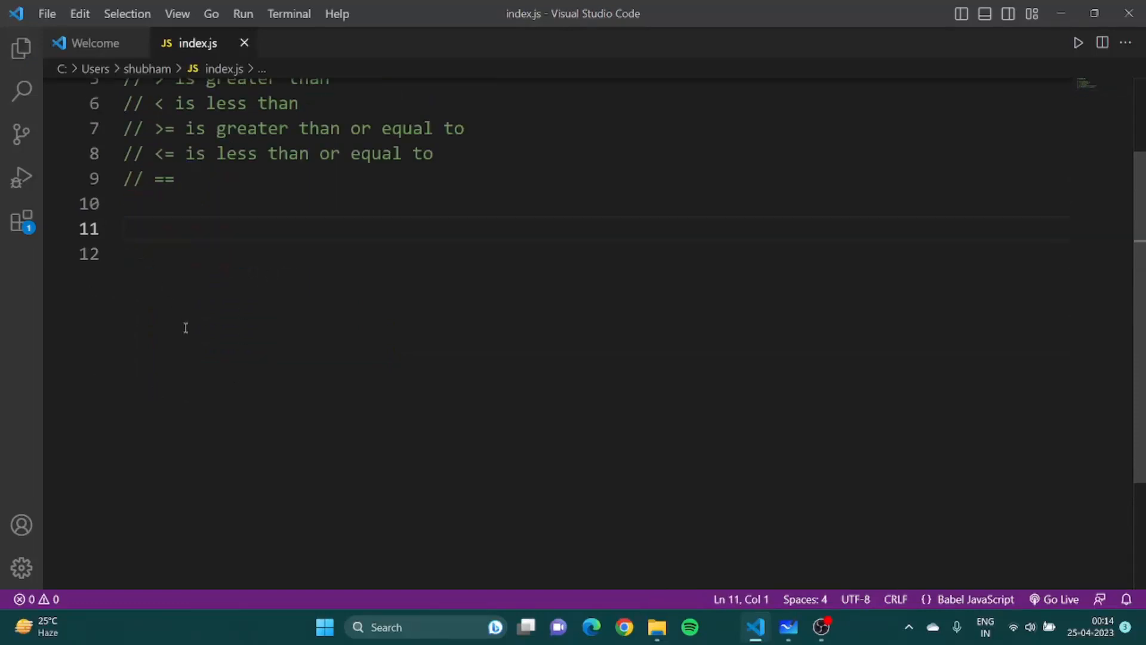
key(Backspace)
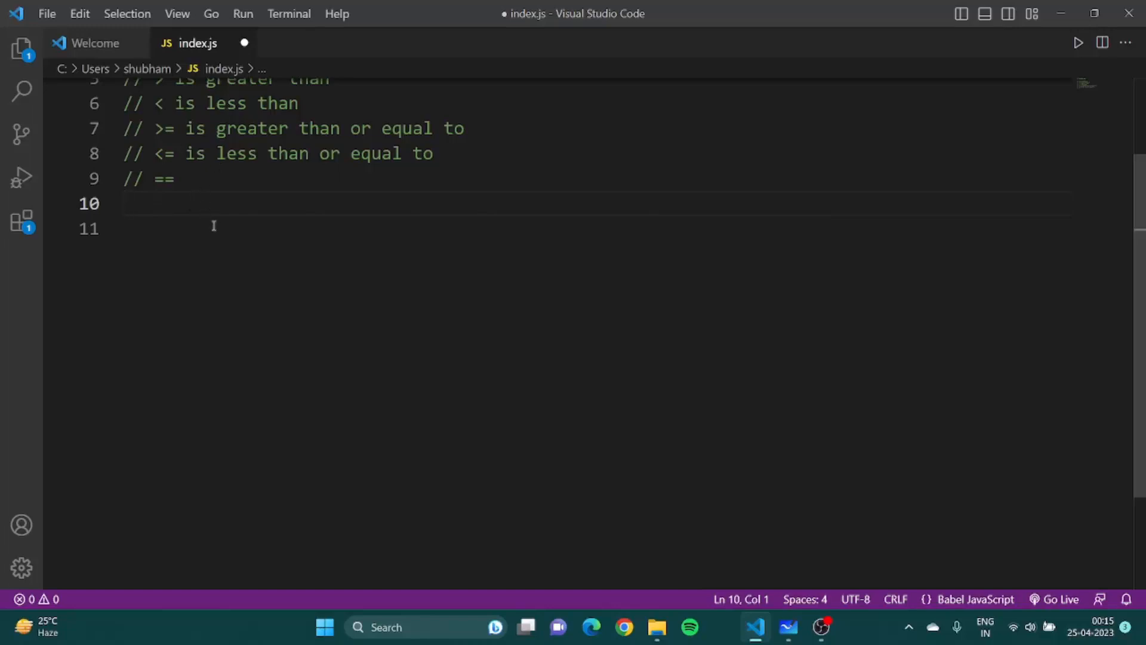
Add the comment '// && statement1 is true as well as statement2 is true' on line 10.
text(&&&)
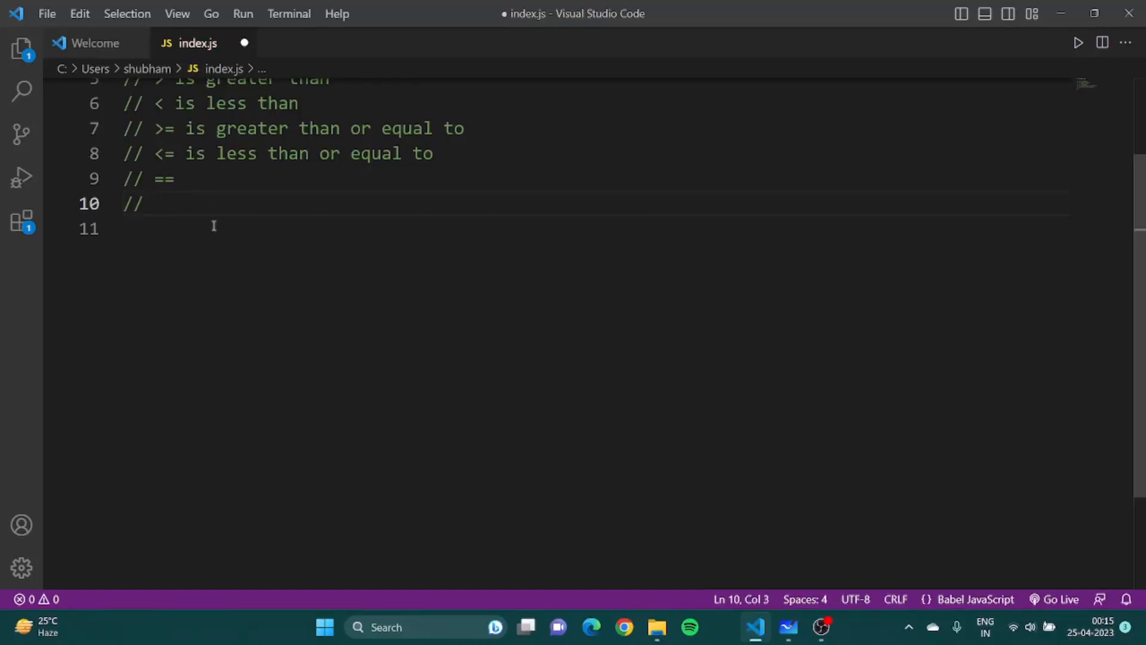
text(&)
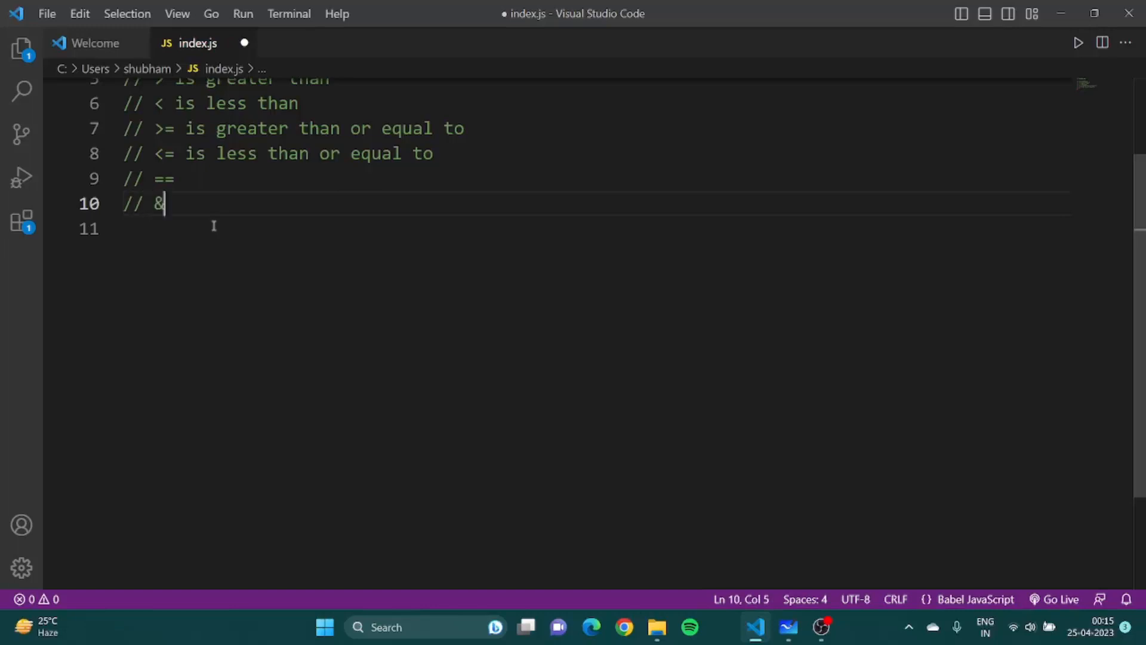
text(&)
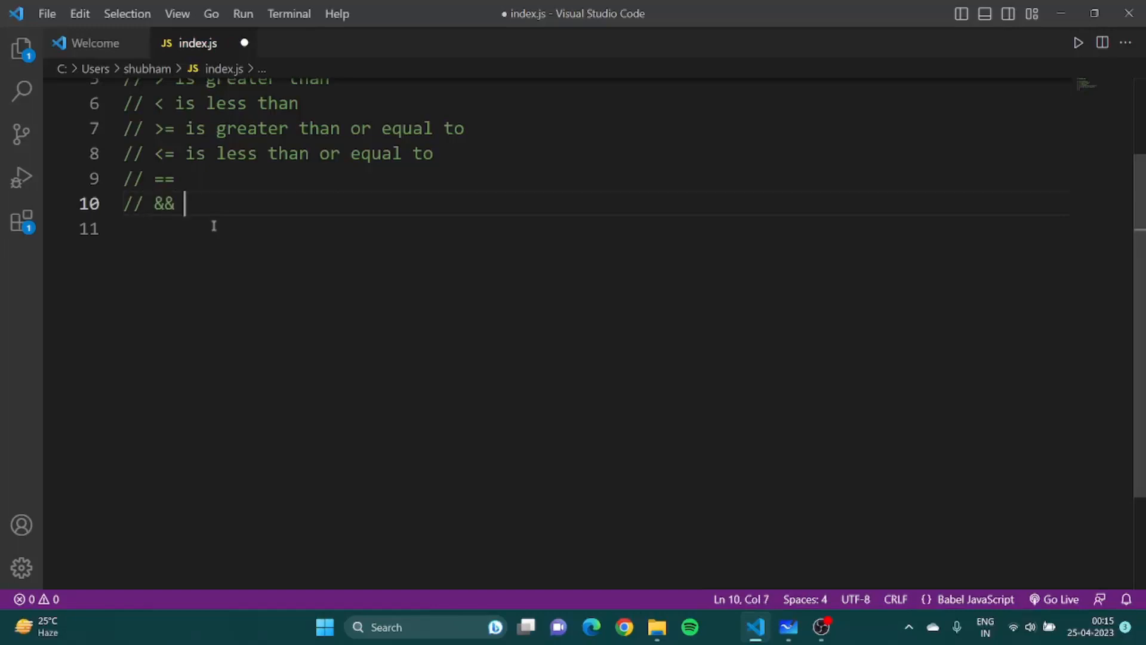
text(statement)
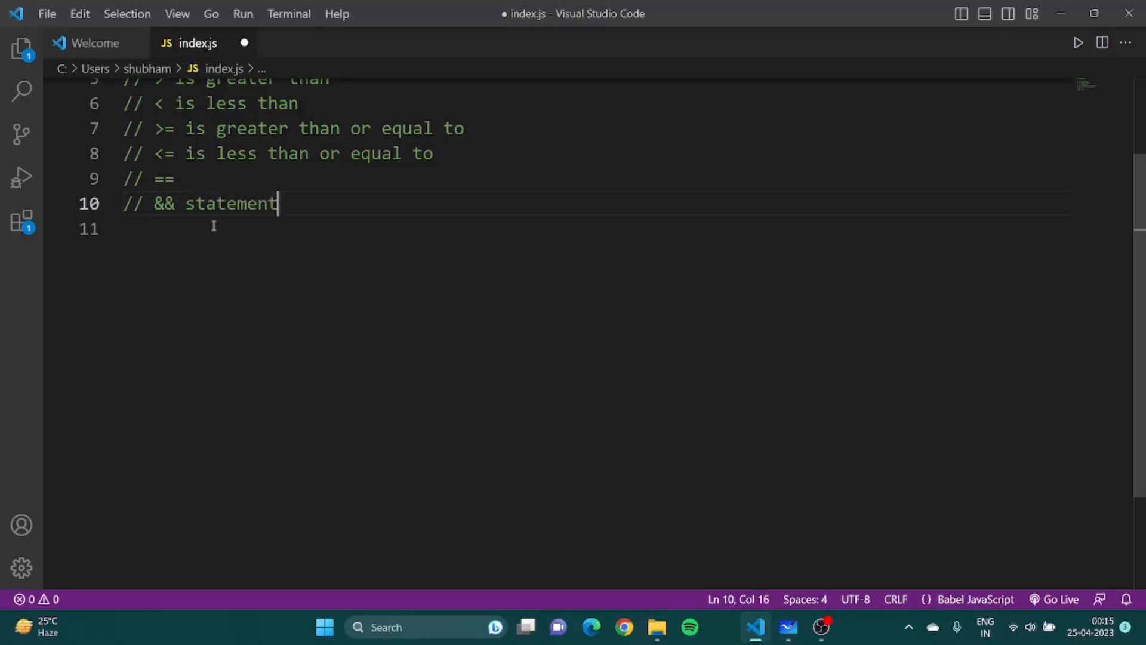
text(1 is true as we)
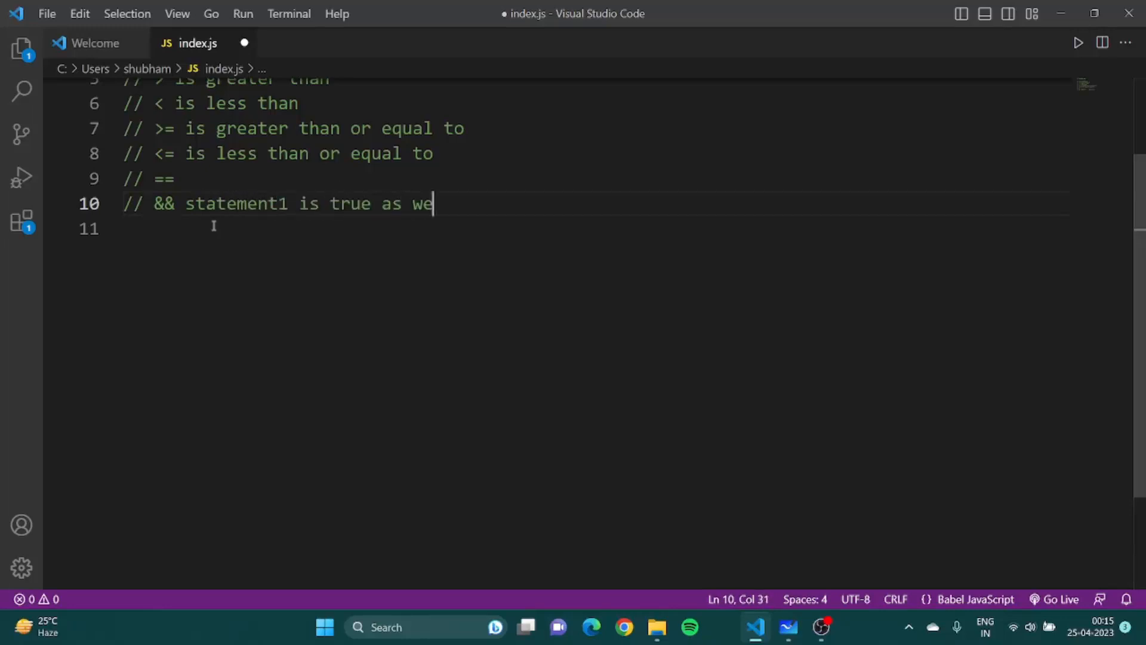
text(ll as)
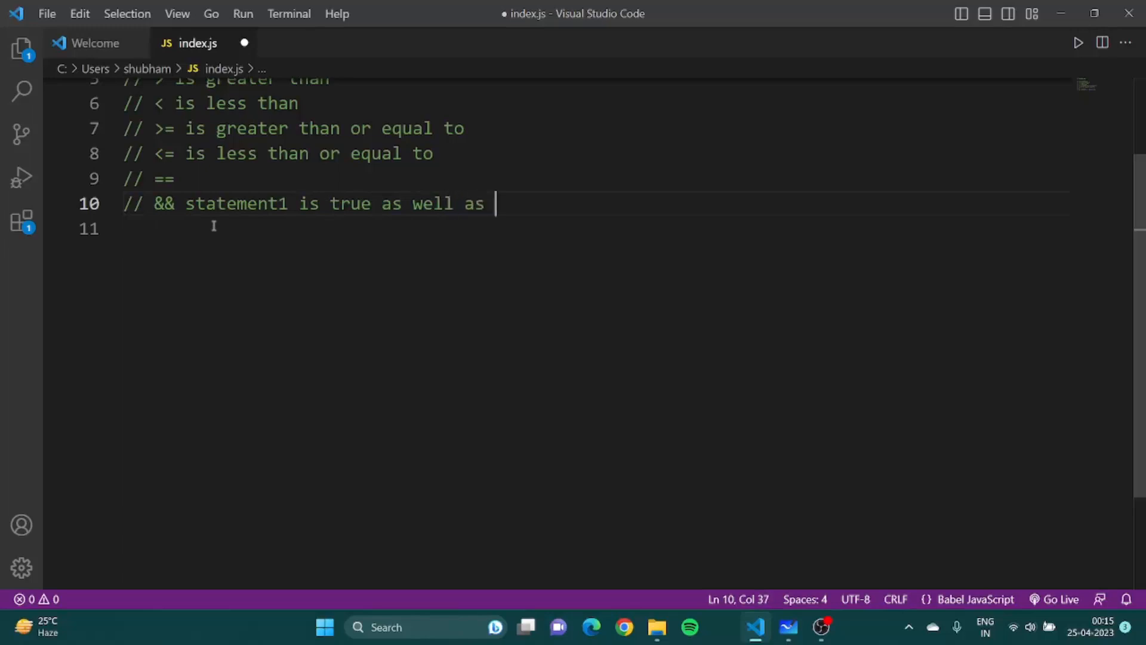
text(statem)
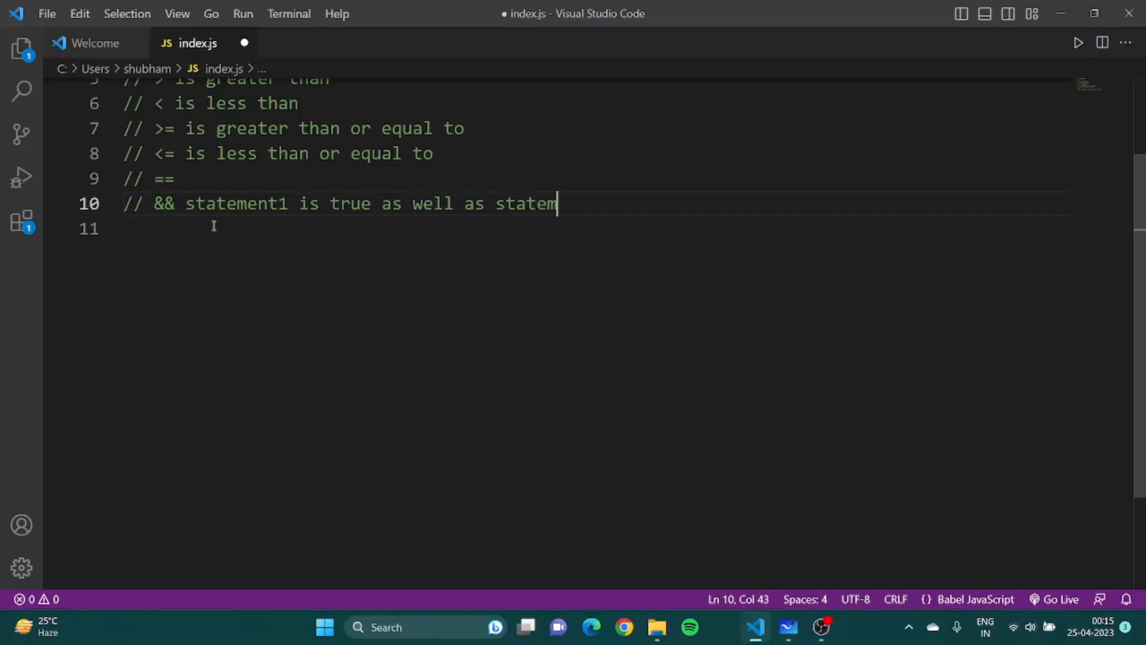
text(ent2 is)
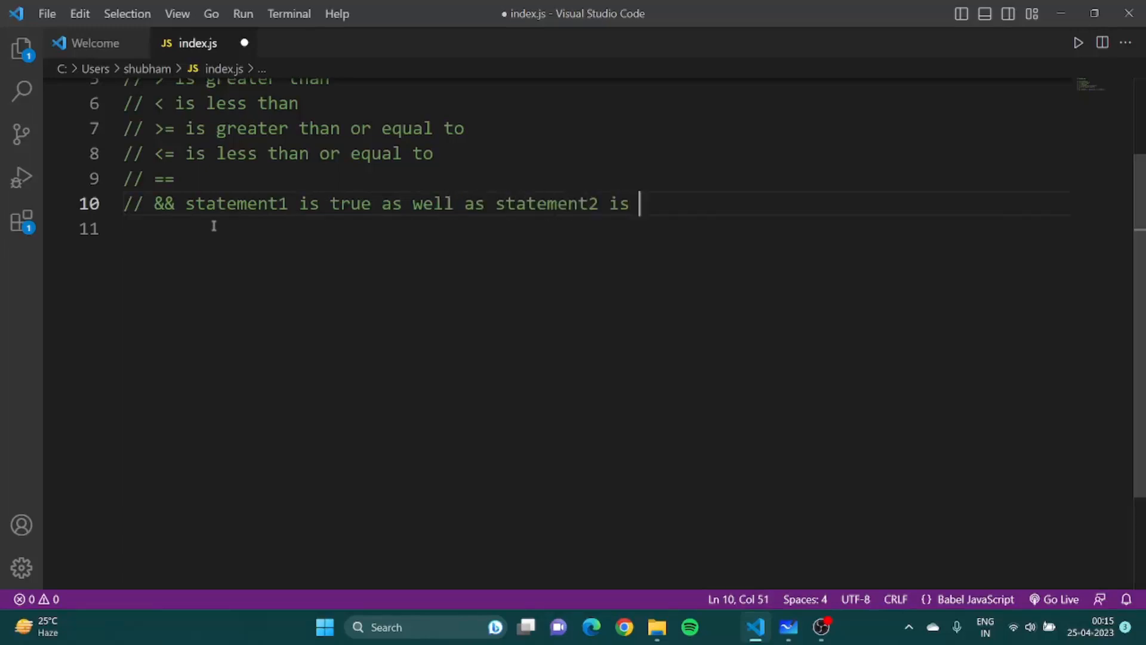
text(true)
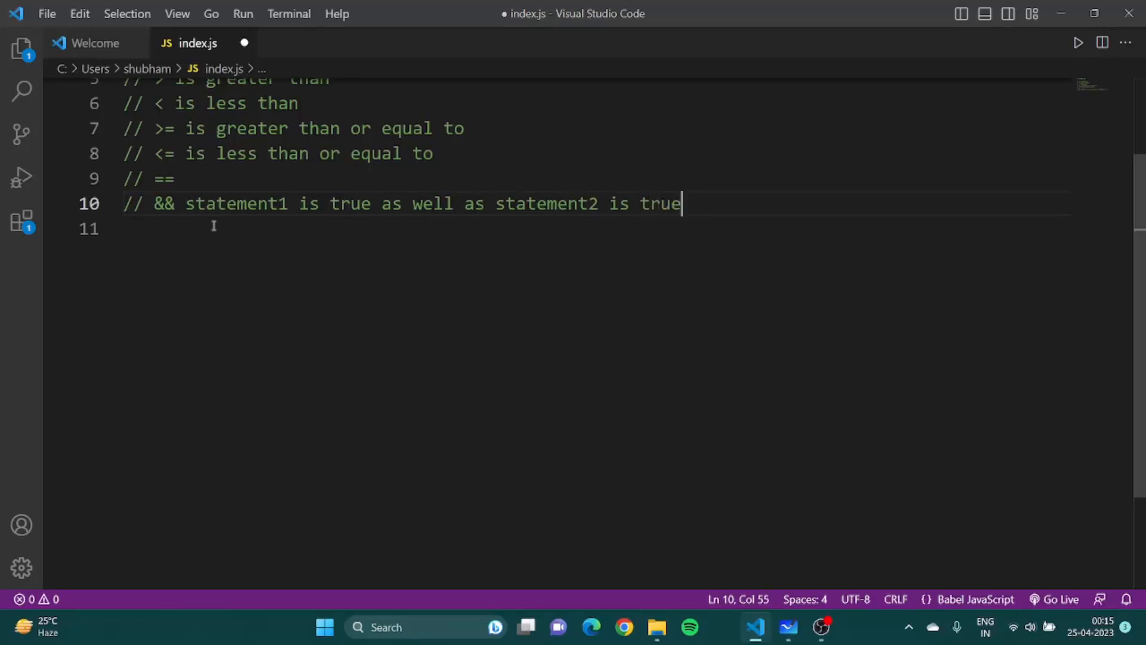
mouse_move(362, 202)
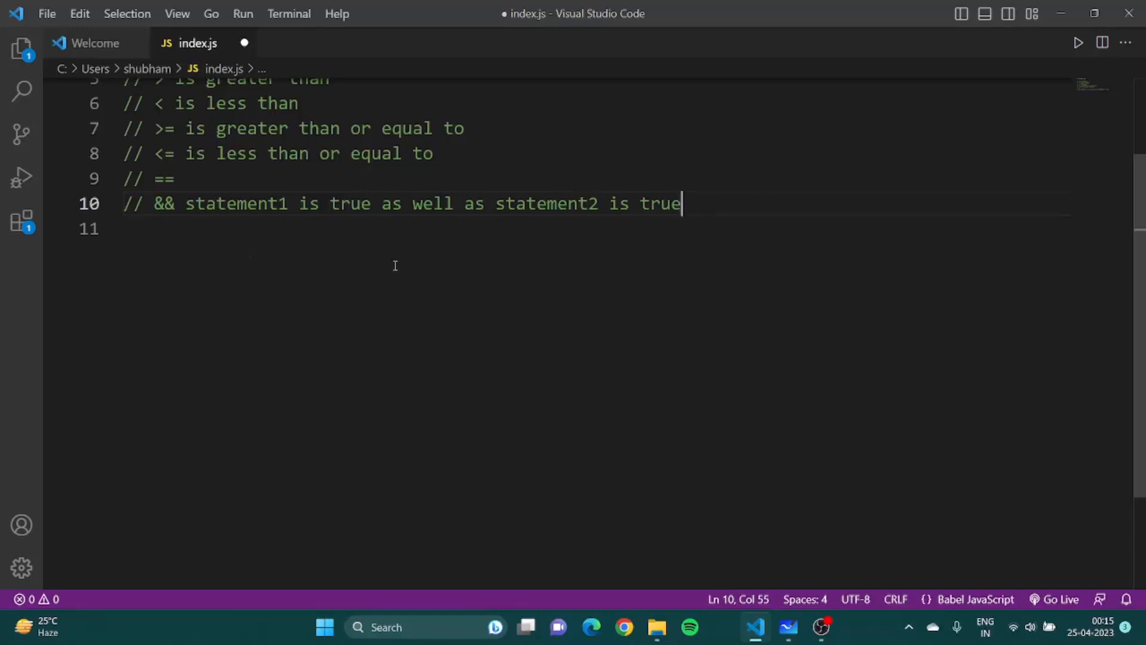
key(Enter)
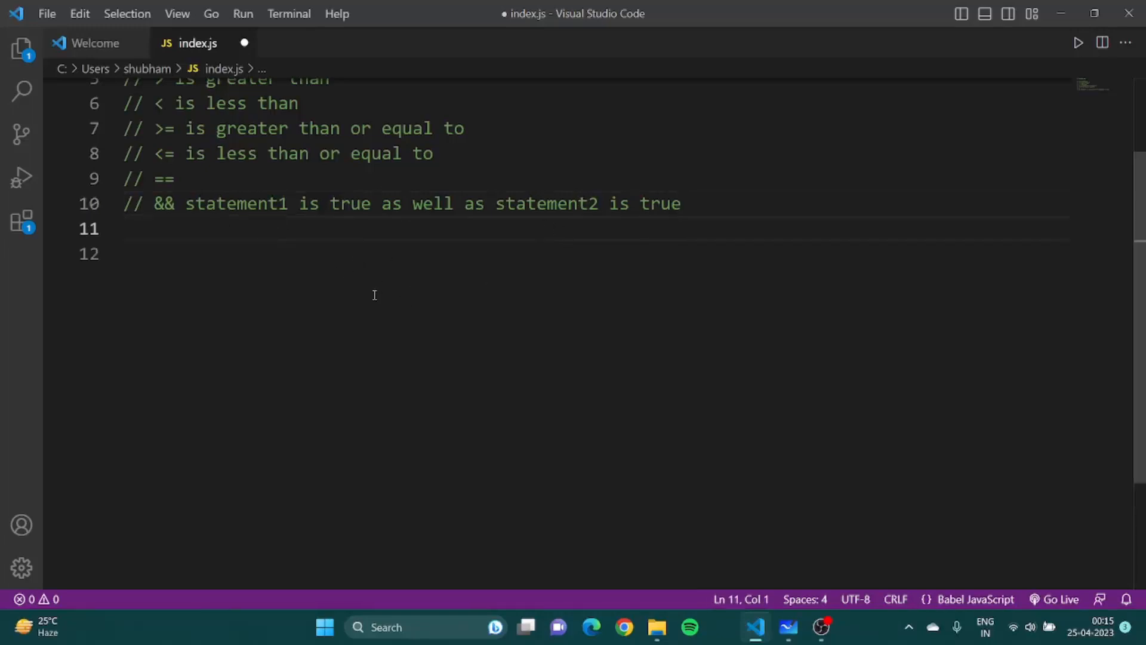
Add the comment '// || either one is true' and save index.js.
text(//)
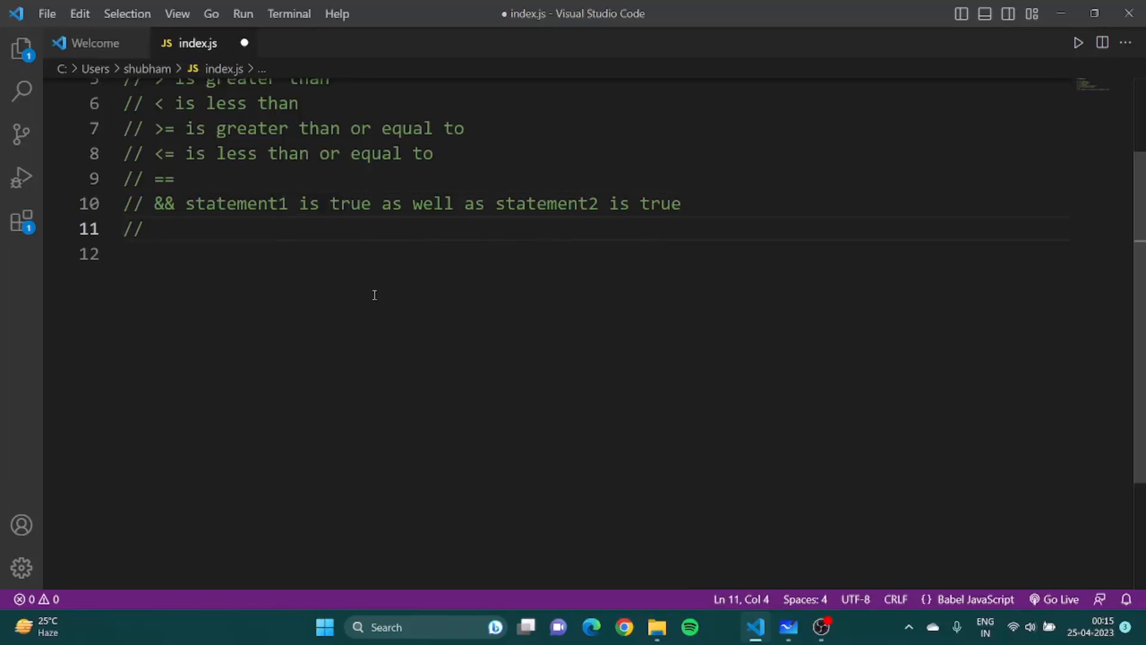
text(|| either o)
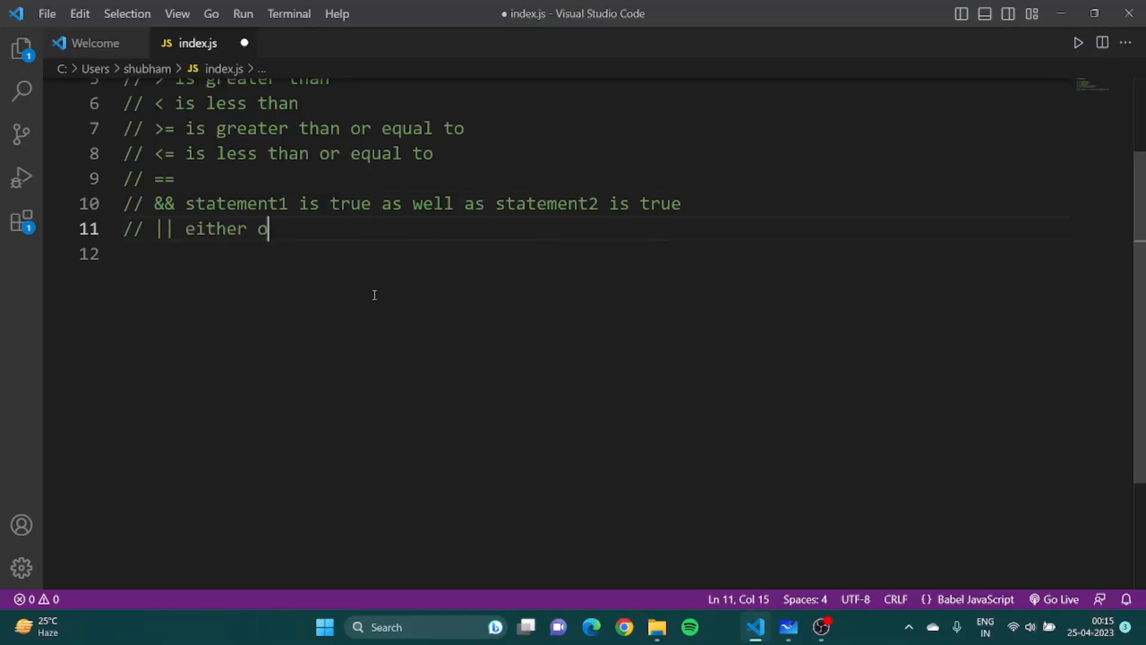
text(ne istrue)
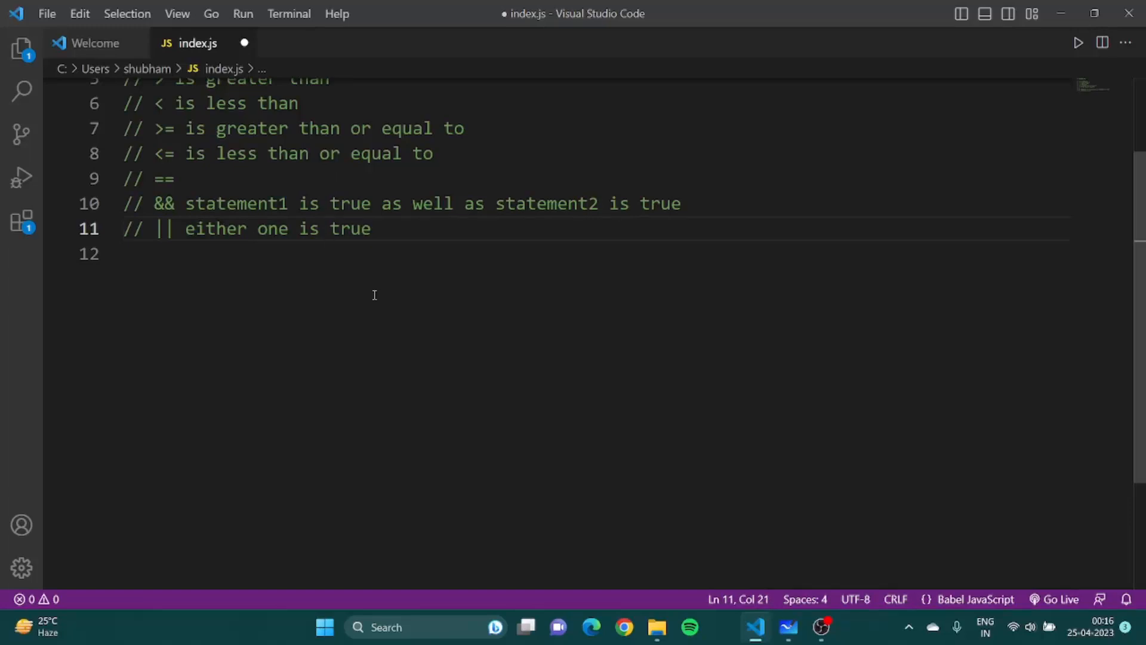
key(ctrl+s)
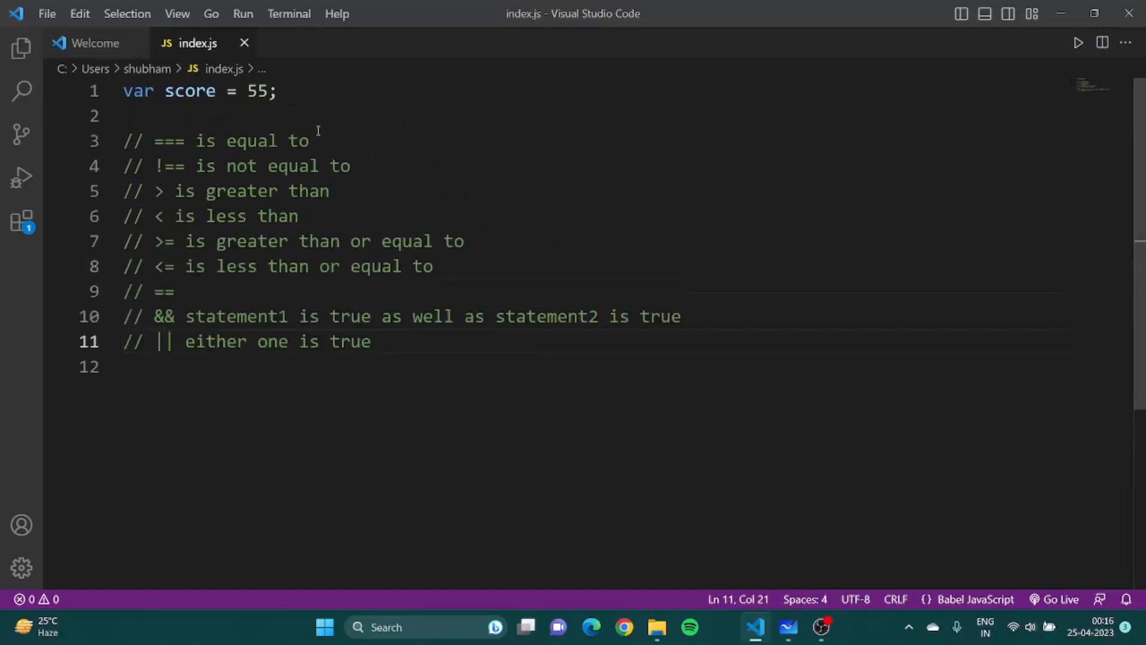
Write an if (score>90) block that logs "A+", with a new line after it.
key(enter)
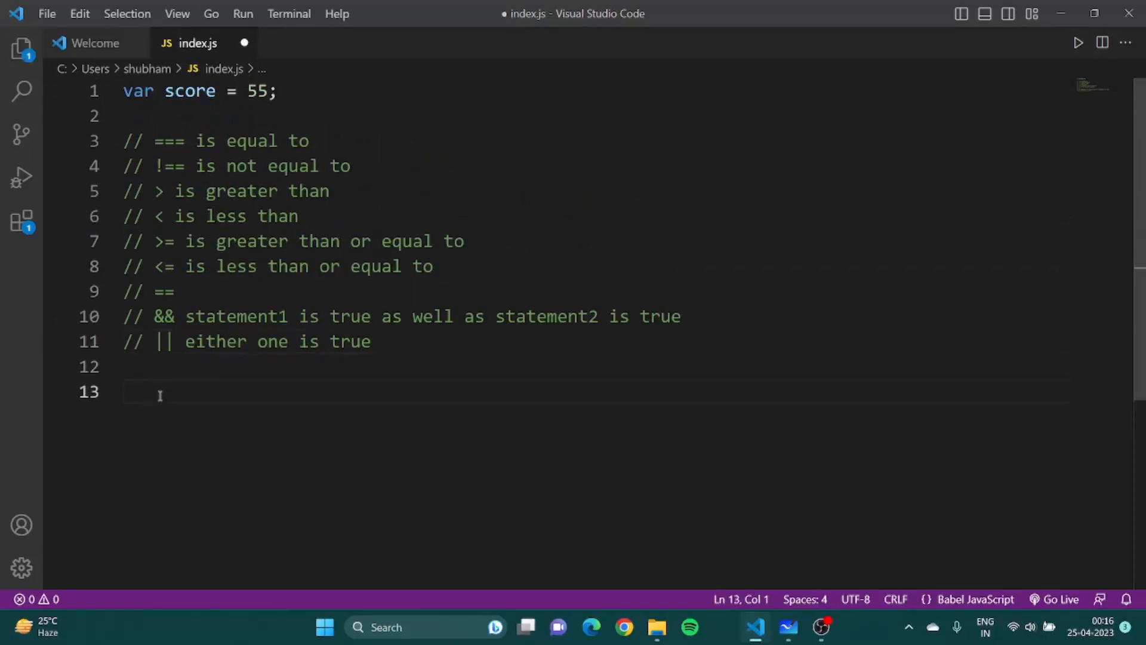
text(if(score> ))
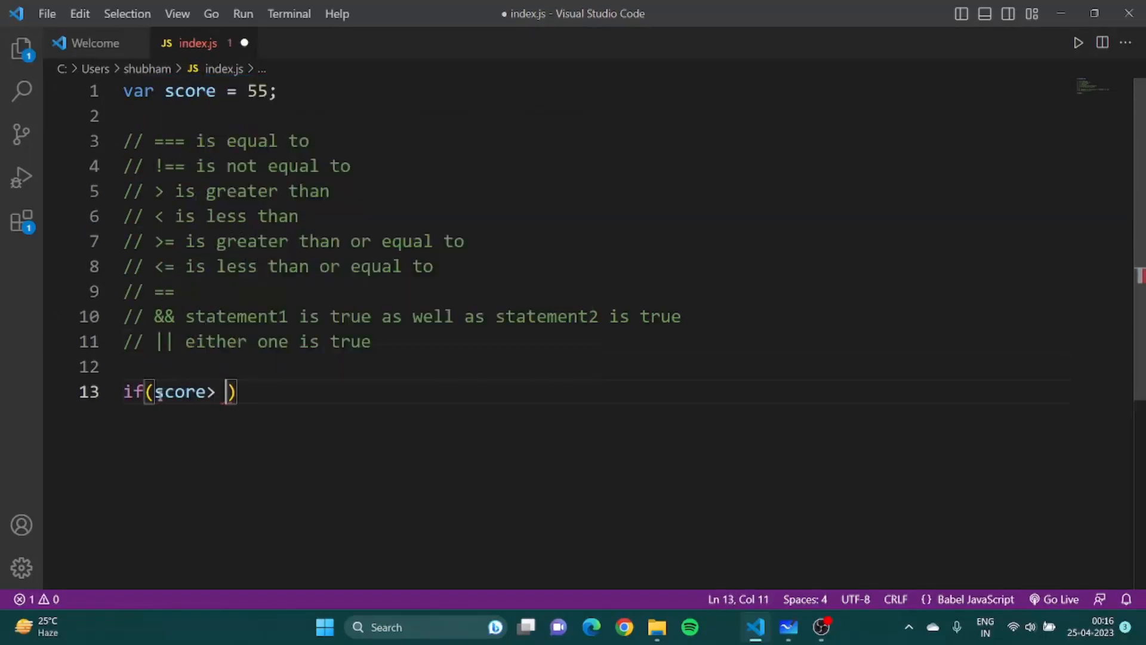
text(90)
text(console.log()
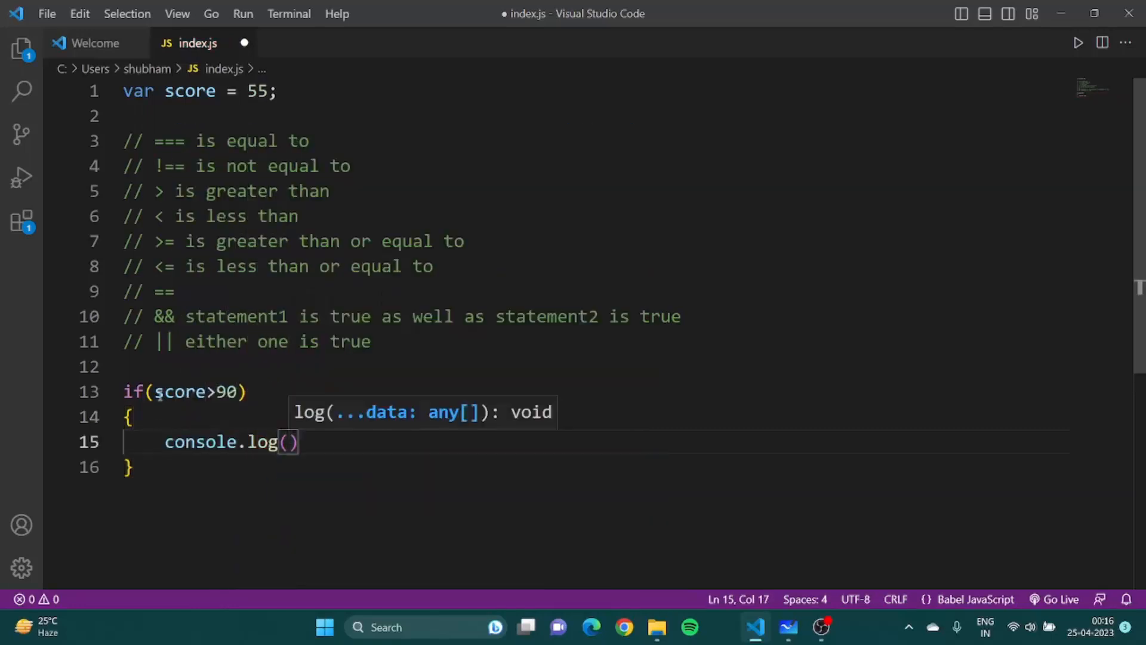
text("A")
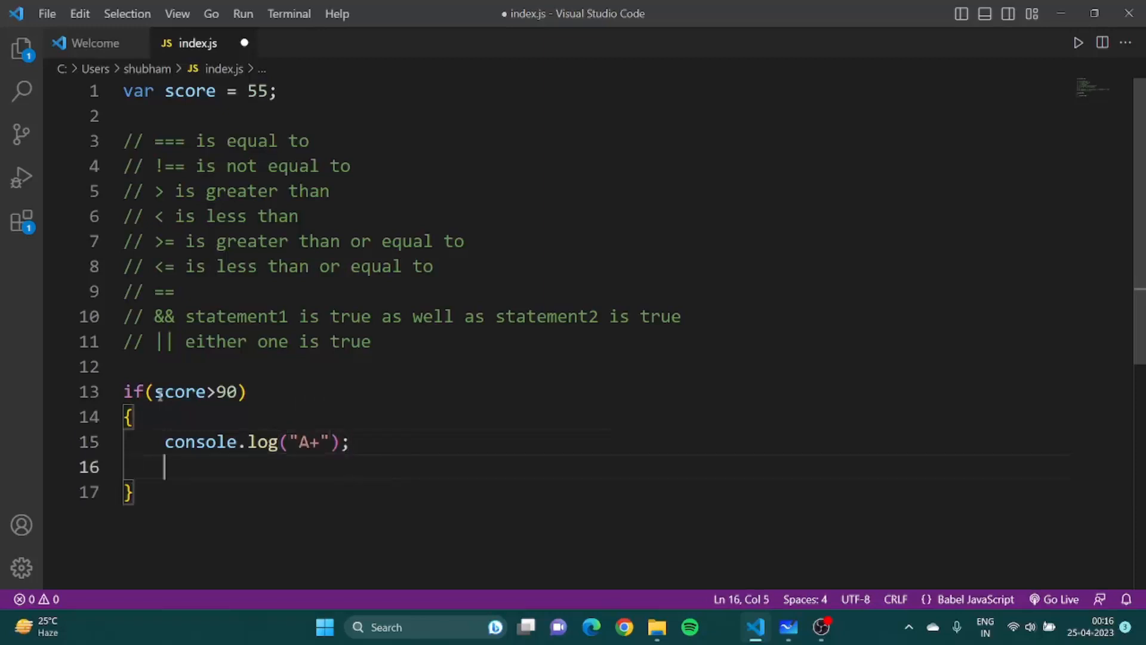
key(Backspace)
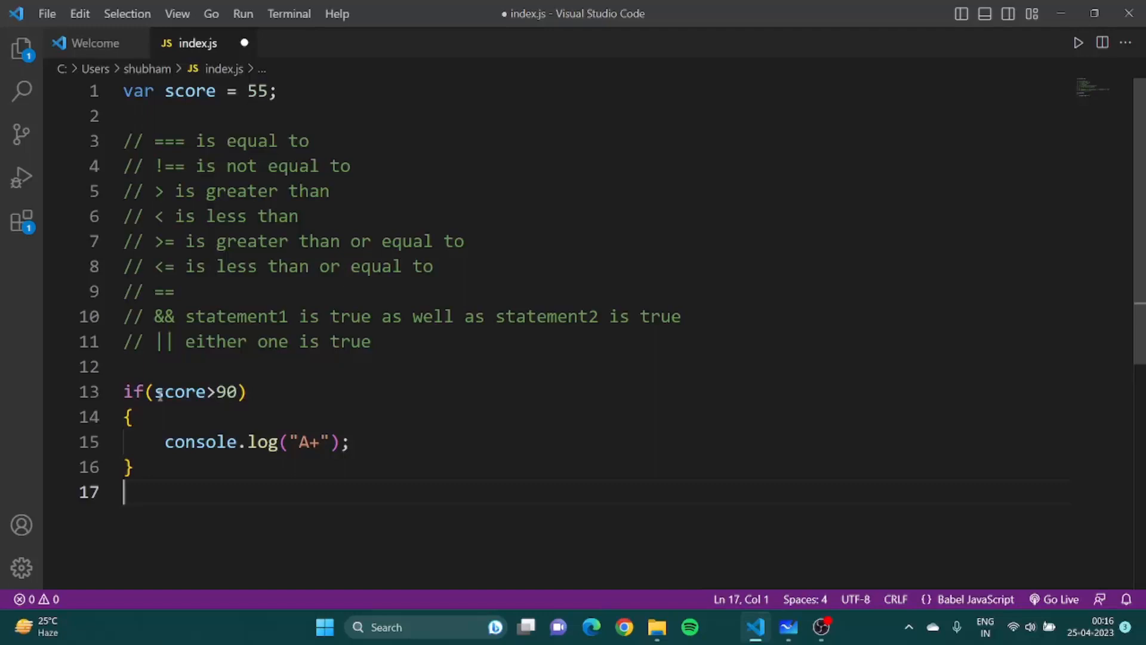
Add else if (score<90 && score>=80) and change the first condition to score>=90.
text(else if(score<)
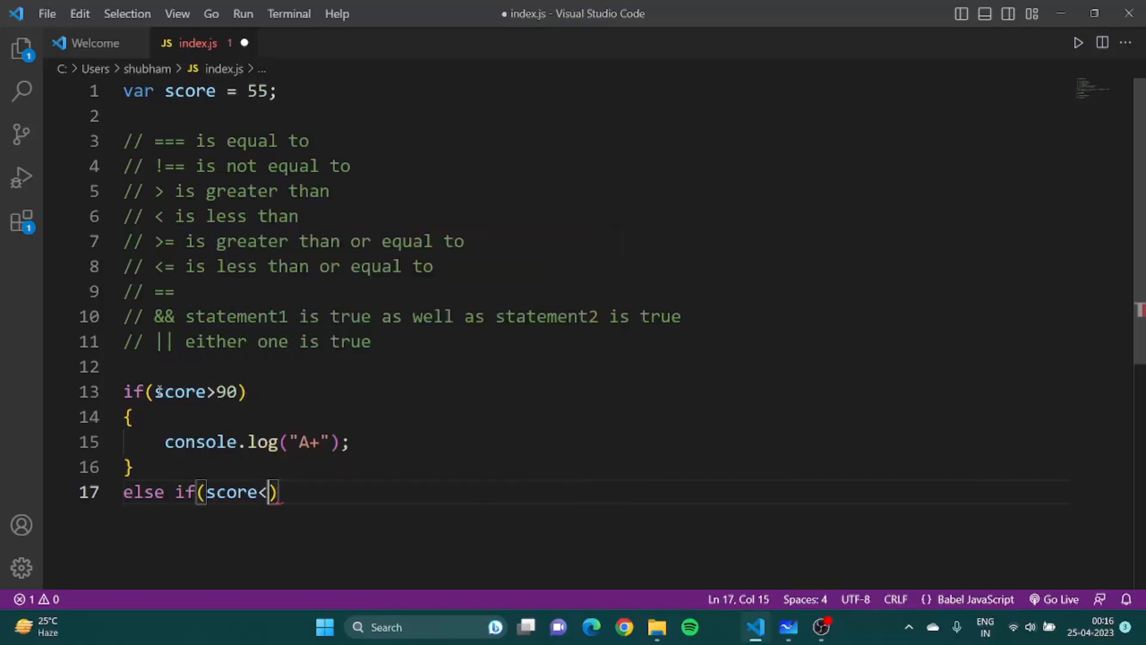
text(90 && score)
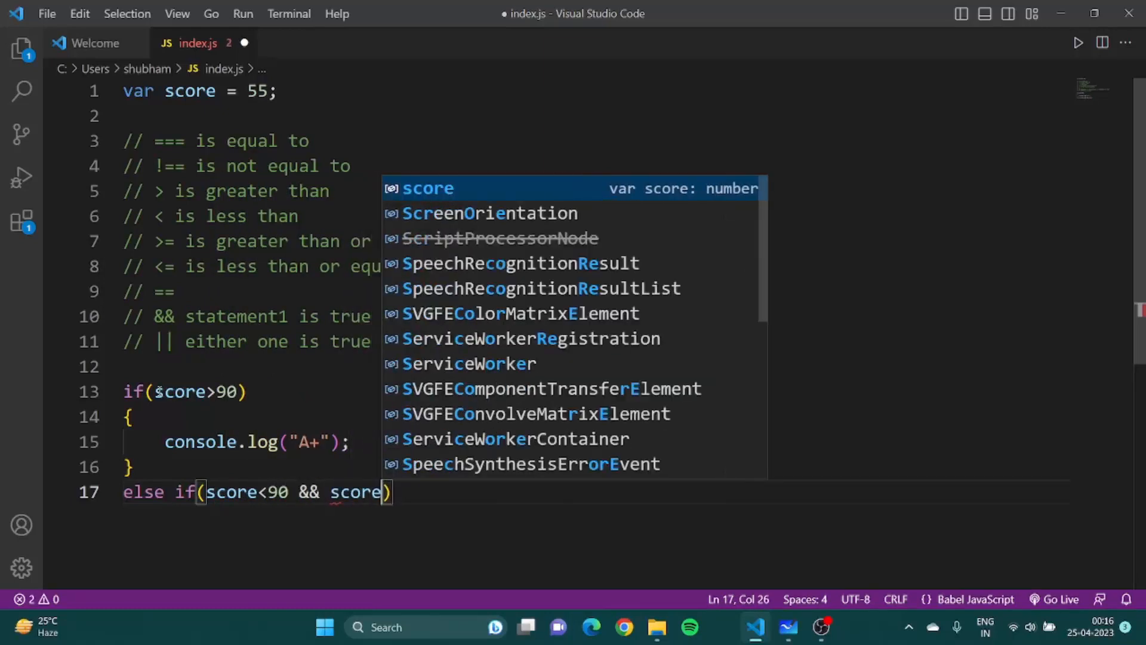
text(>80)
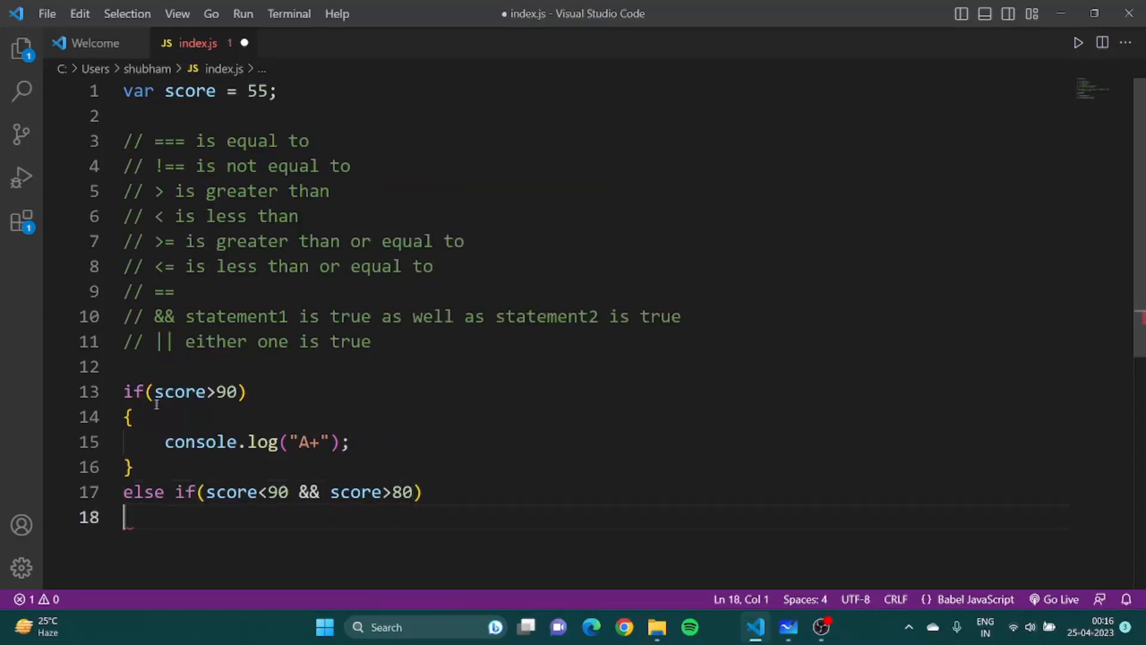
text({)
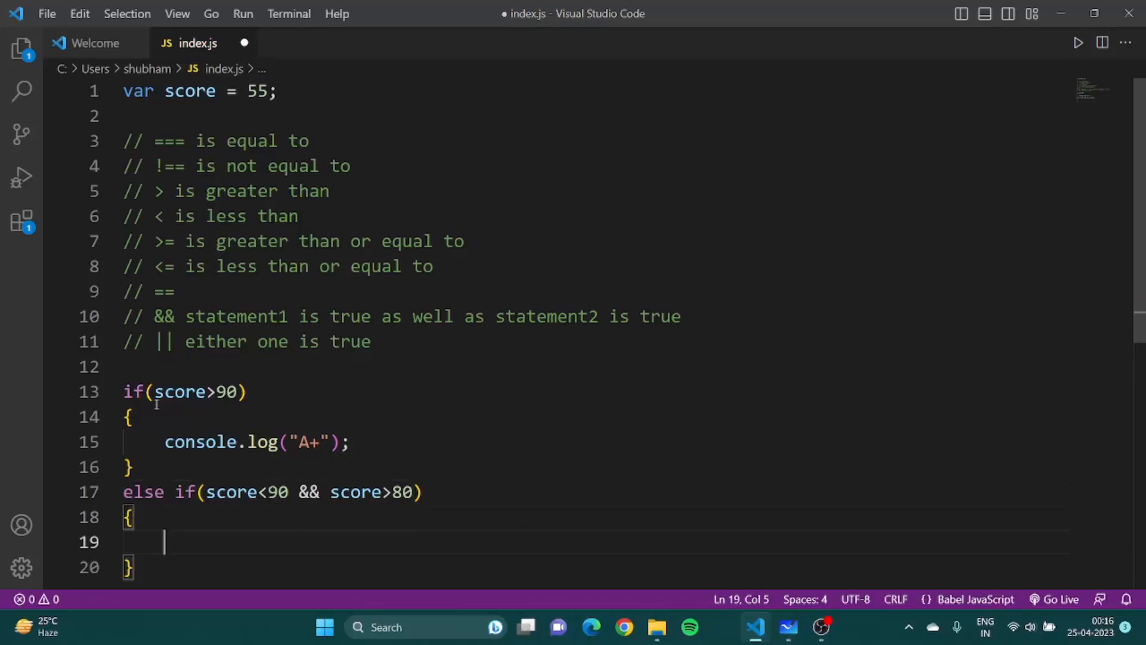
text(=)
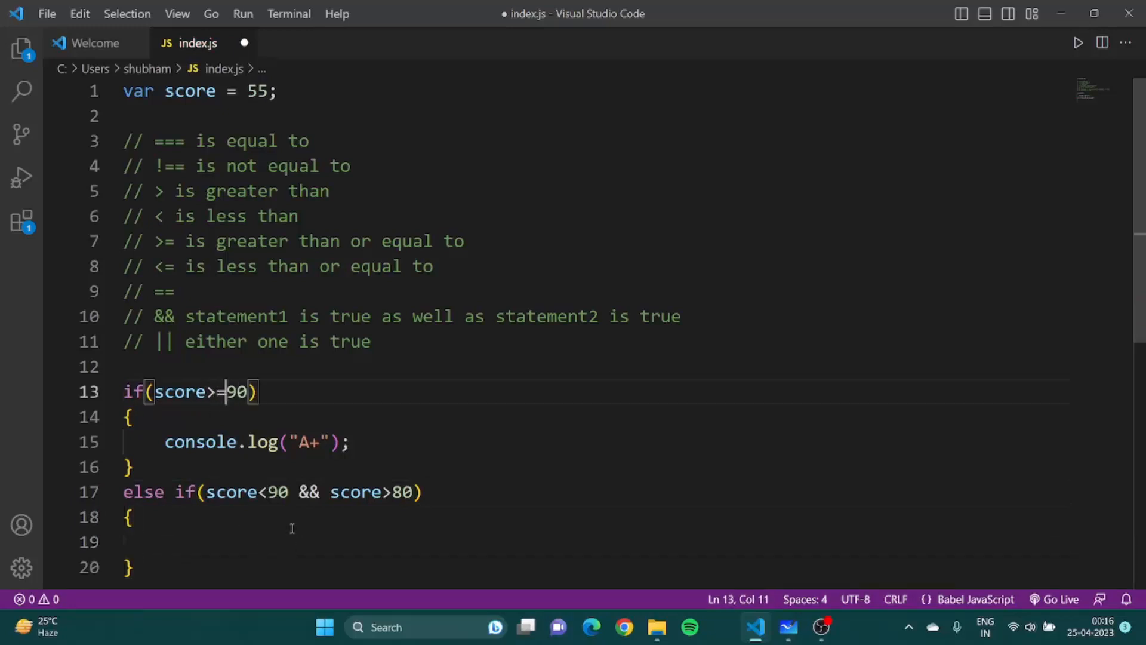
scroll(down, 3)
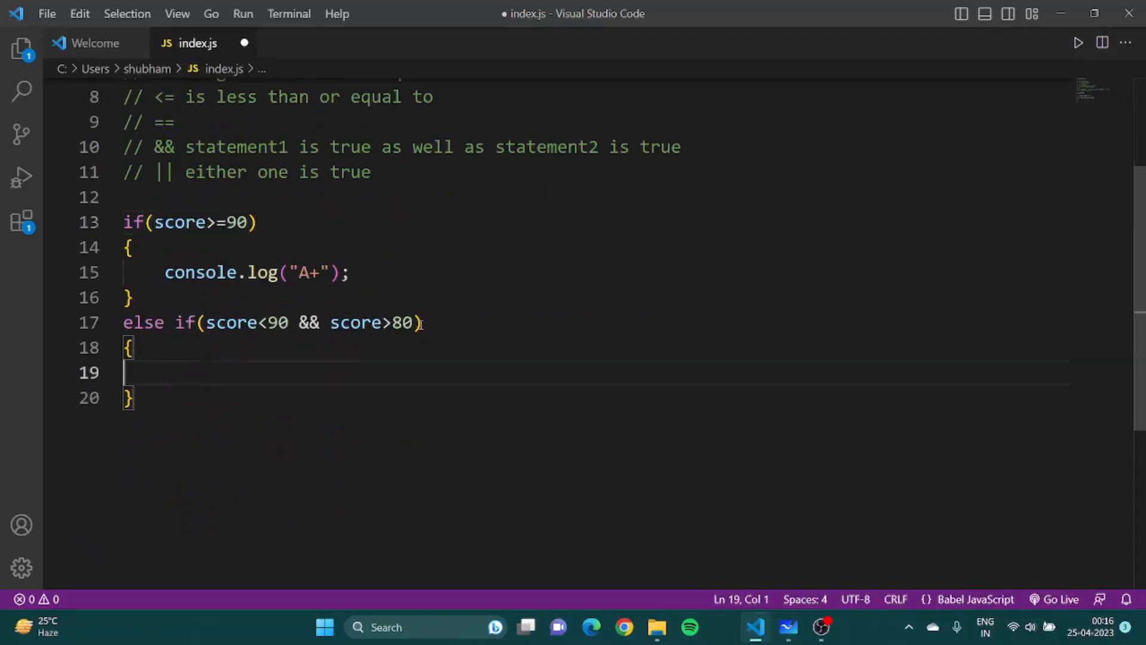
Make the else if branch log "A".
text(=)
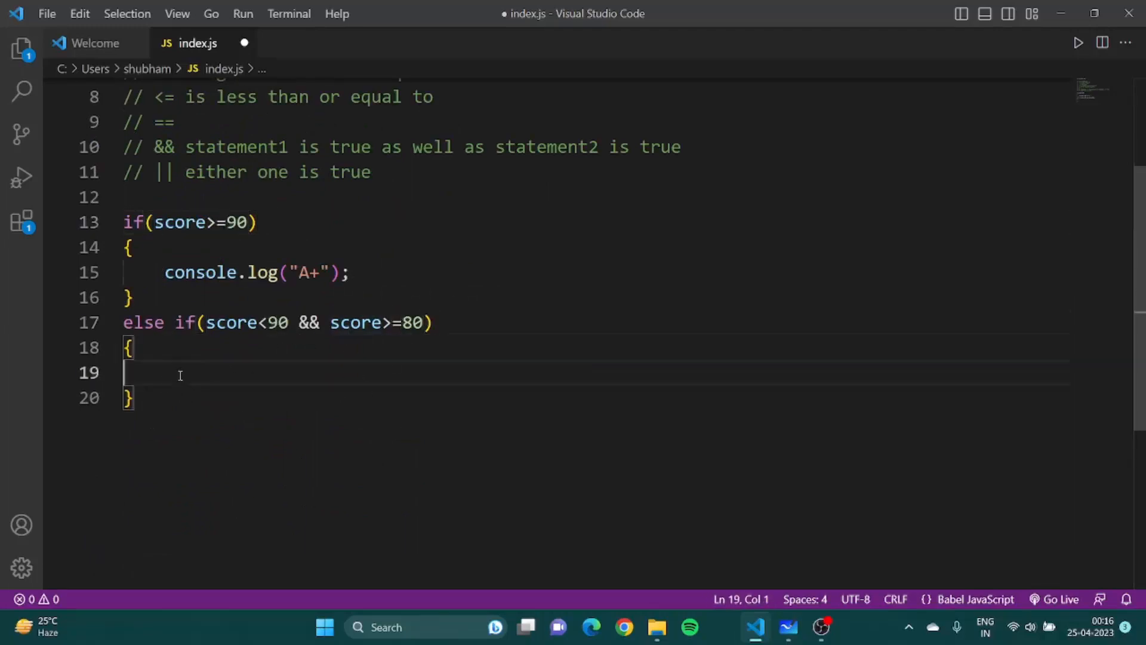
text(co)
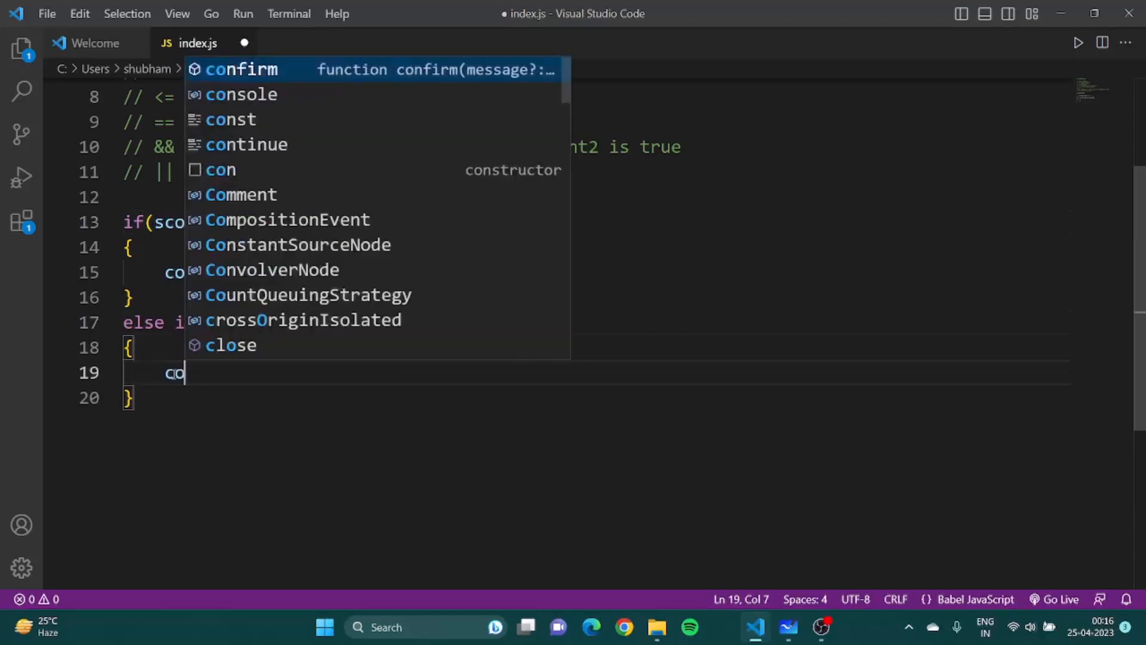
text(nsol)
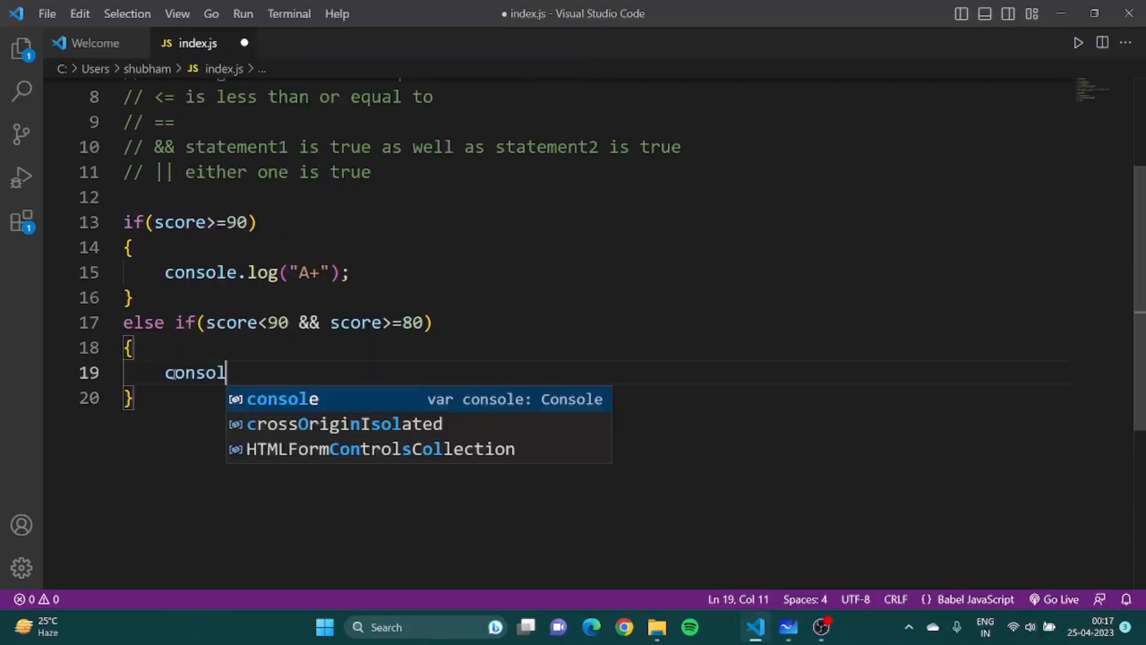
text(e.lo)
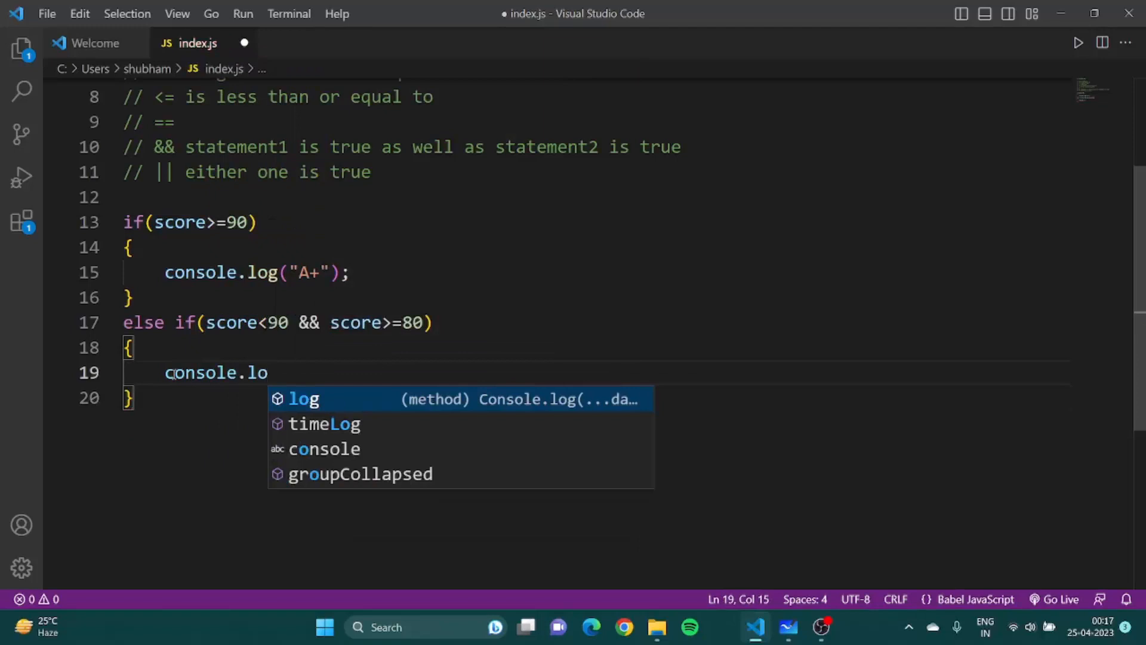
text(g(B)
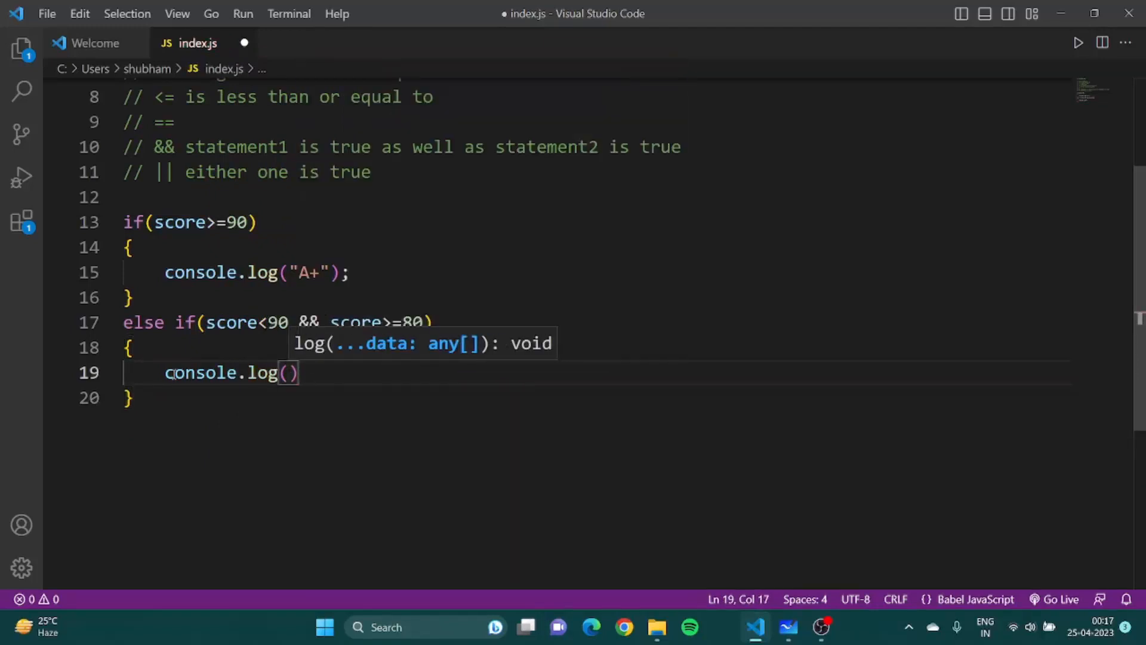
text("A")
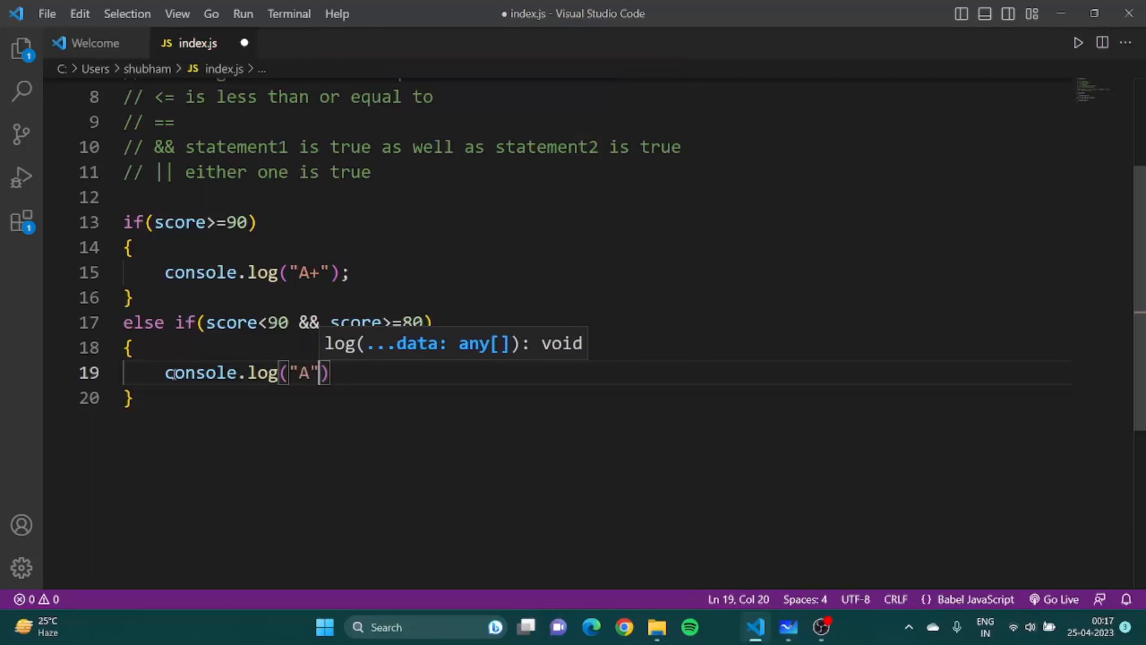
key(Enter)
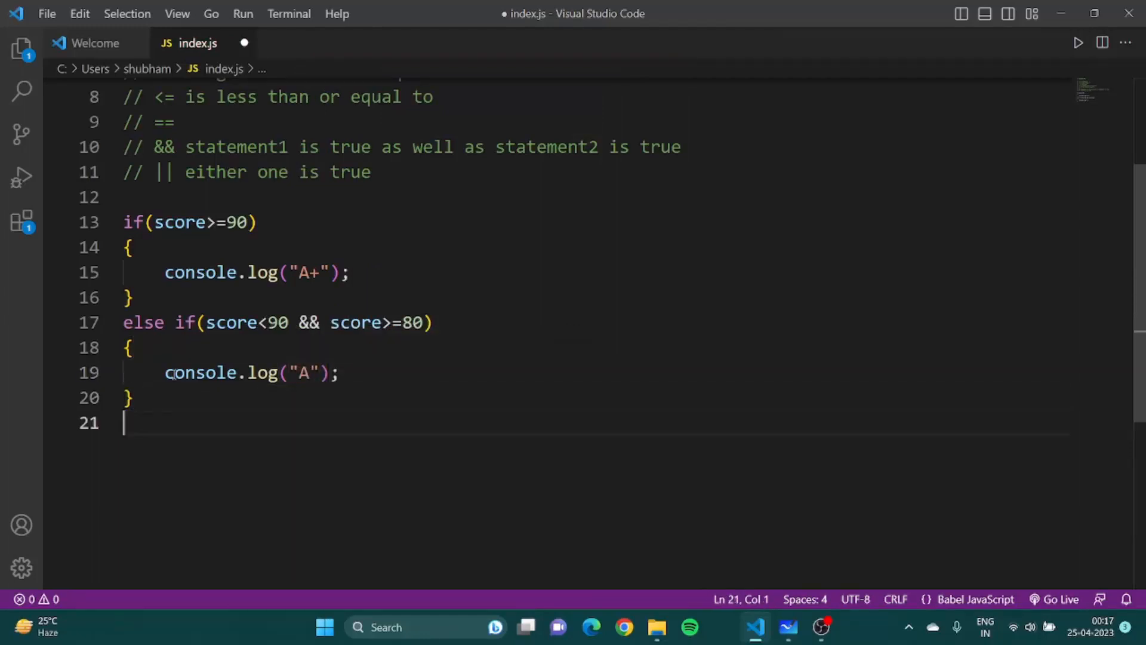
Add a final else block logging "C", then save and run the script.
text(else)
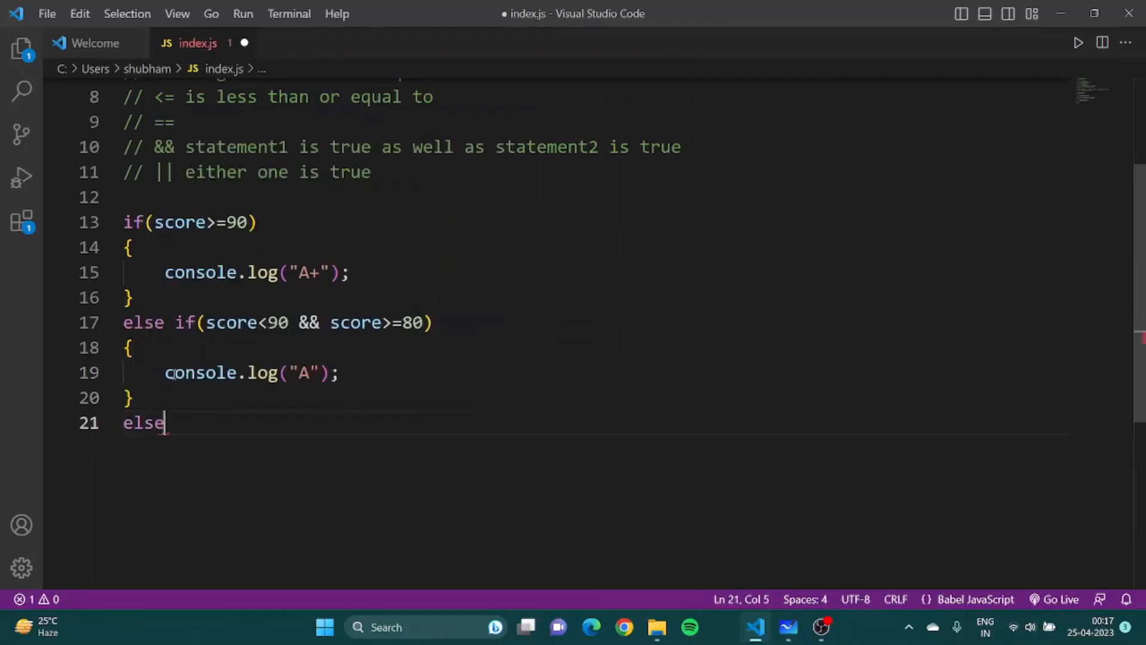
text({)
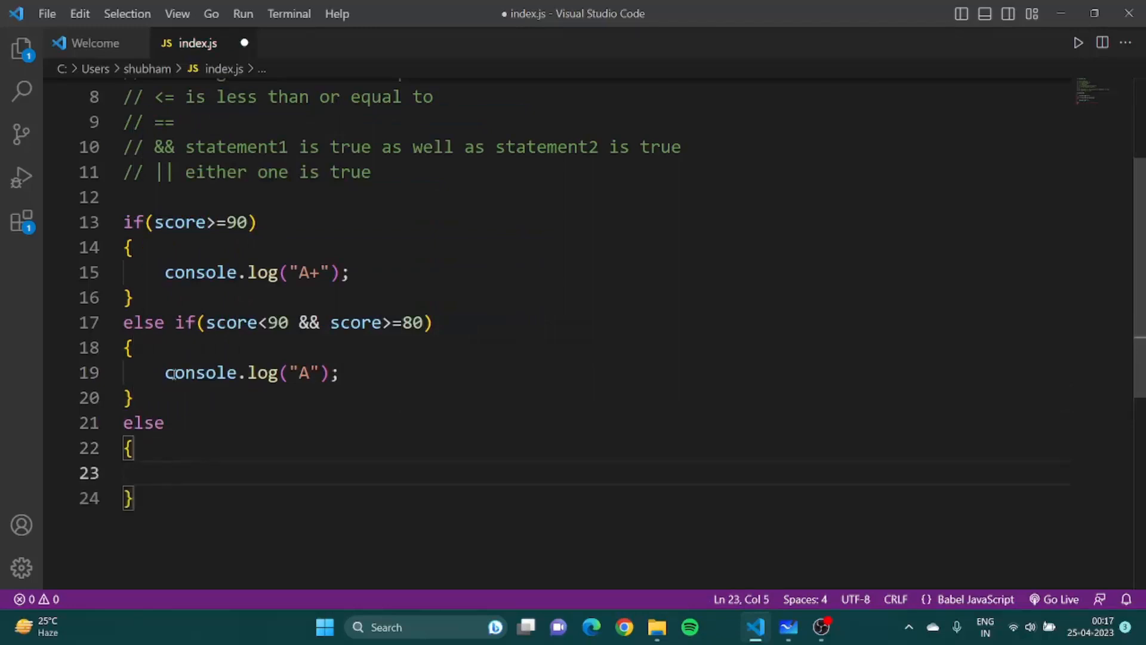
text(consol)
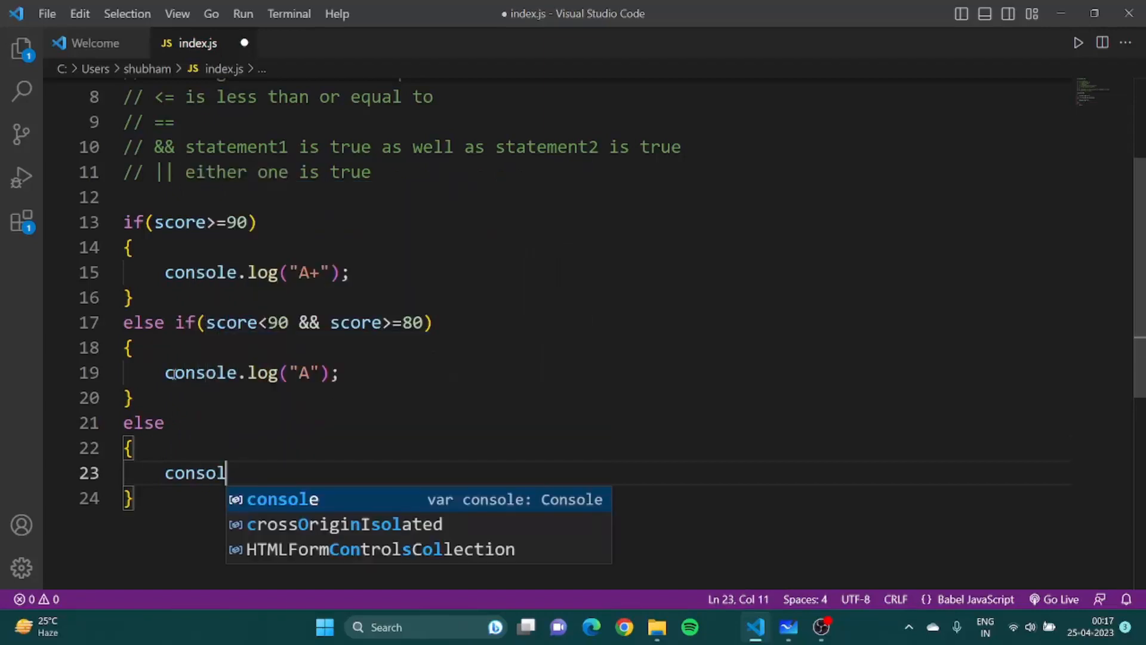
text(e.log("C");)
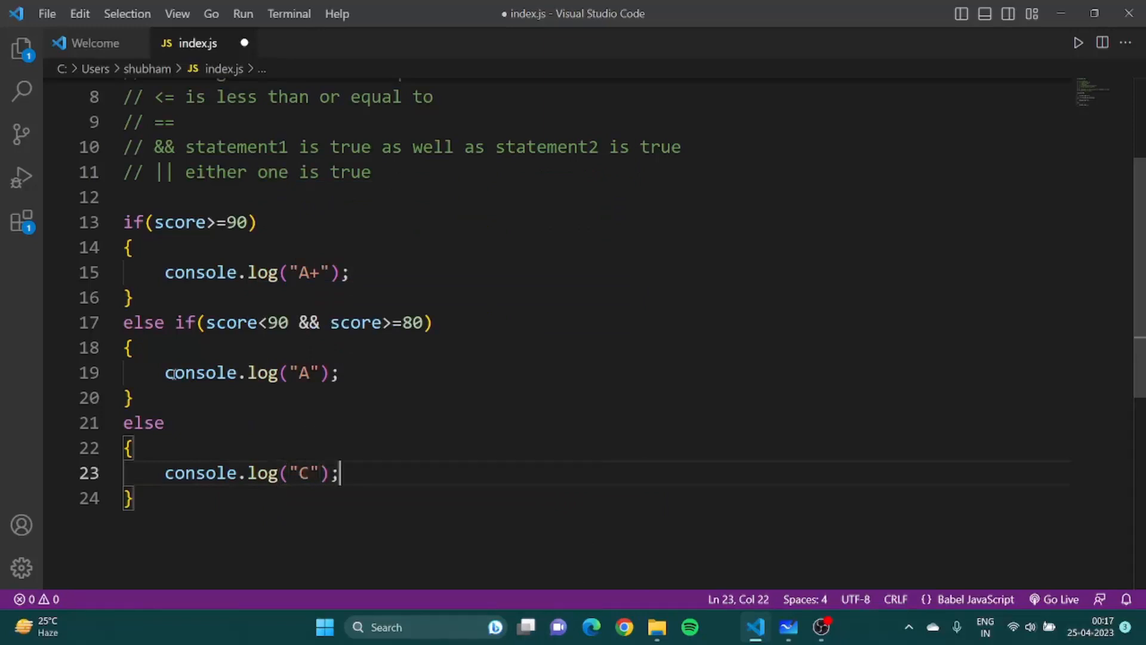
key(ctrl+s)
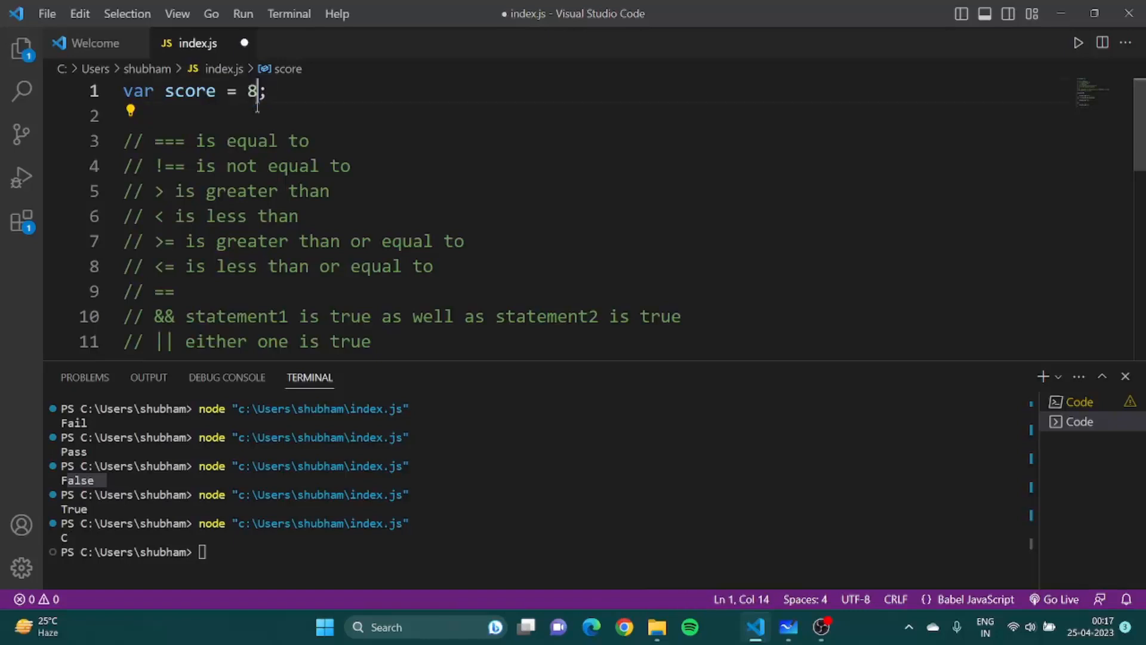
Set score to 82 and run the script to print A, then change score to 99.
text(2)
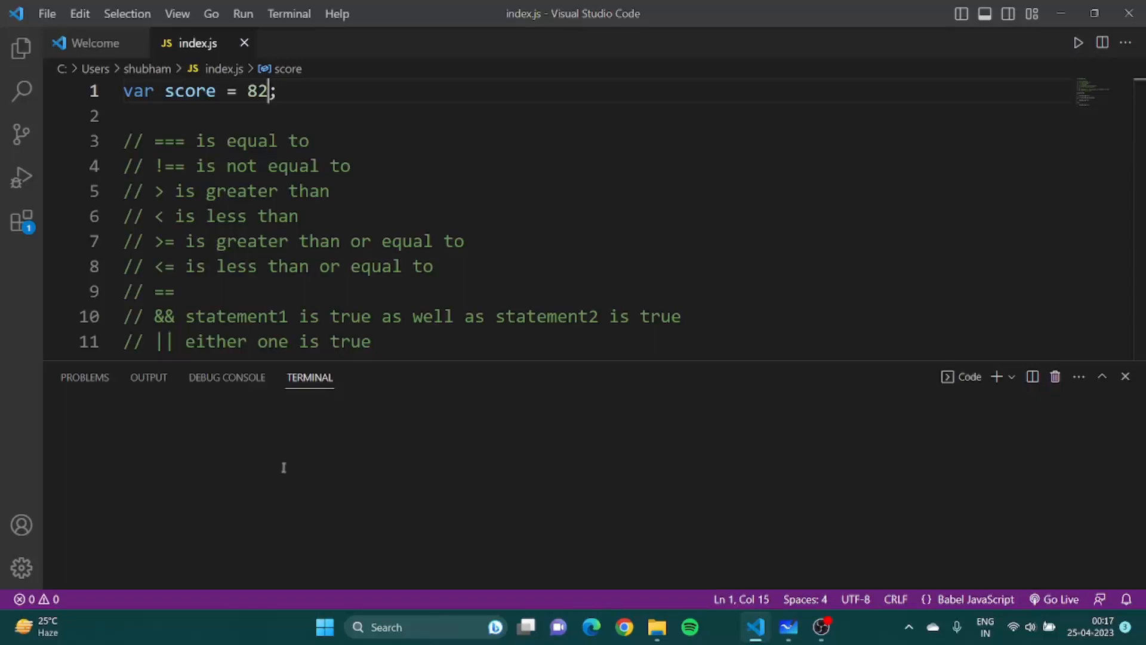
click(198, 408)
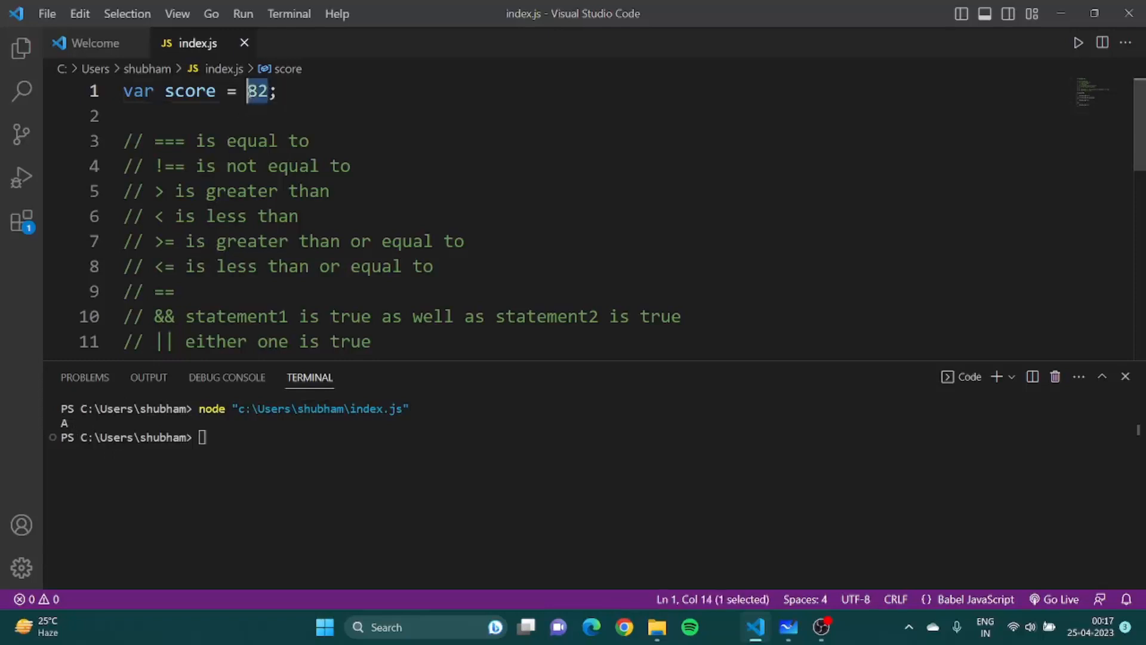
text(99)
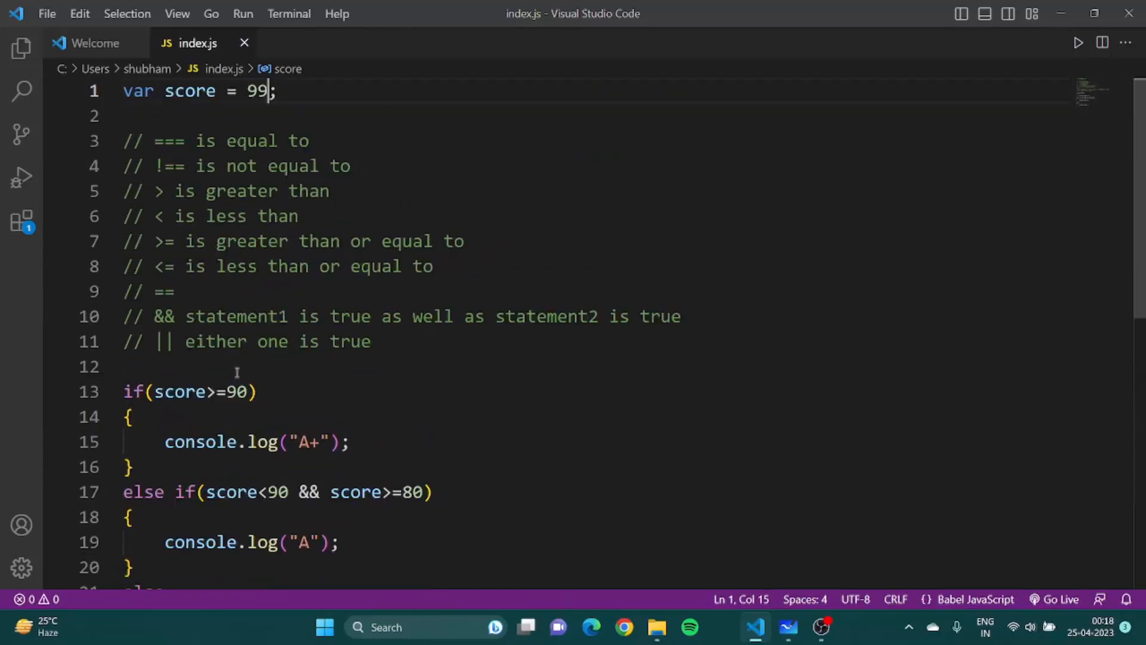
Scroll down and select the && operator in the else if condition.
scroll(down, 3)
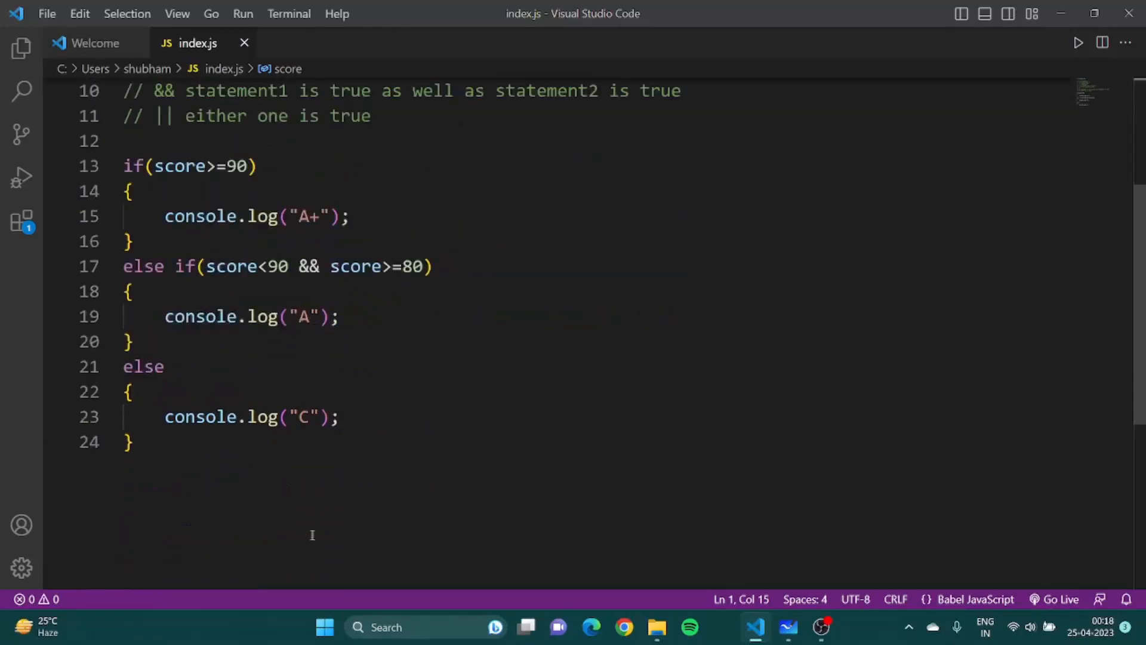
double_click(308, 266)
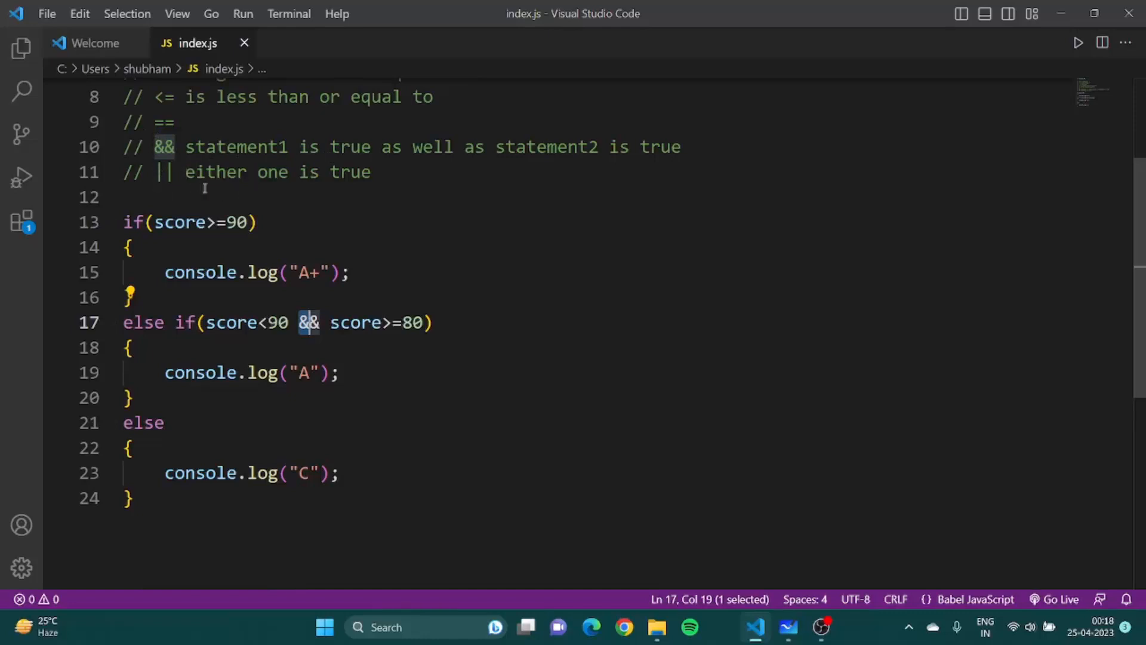
mouse_move(322, 176)
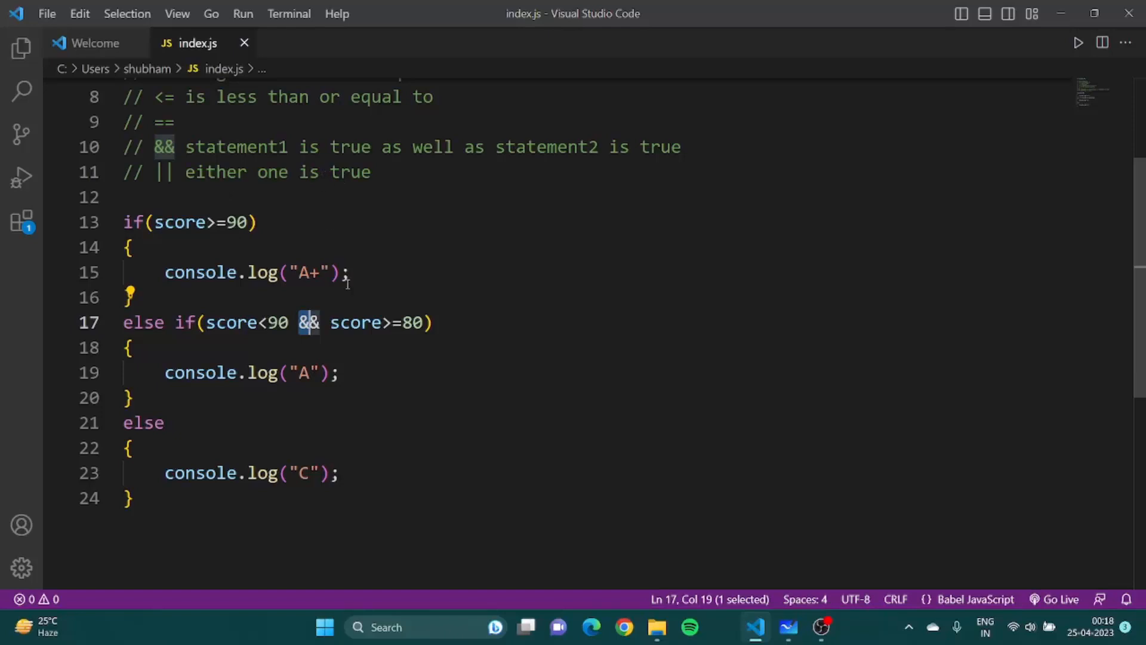
mouse_move(432, 524)
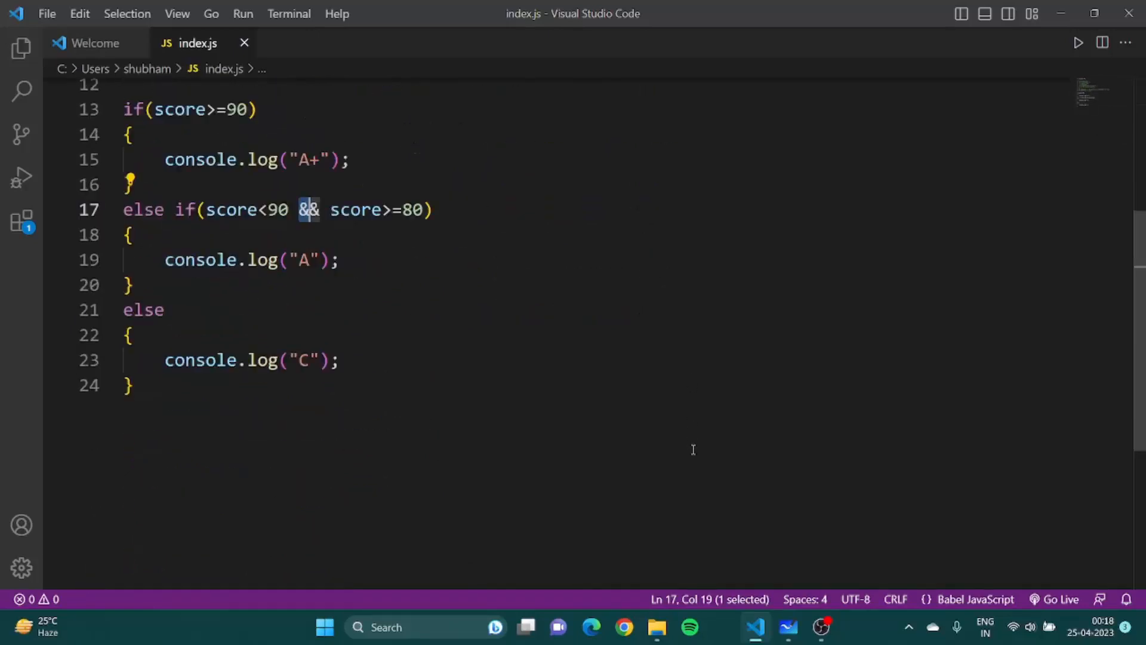
mouse_move(693, 452)
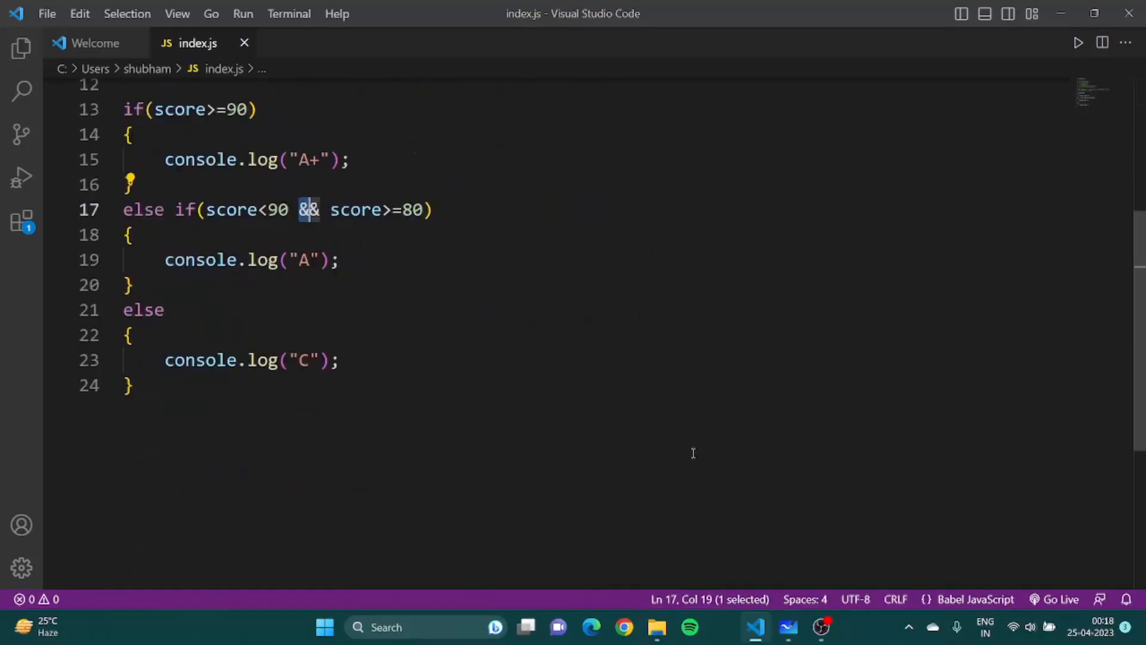
mouse_move(824, 541)
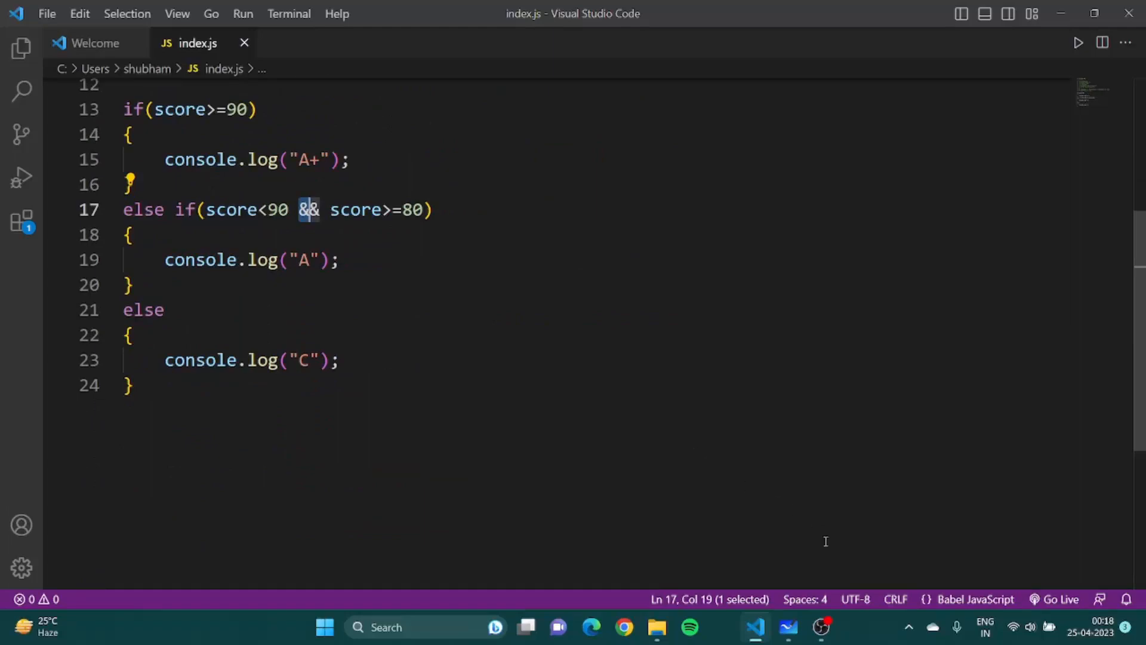